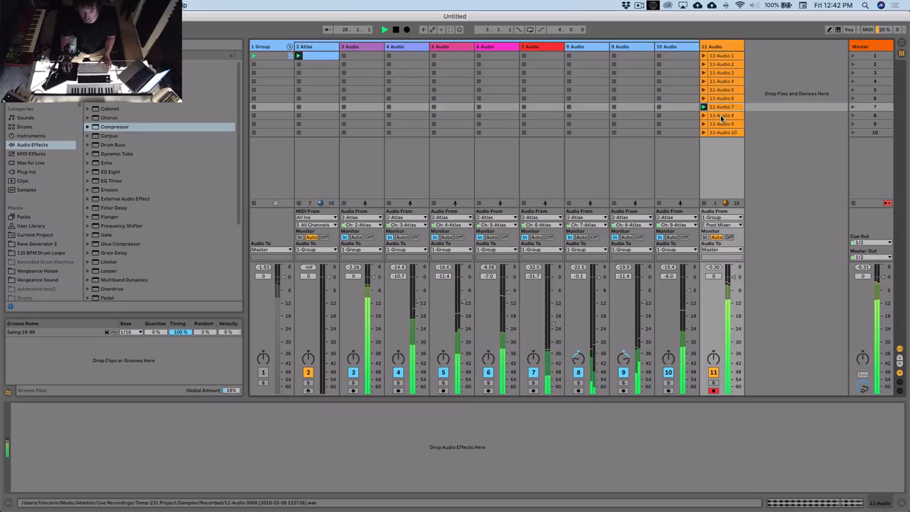
Audition the eighth and ninth recorded drum loop clips on track 11
click(722, 115)
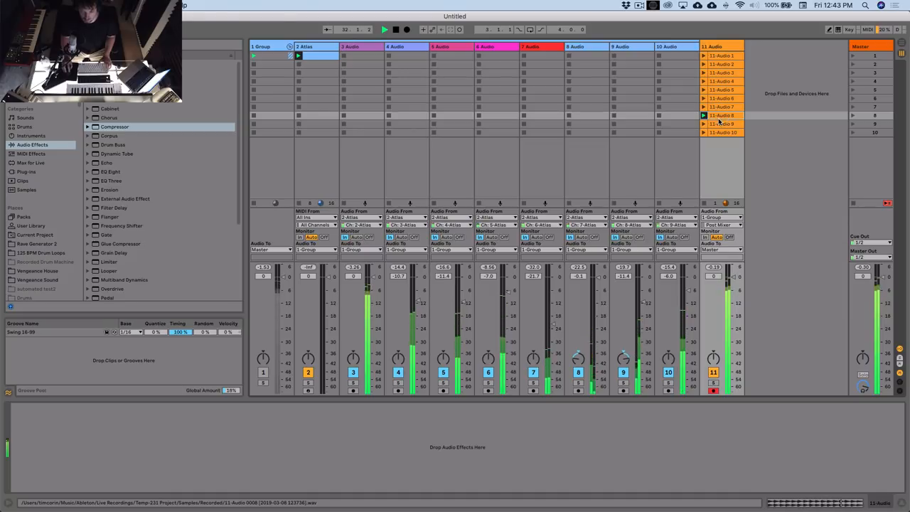
click(721, 123)
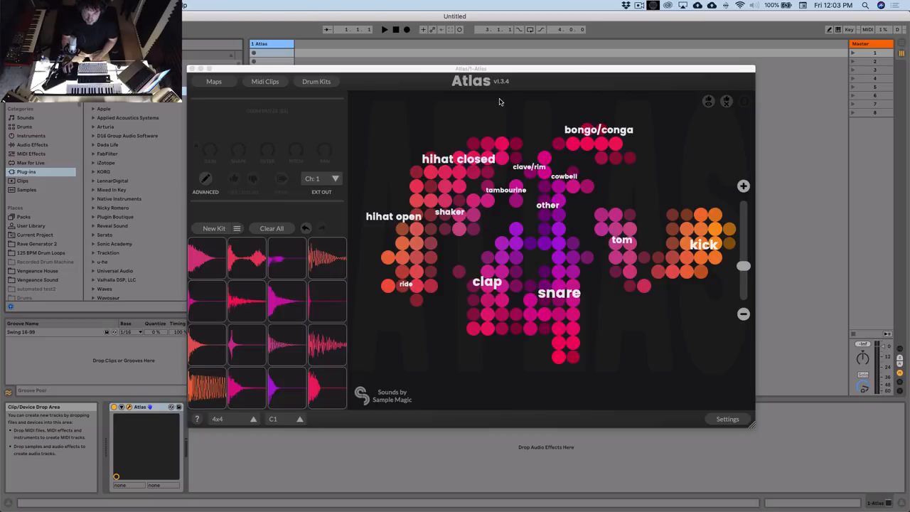
Load the Maschine Best House kit and swap in Kick Punchy_065 and Clap Punchy_094
drag(471, 68, 479, 68)
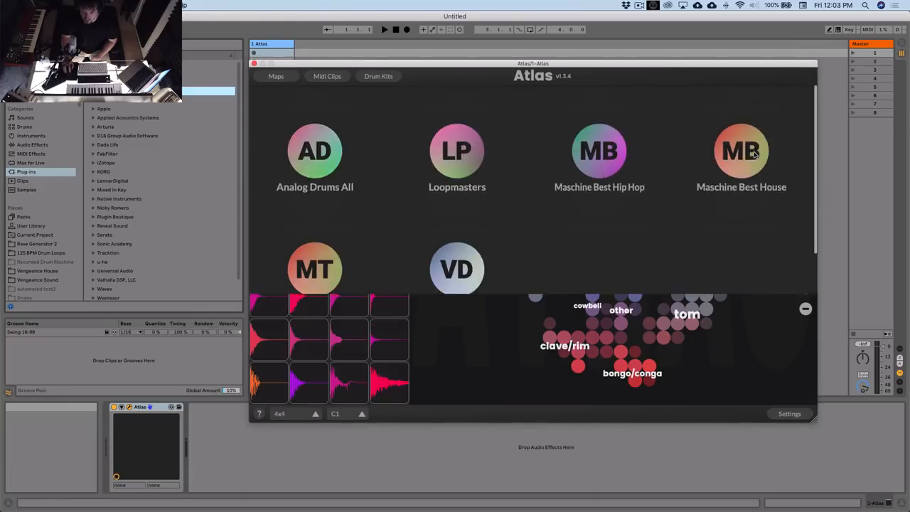
click(740, 151)
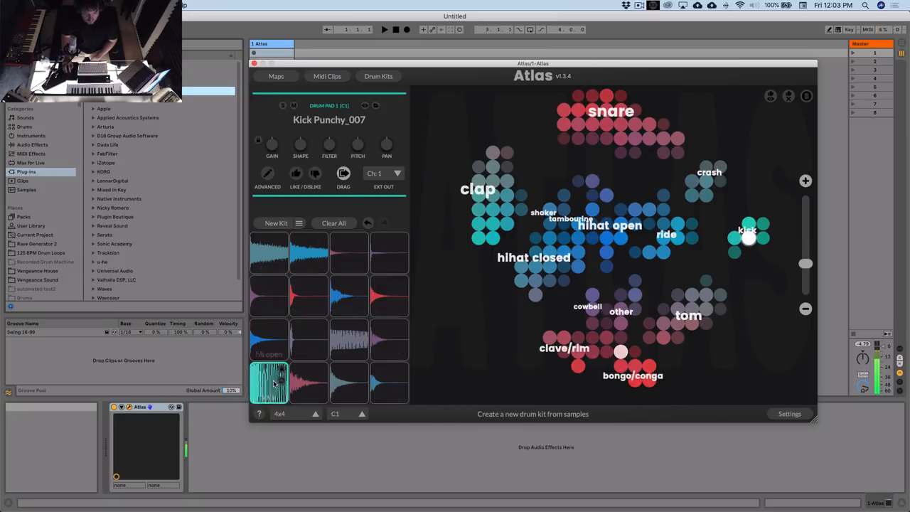
click(507, 181)
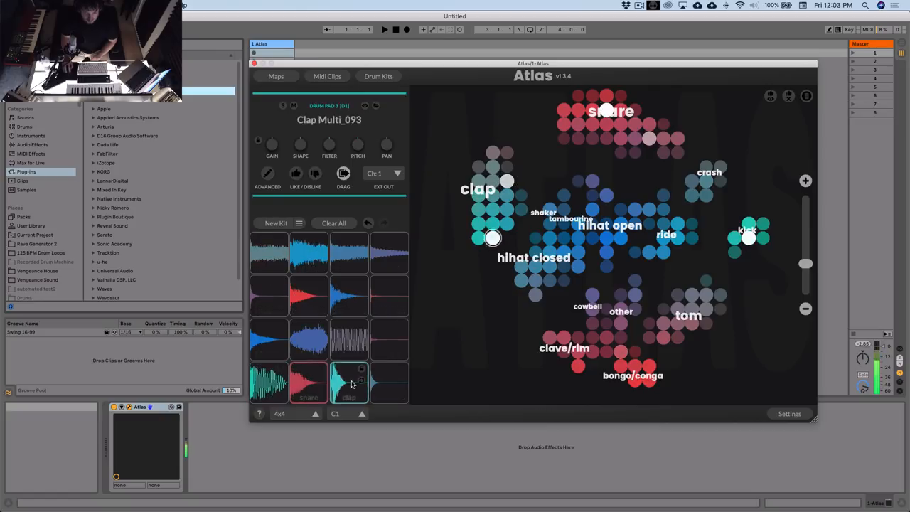
click(309, 382)
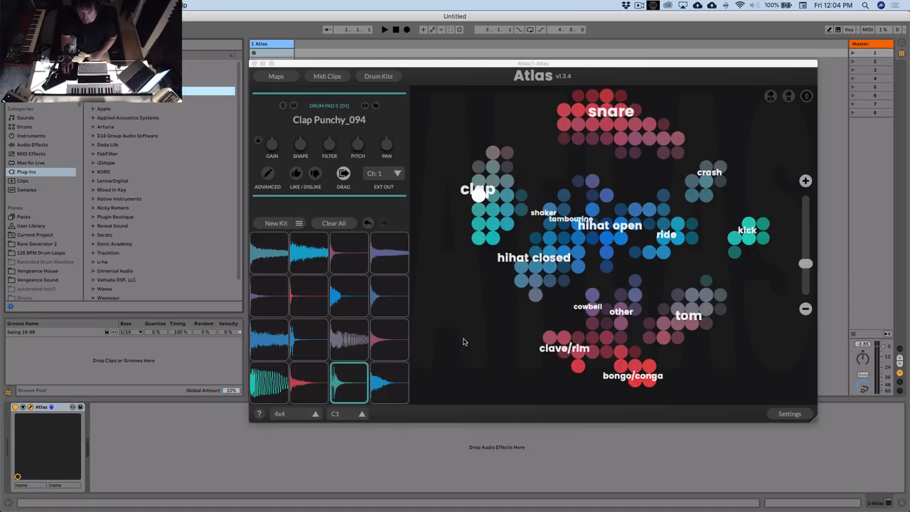
click(749, 238)
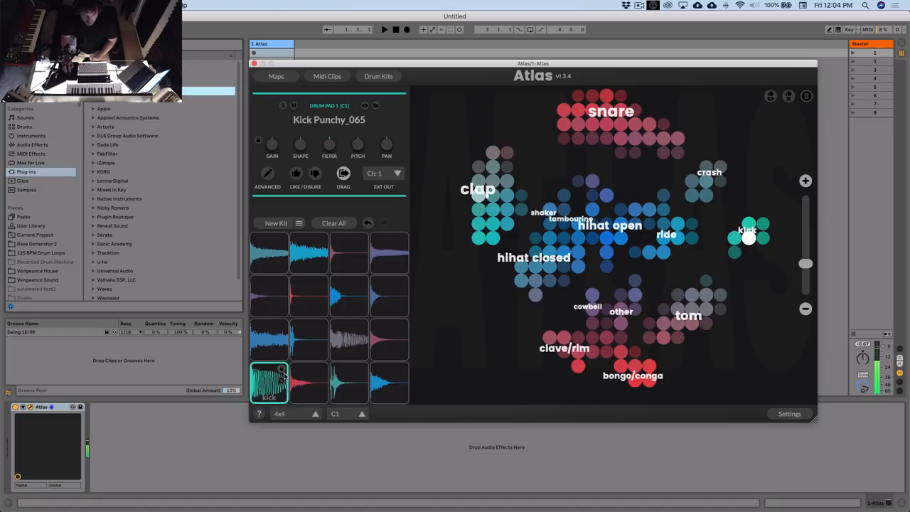
click(749, 229)
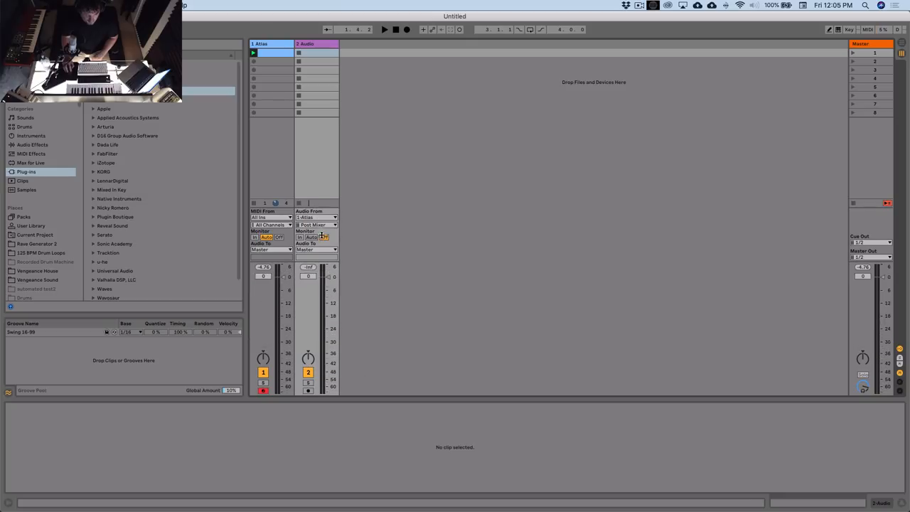
Set track 2 monitoring to In, then add Utility at 2.22 dB gain and EQ Eight
click(316, 224)
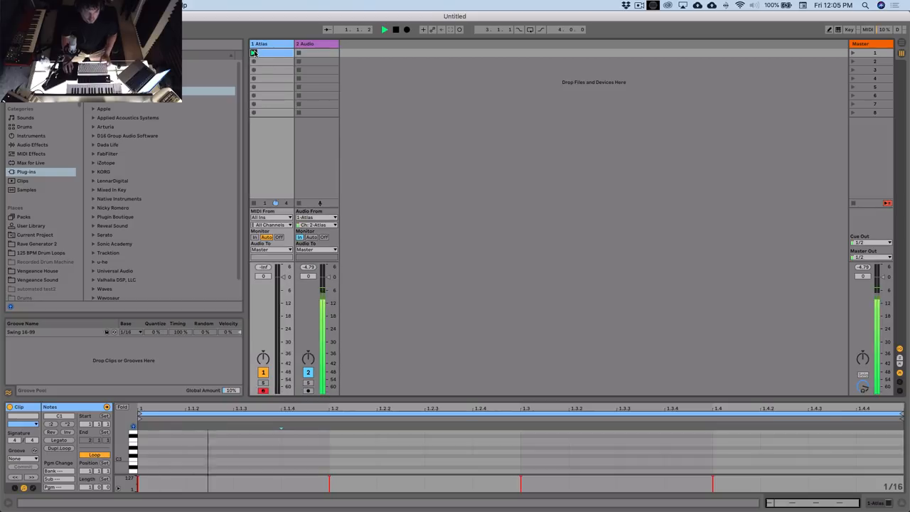
click(305, 44)
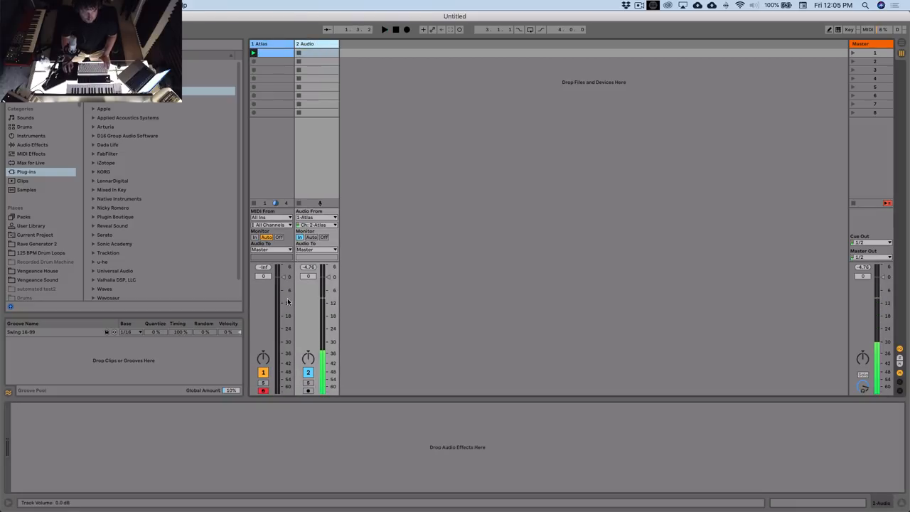
click(32, 144)
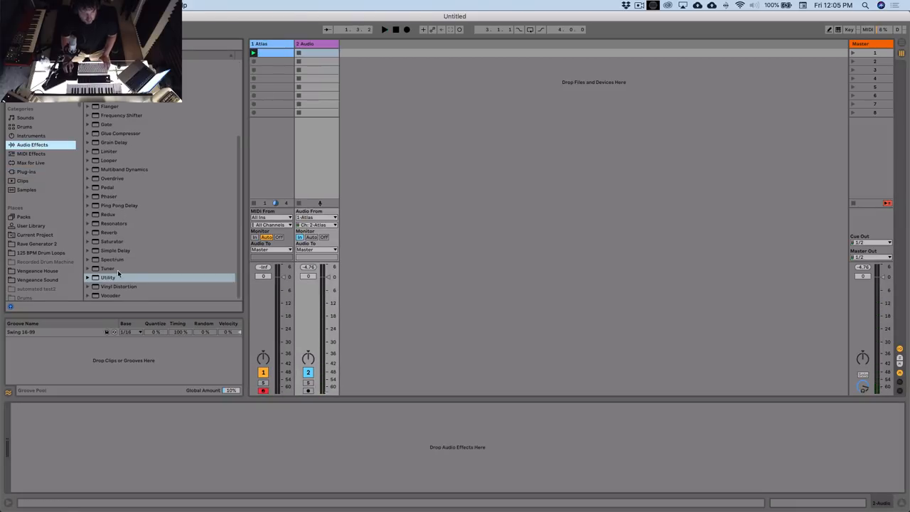
double_click(108, 277)
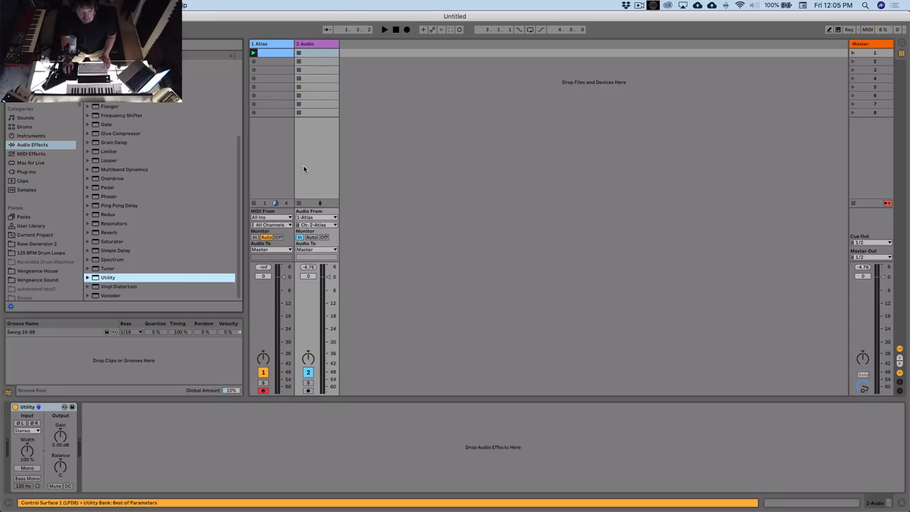
mouse_move(334, 278)
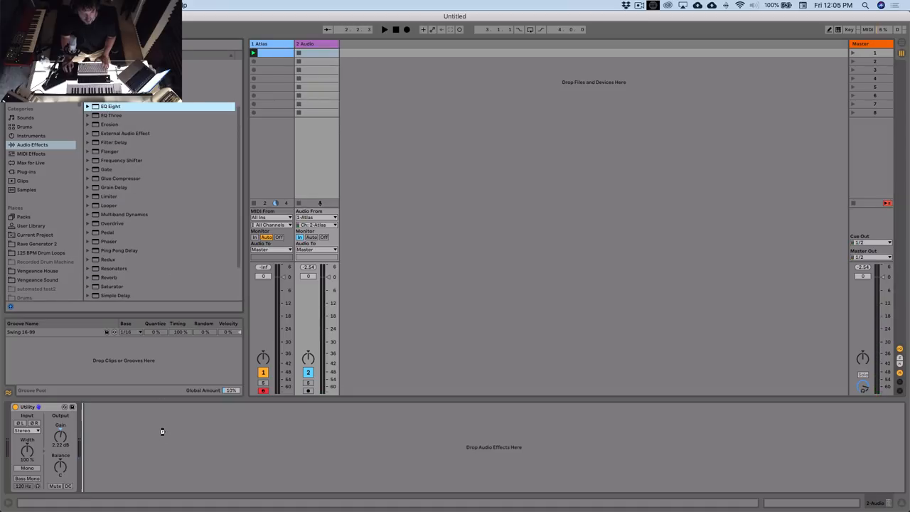
double_click(110, 106)
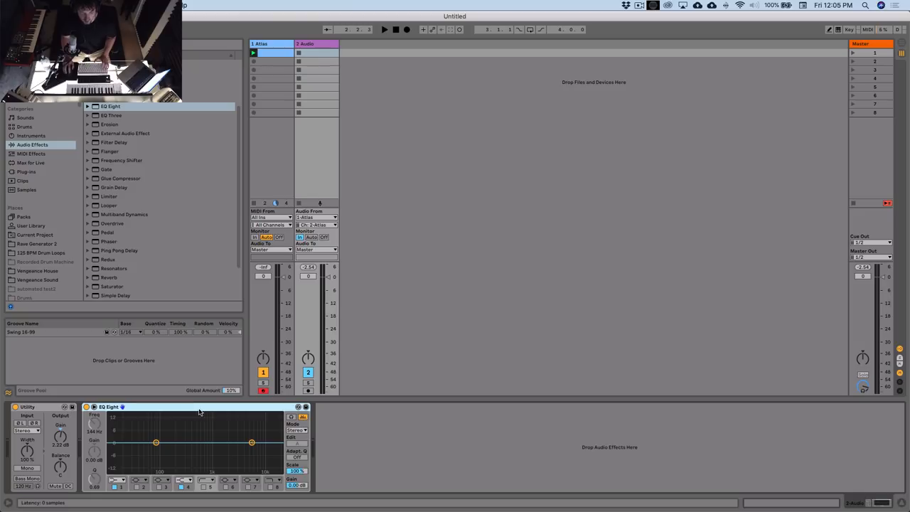
click(383, 29)
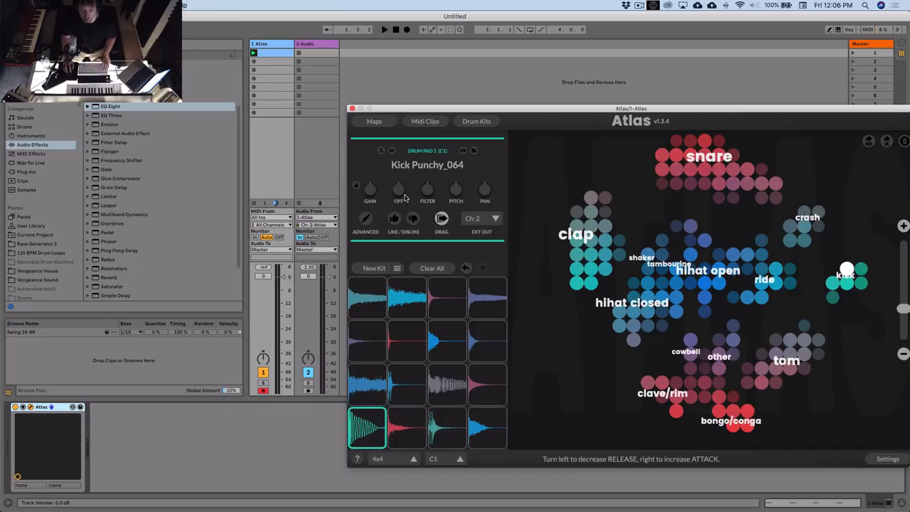
Shorten the Kick Punchy_064 pad's release to about 391 ms with the Shape knob
drag(399, 188, 398, 181)
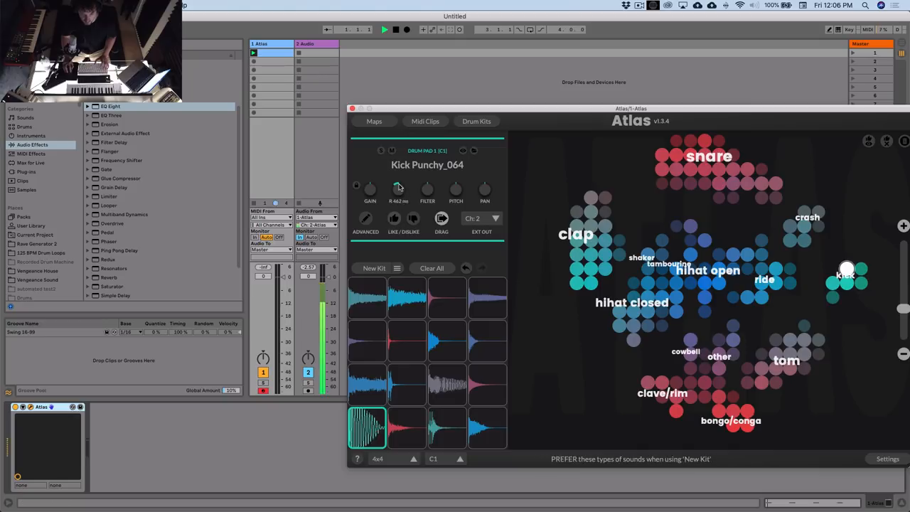
drag(397, 189, 409, 190)
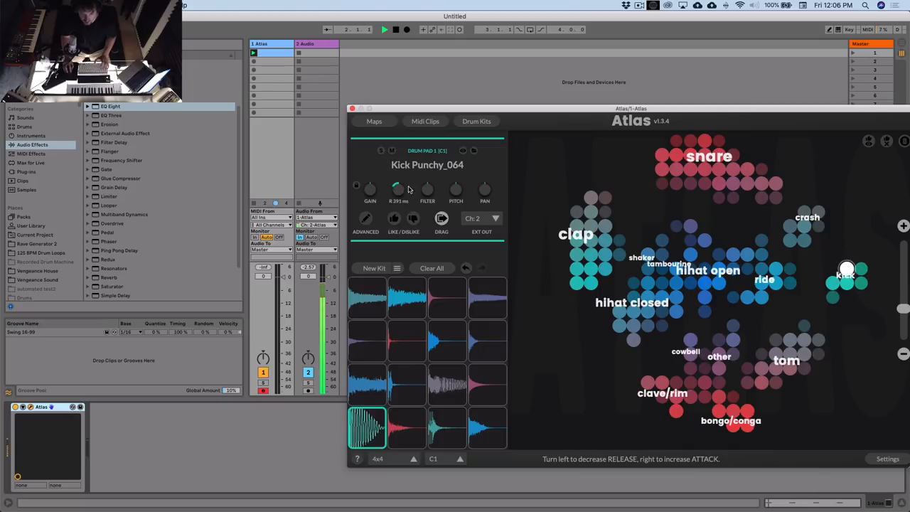
drag(397, 188, 397, 203)
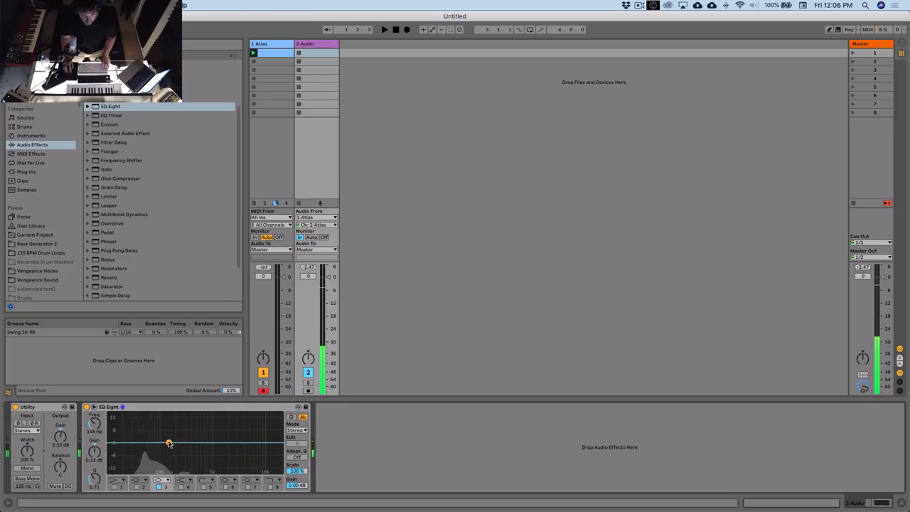
Raise EQ Eight band 3 by about 9 dB near 134 Hz
drag(169, 442, 172, 425)
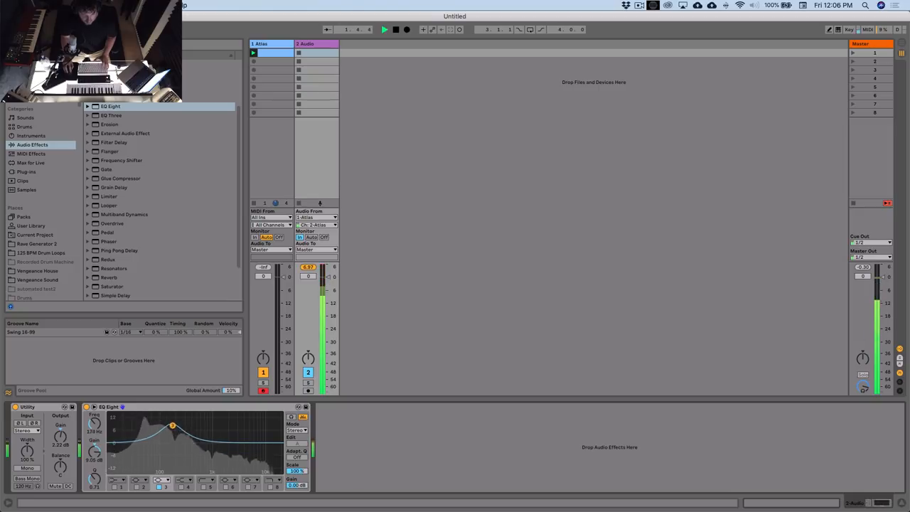
drag(172, 425, 172, 437)
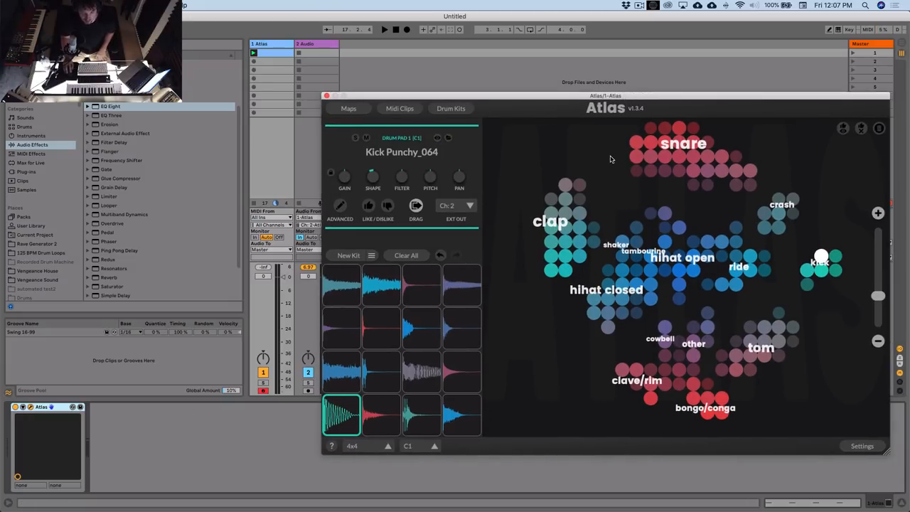
mouse_move(453, 401)
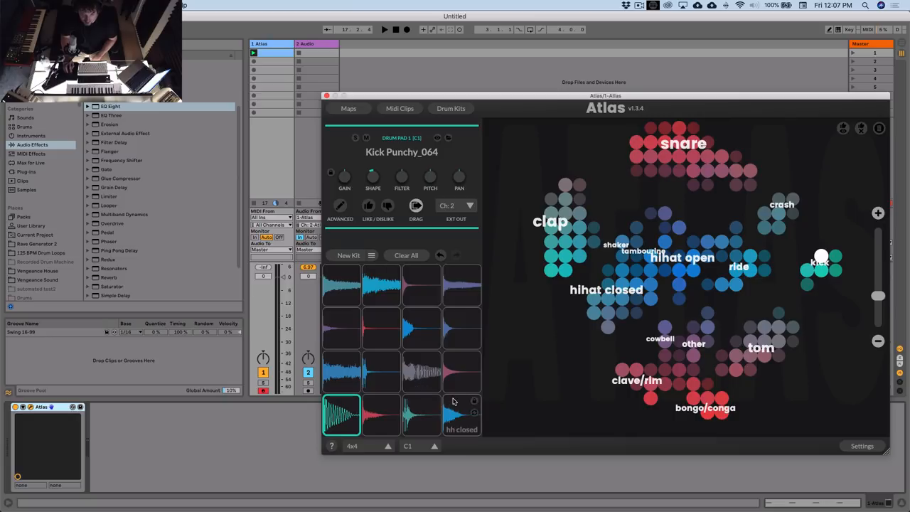
Preview shaker and tambourine samples and put Shaker_041 on drum pad 6
click(381, 371)
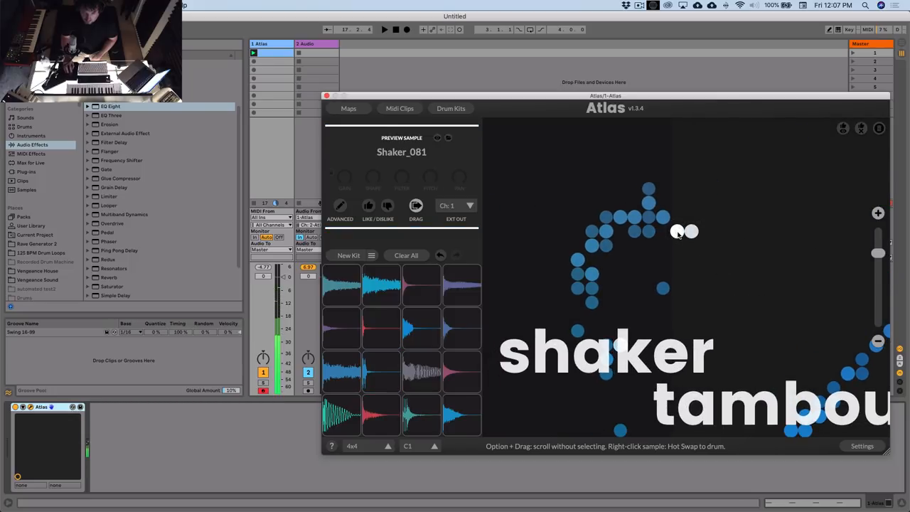
click(662, 217)
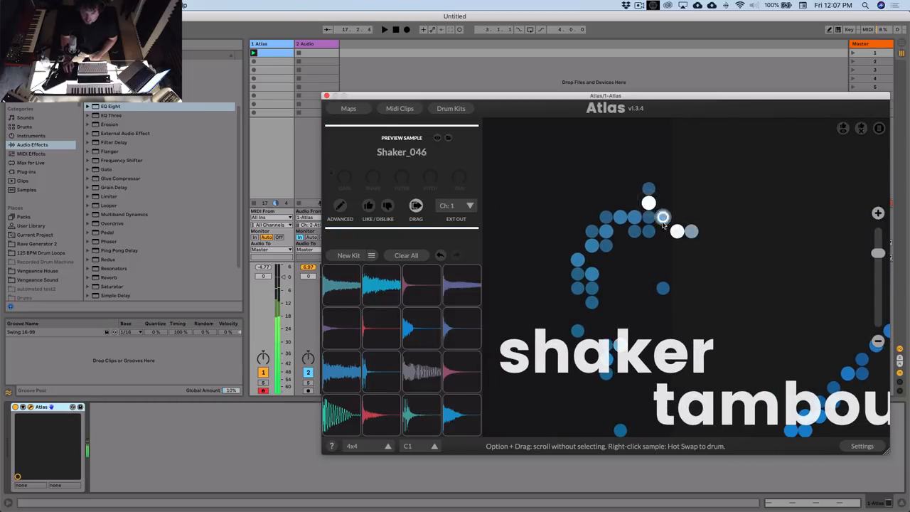
click(649, 217)
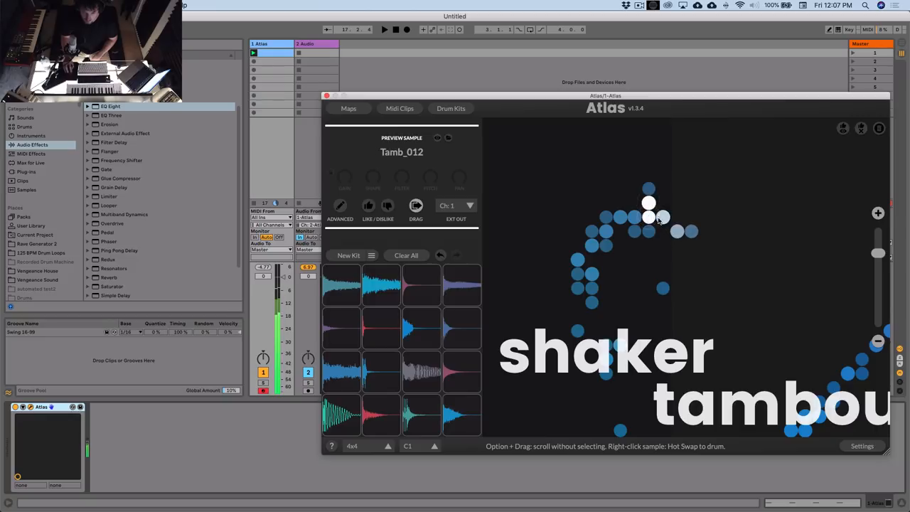
click(605, 244)
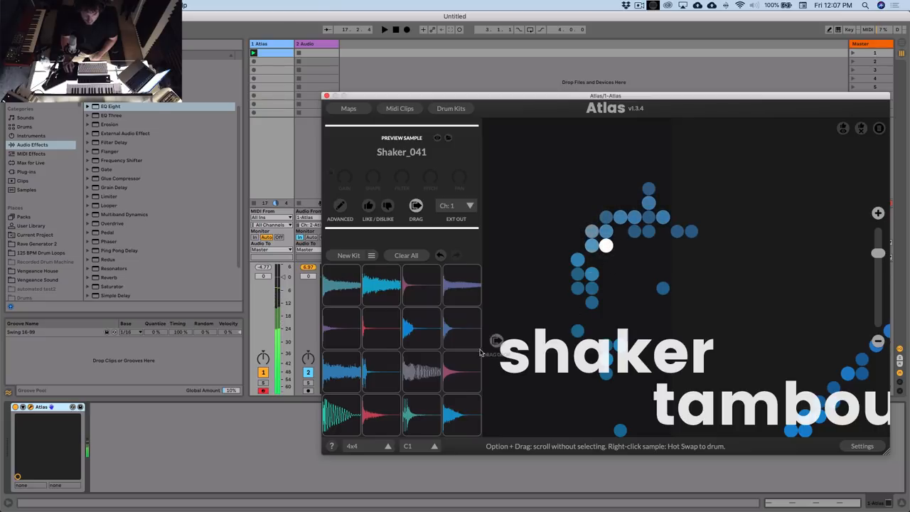
click(381, 371)
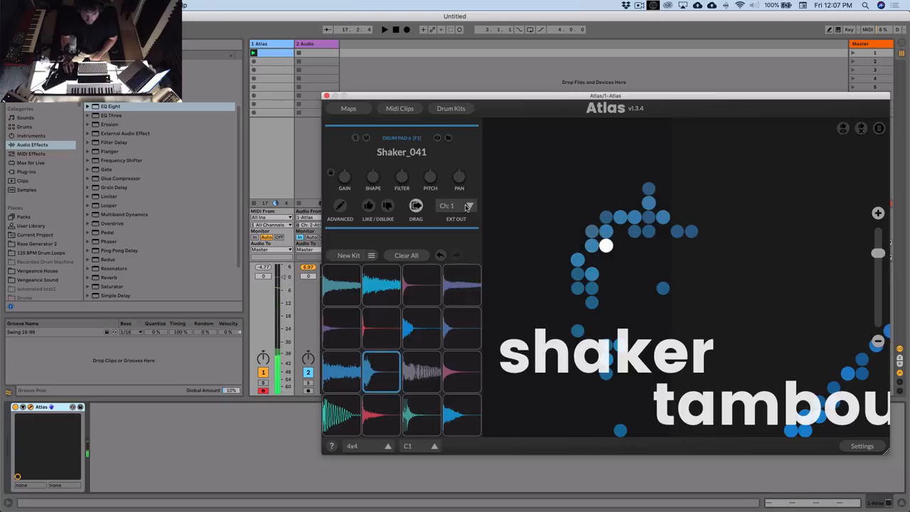
click(454, 205)
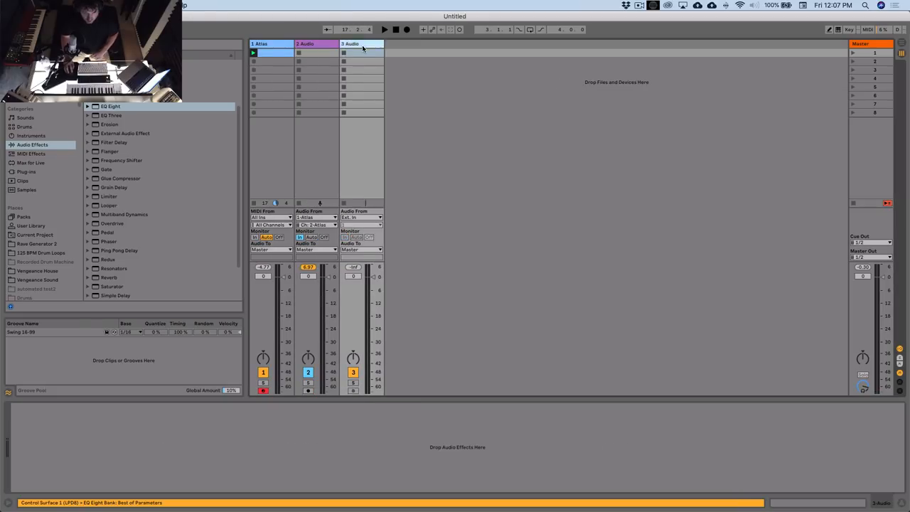
Set track 3's input to 1-Atlas, channel 3
click(360, 217)
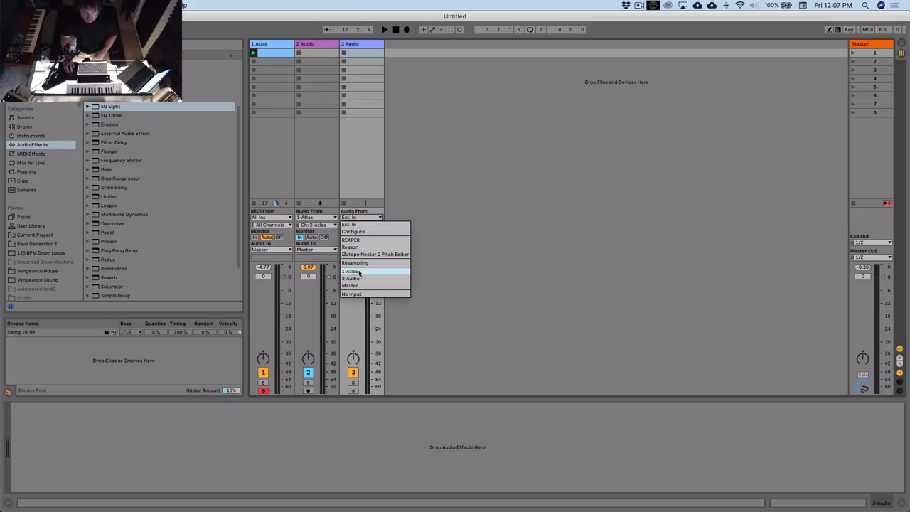
click(353, 270)
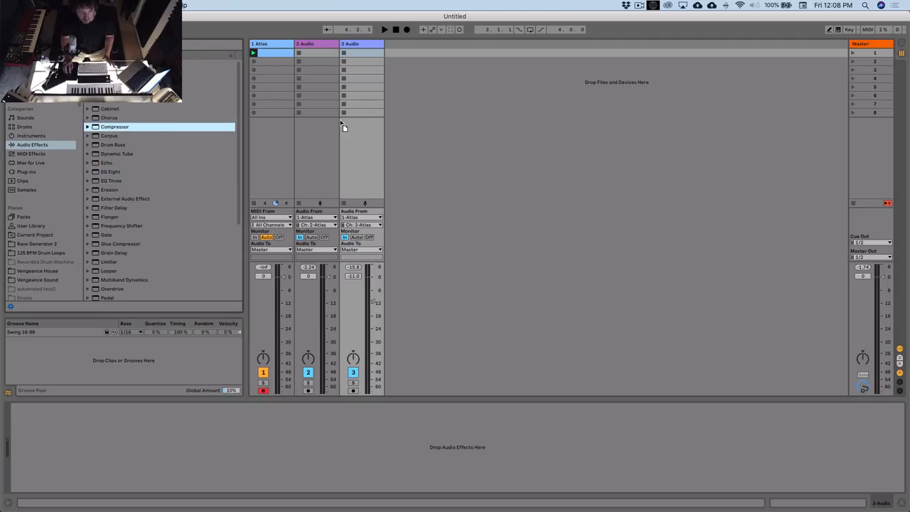
Load a Compressor on track 3 and enable its sidechain input
double_click(114, 126)
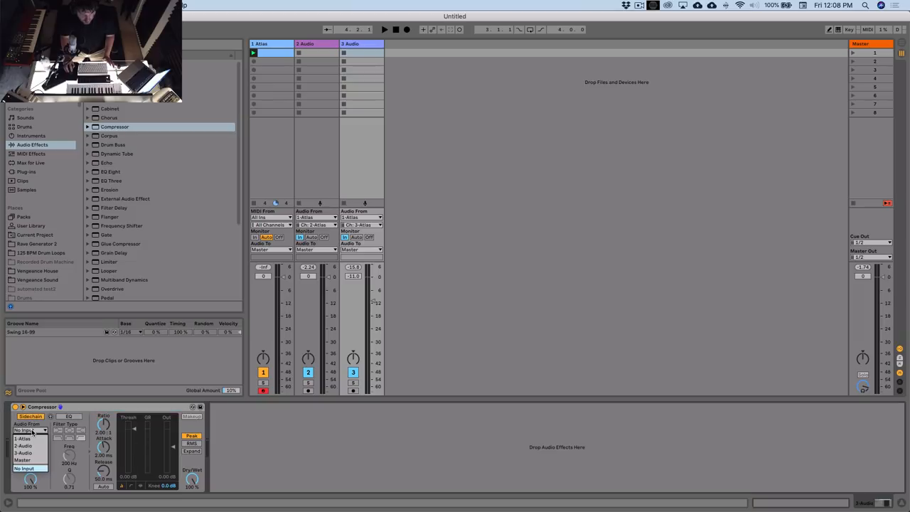
click(24, 445)
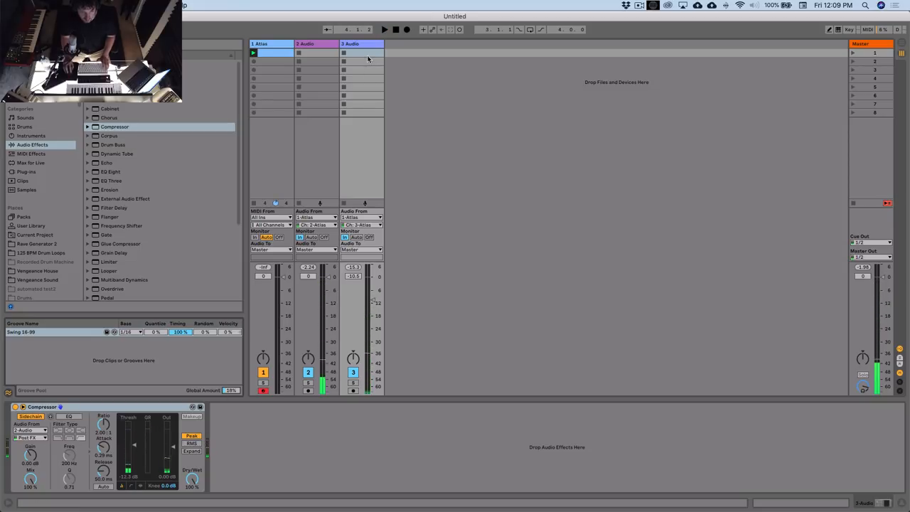
Add EQ Eight after track 3's compressor with a 1 kHz dip and high boost
click(110, 172)
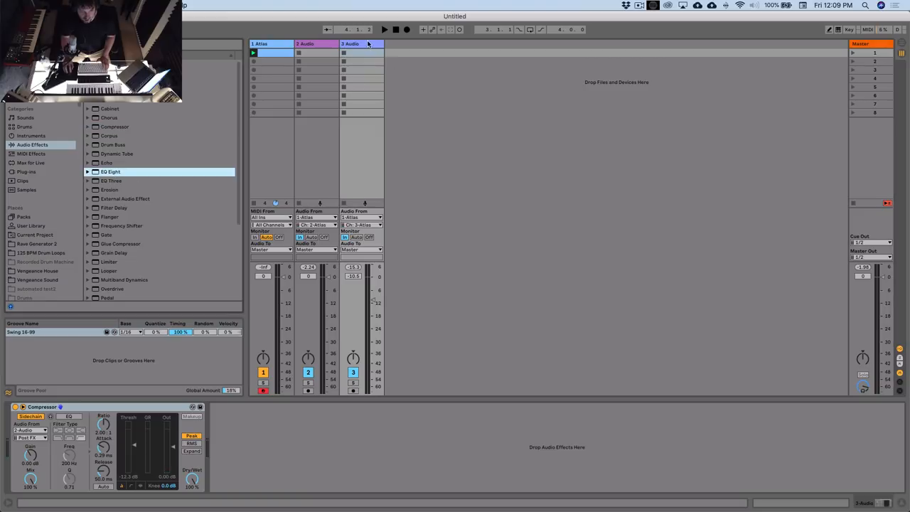
double_click(110, 171)
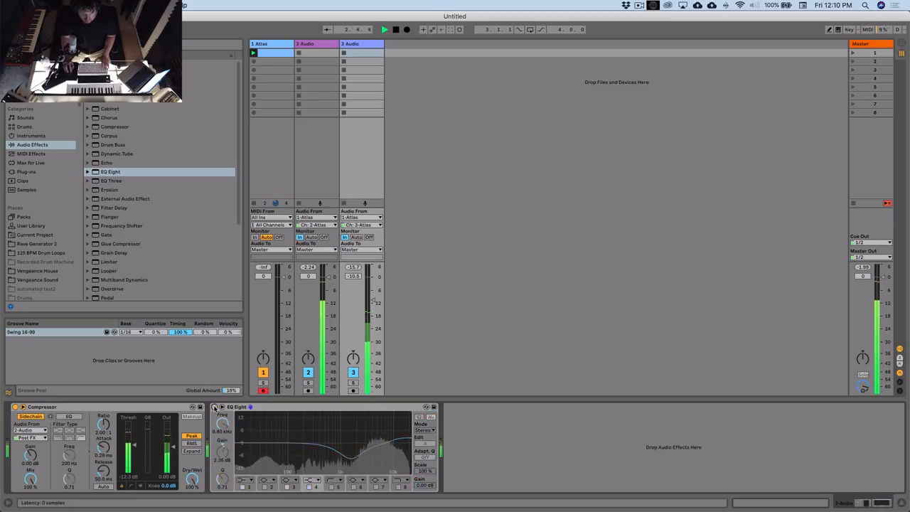
click(214, 406)
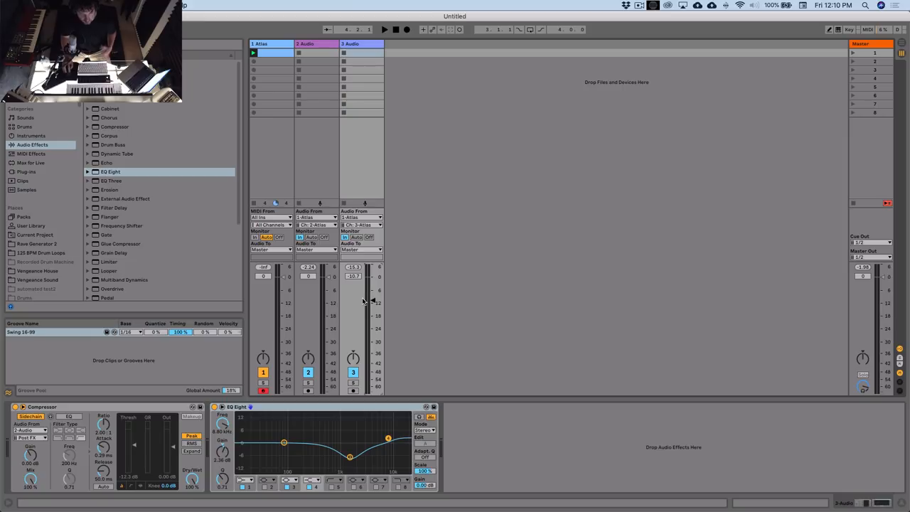
mouse_move(123, 218)
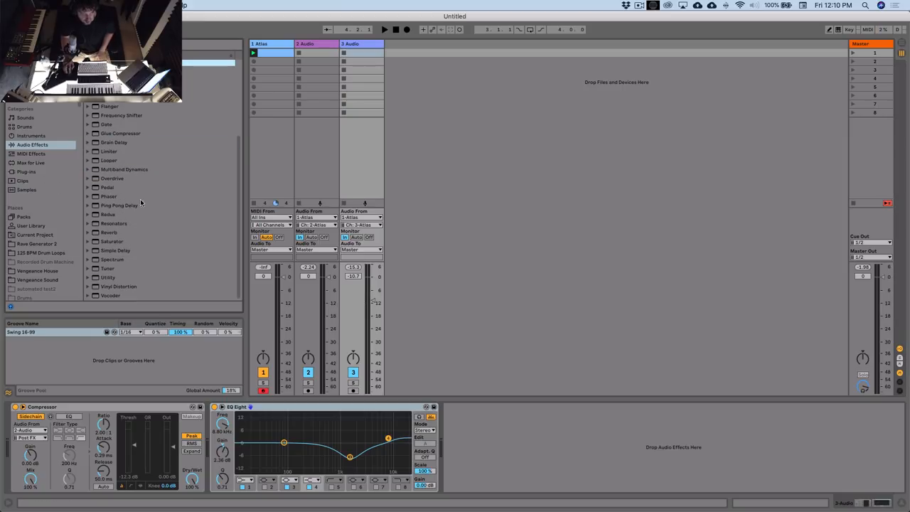
Add a Simple Delay to track 3: Sync off, 1 ms left, 17.4 ms right, 100% wet
double_click(115, 259)
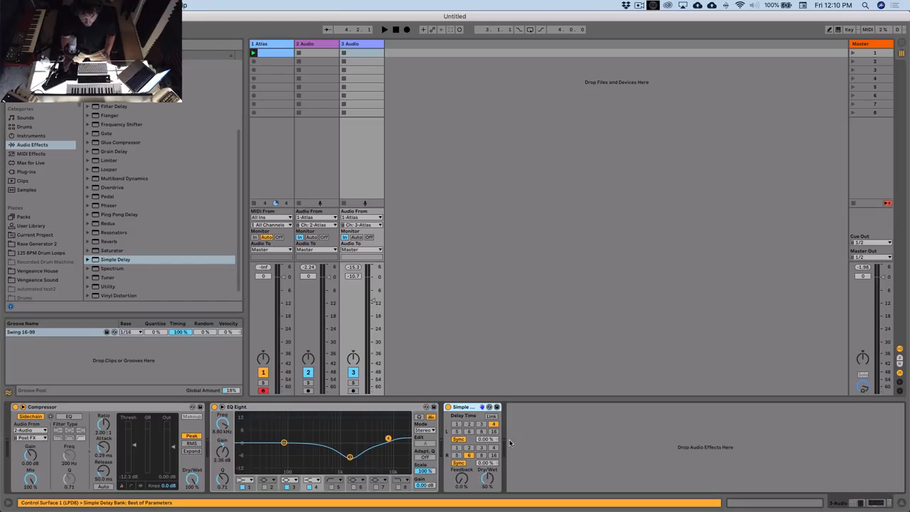
click(459, 438)
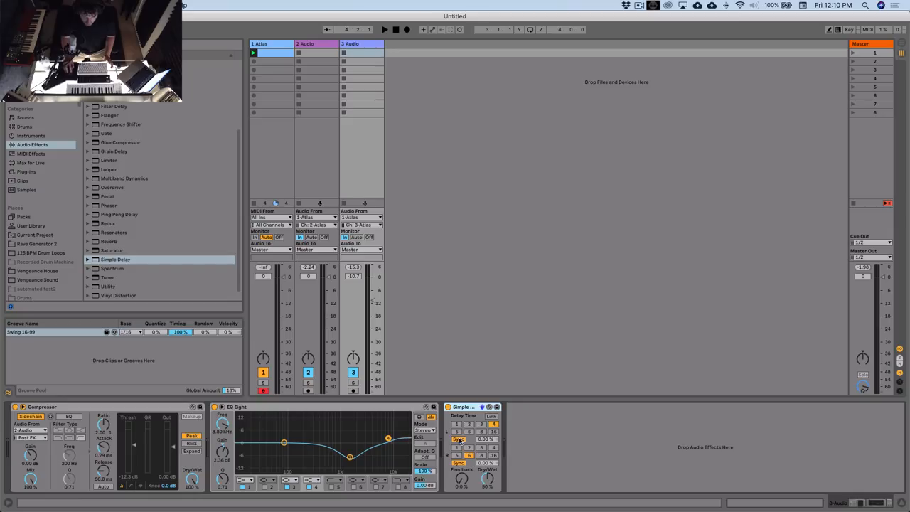
click(459, 439)
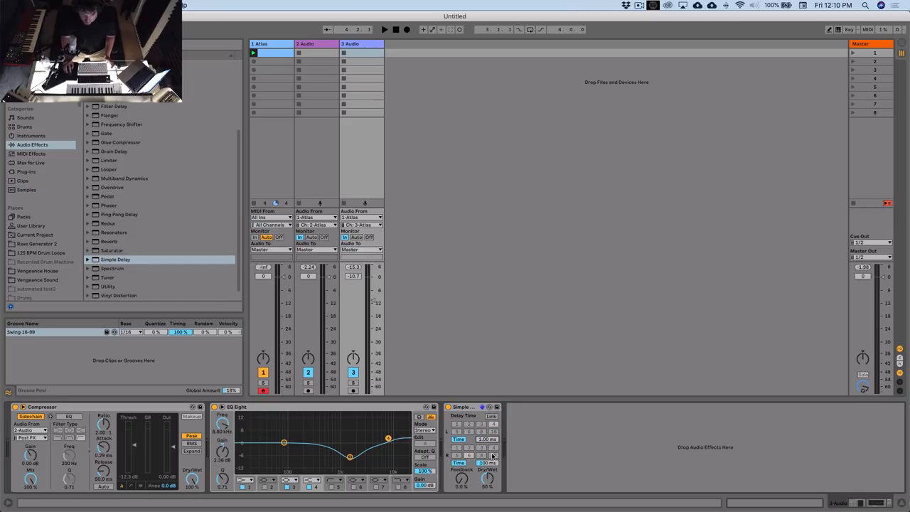
drag(486, 463, 486, 448)
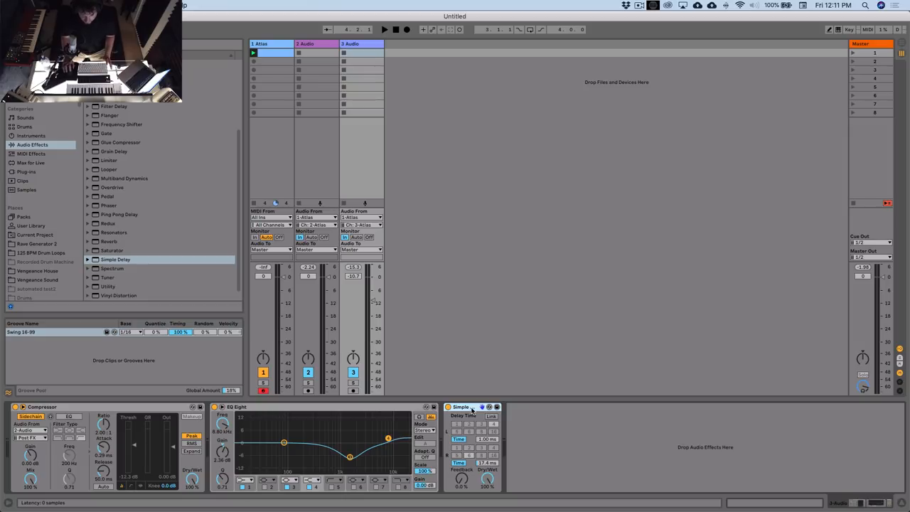
click(384, 29)
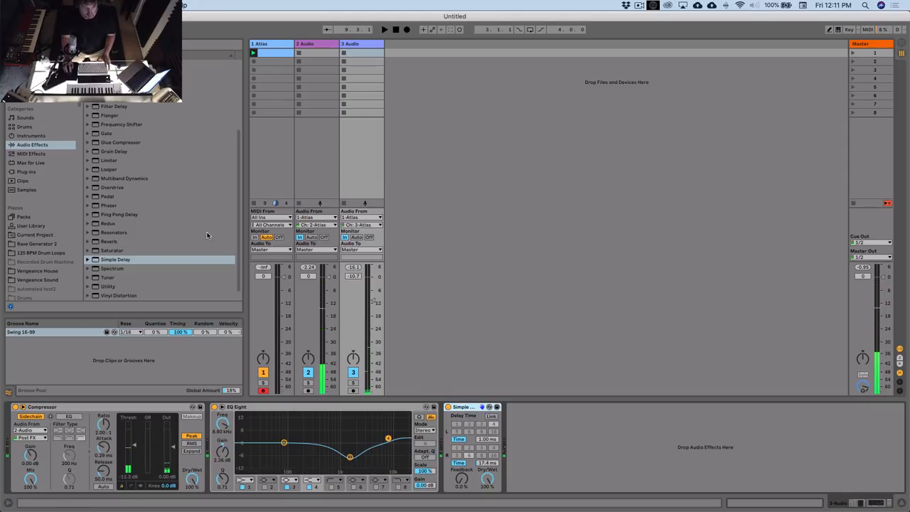
Add ValhallaRoom from the Valhalla DSP plug-ins to track 3 and lower its high cut slightly
click(27, 171)
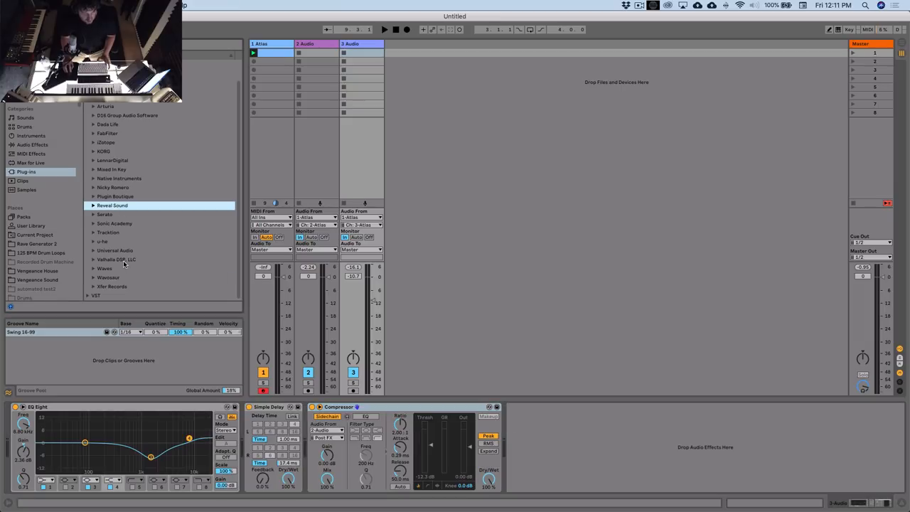
click(93, 259)
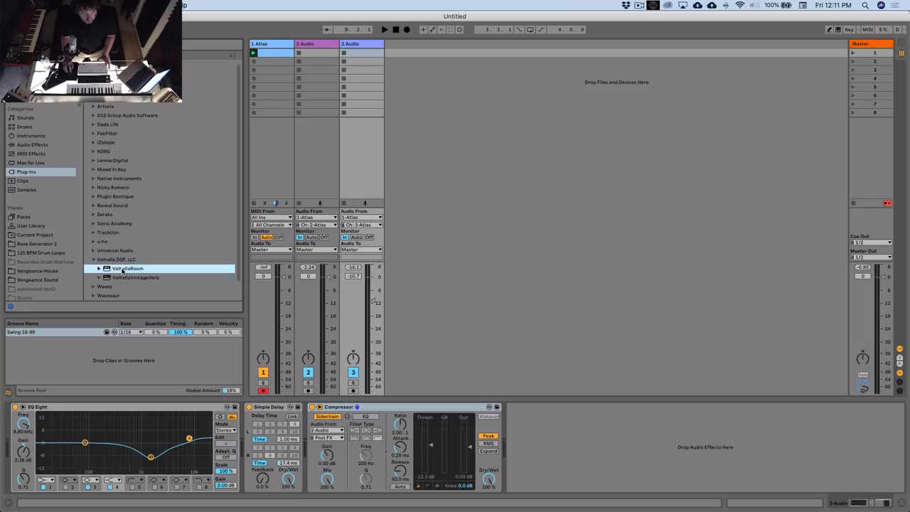
double_click(128, 268)
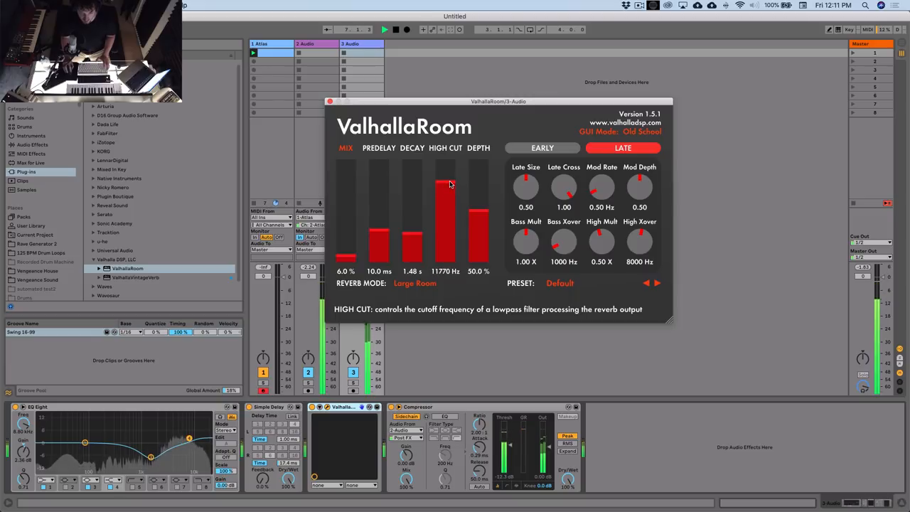
drag(445, 185, 445, 189)
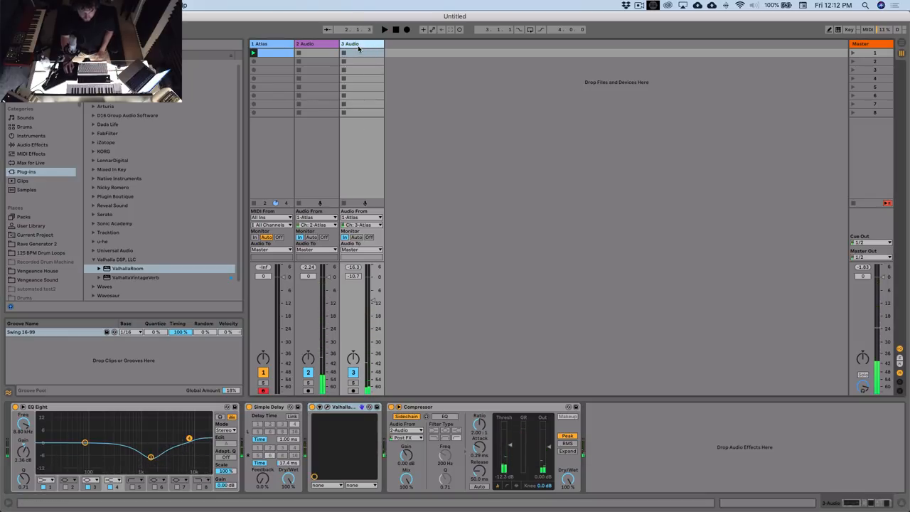
Cycle new drum sounds on the Atlas bottom-right hh closed pad of track 1
click(270, 43)
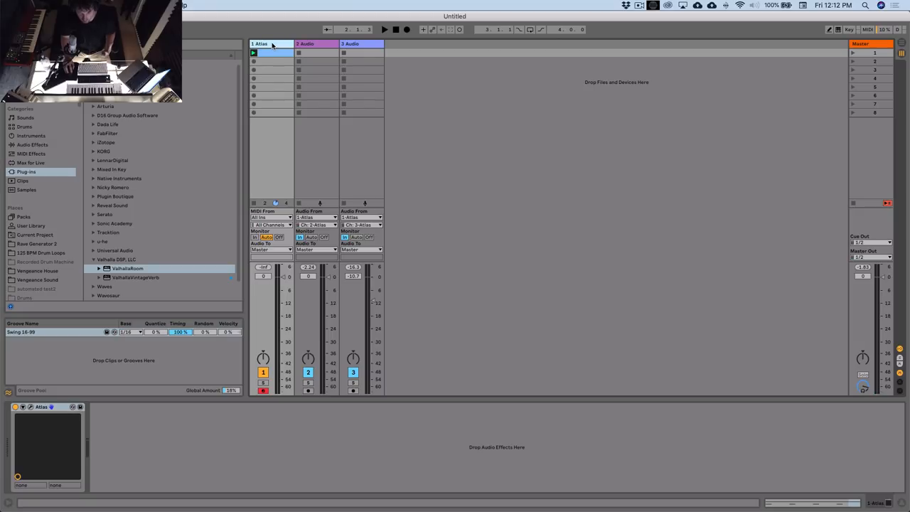
mouse_move(354, 44)
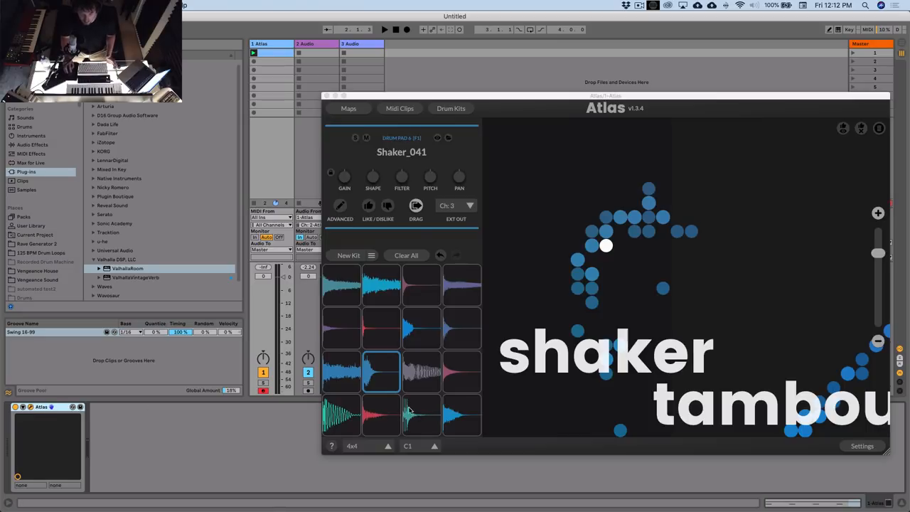
mouse_move(453, 418)
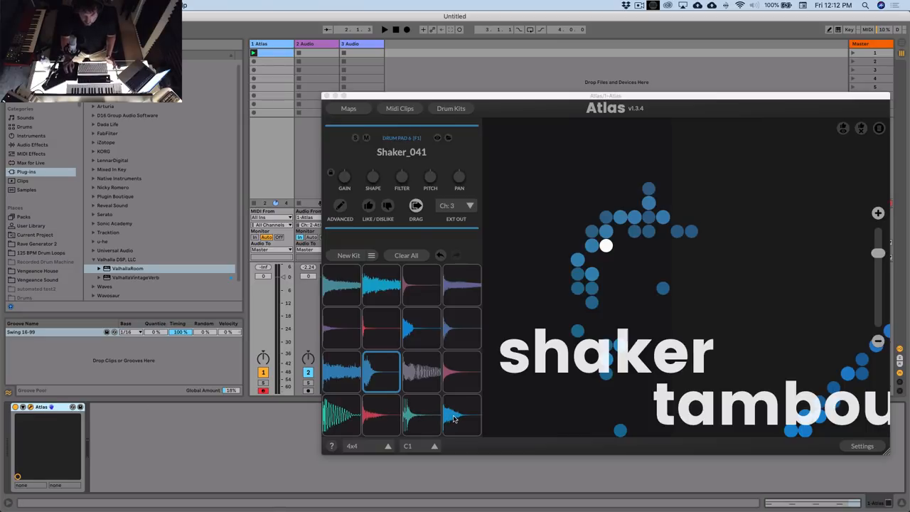
click(461, 415)
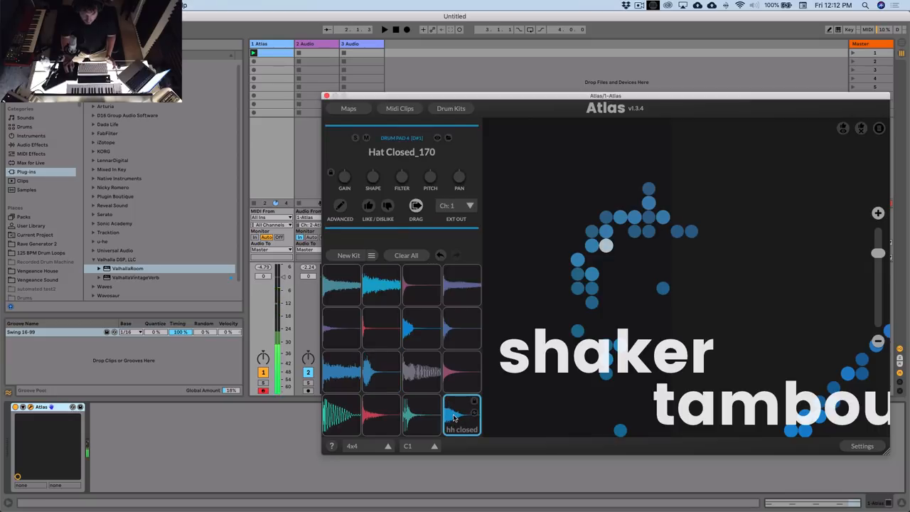
click(462, 415)
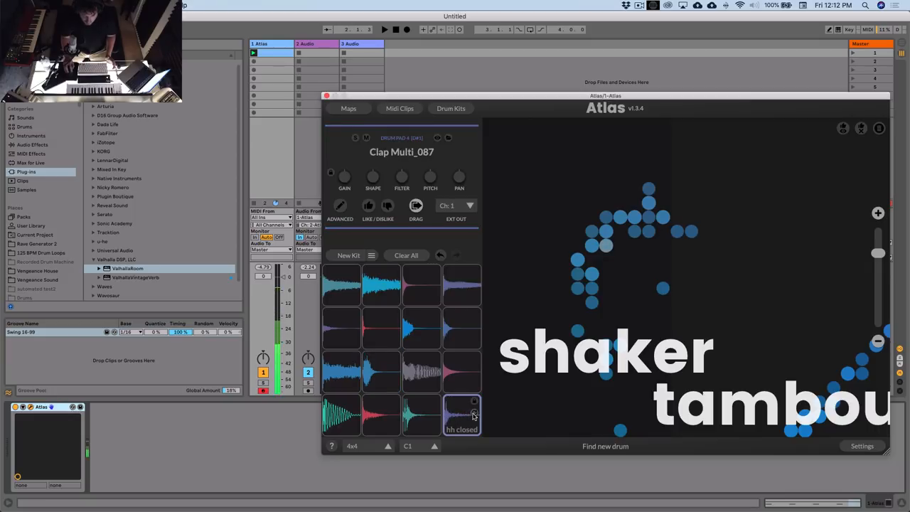
click(462, 416)
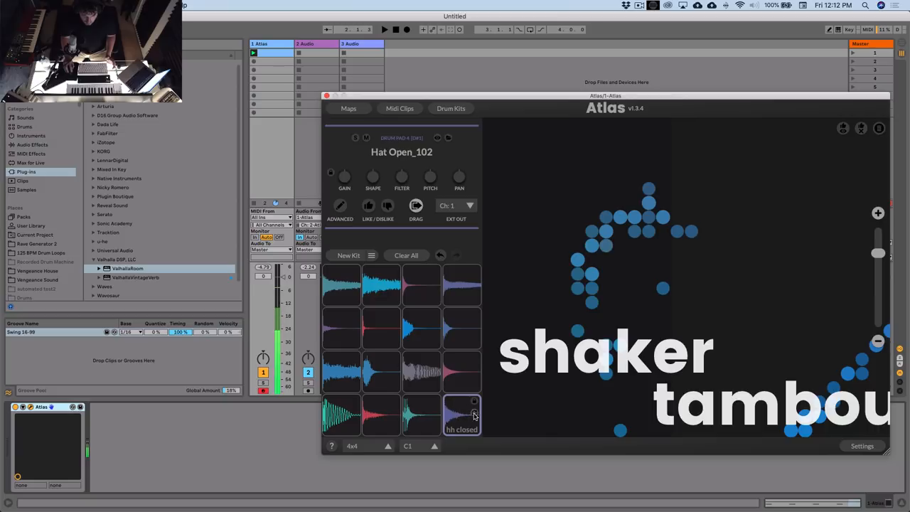
click(461, 414)
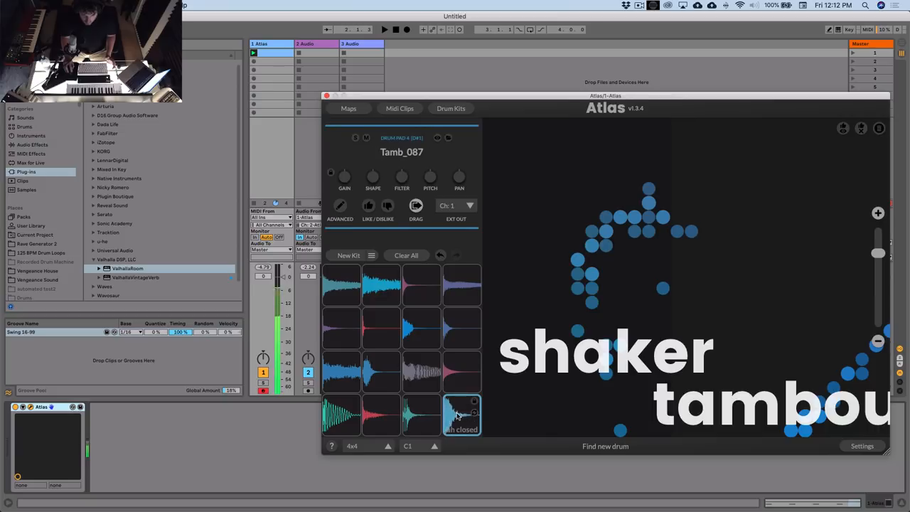
click(461, 416)
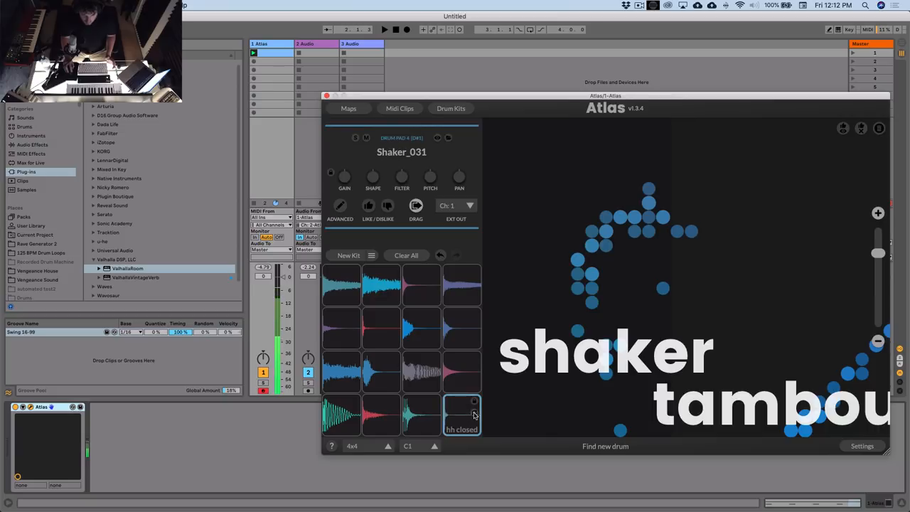
click(462, 414)
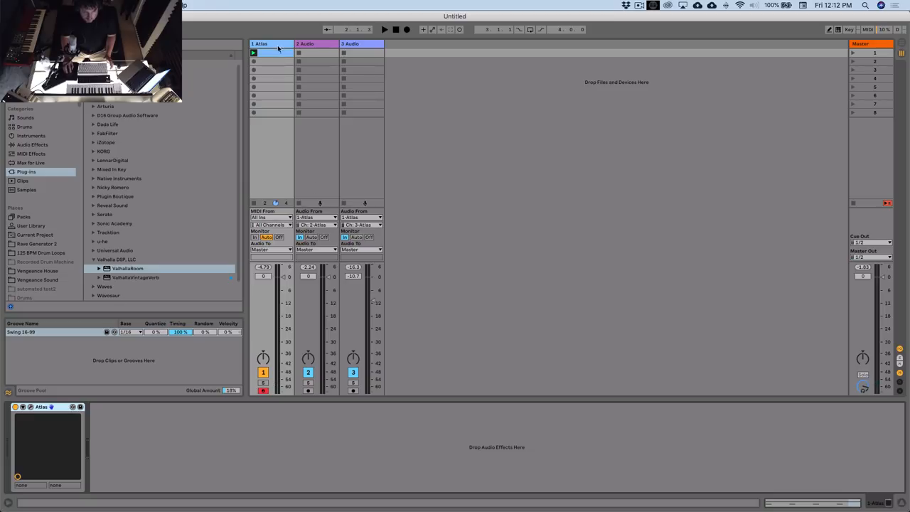
Route Audio track 4's input from Atlas channel 4 and set its volume to -5.2 dB
click(263, 53)
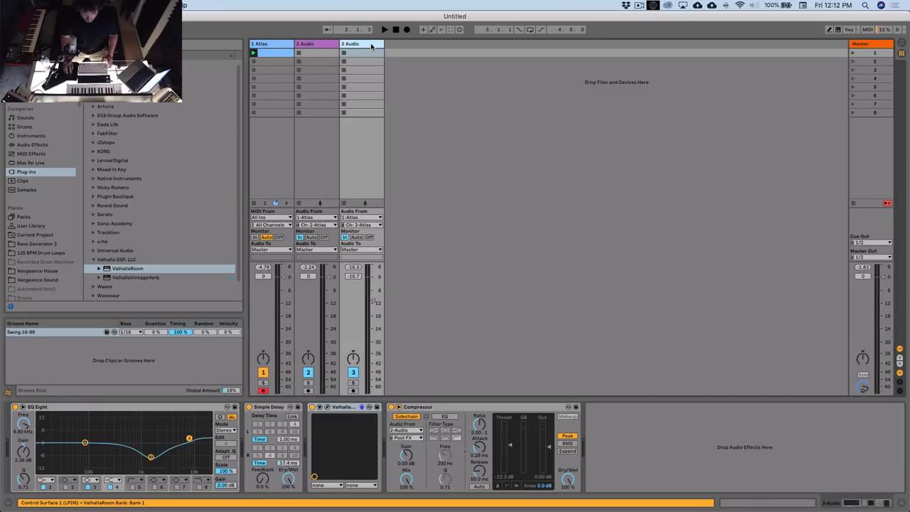
click(406, 216)
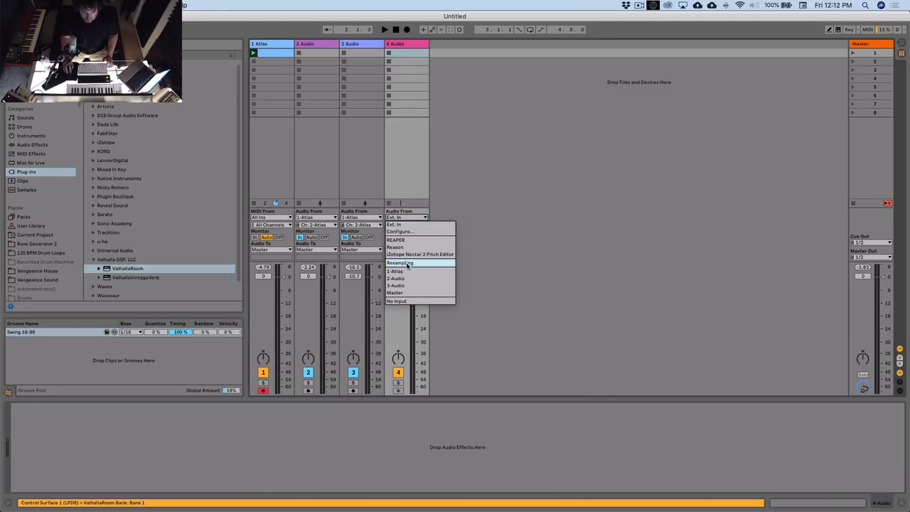
click(394, 270)
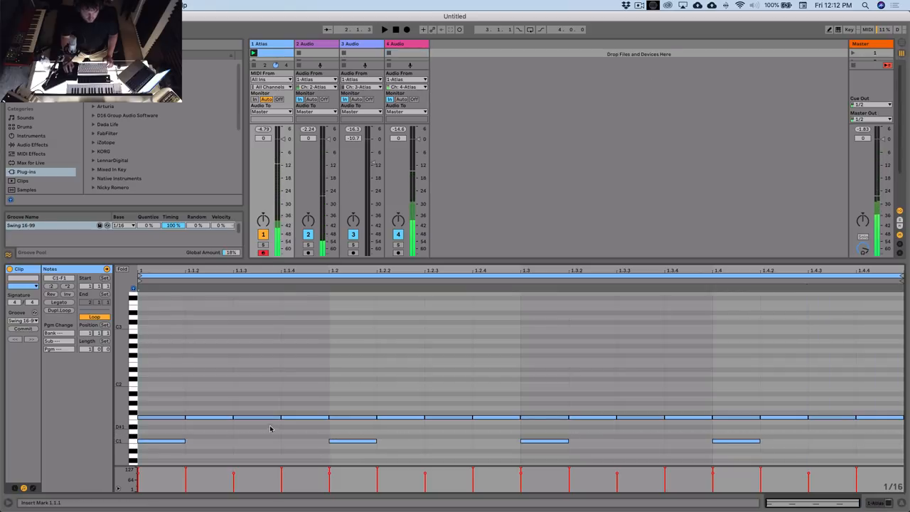
drag(142, 427, 320, 426)
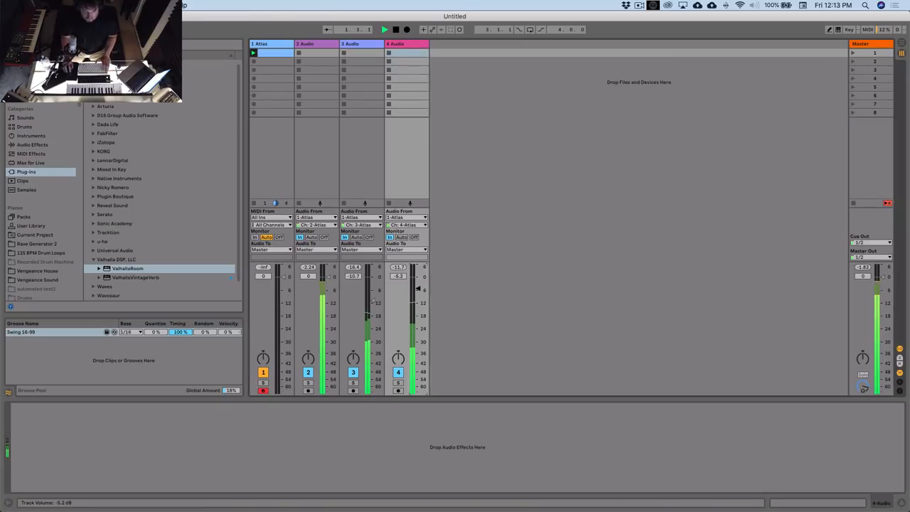
Open Atlas and swap the closed hi-hat pad's sample, landing on Shaker_016
click(270, 43)
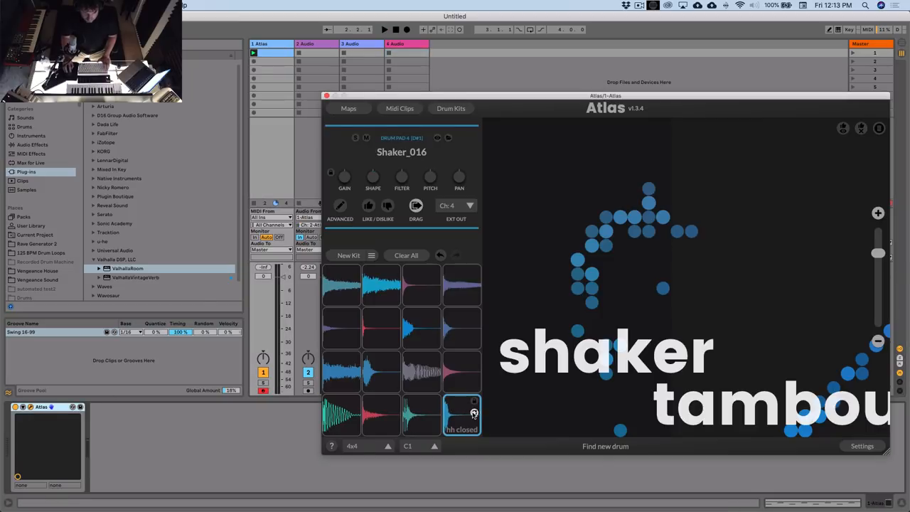
click(461, 414)
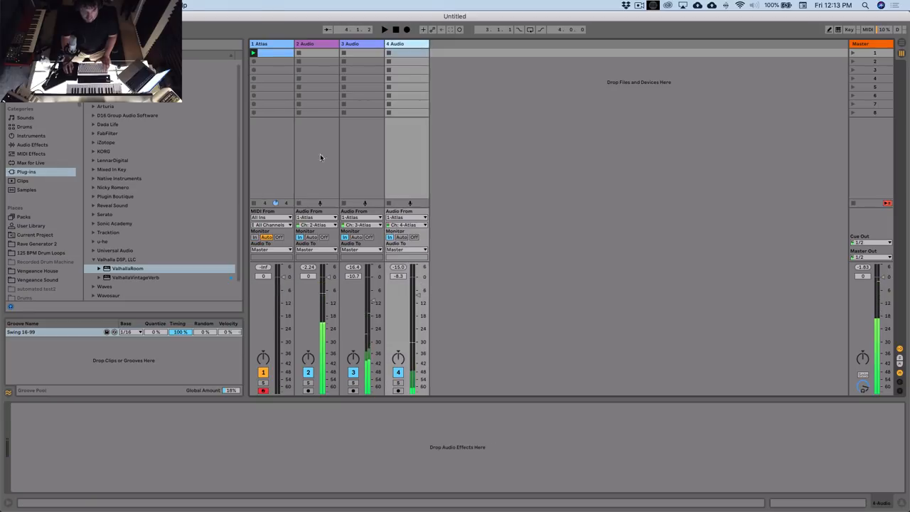
Add ValhallaRoom to Audio track 4 with 22.6% mix, 0.55 s decay, Large Room mode
double_click(127, 268)
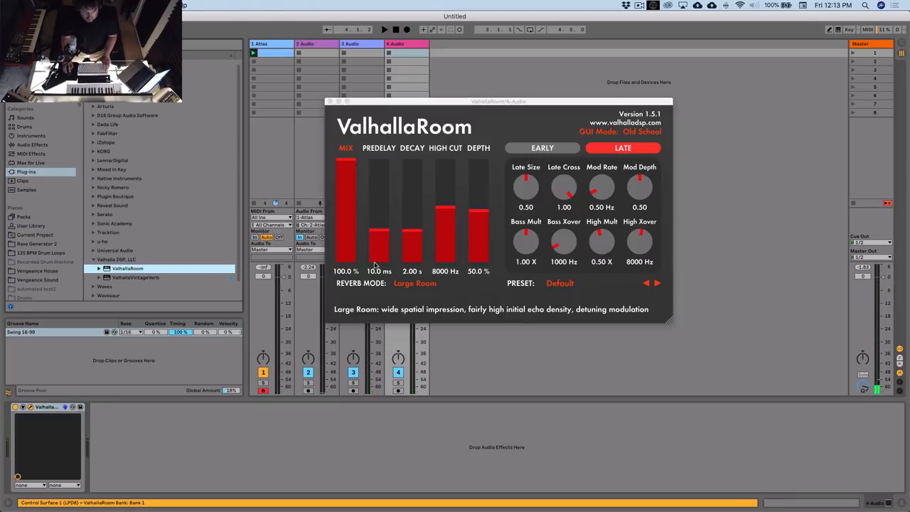
drag(345, 167, 346, 252)
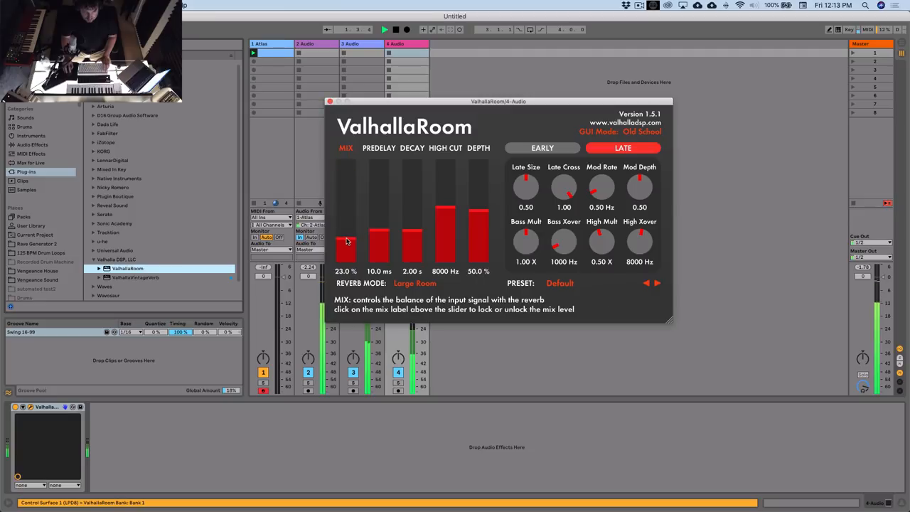
drag(345, 242, 345, 227)
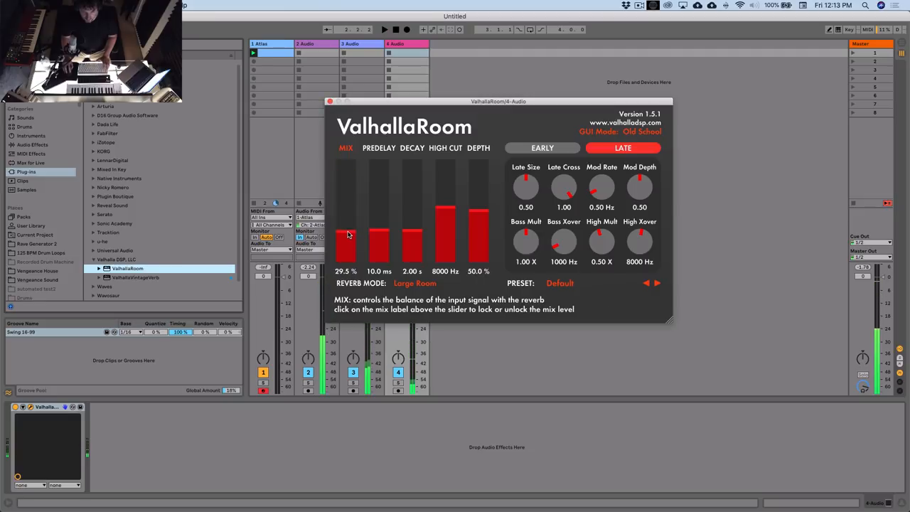
drag(345, 241, 411, 242)
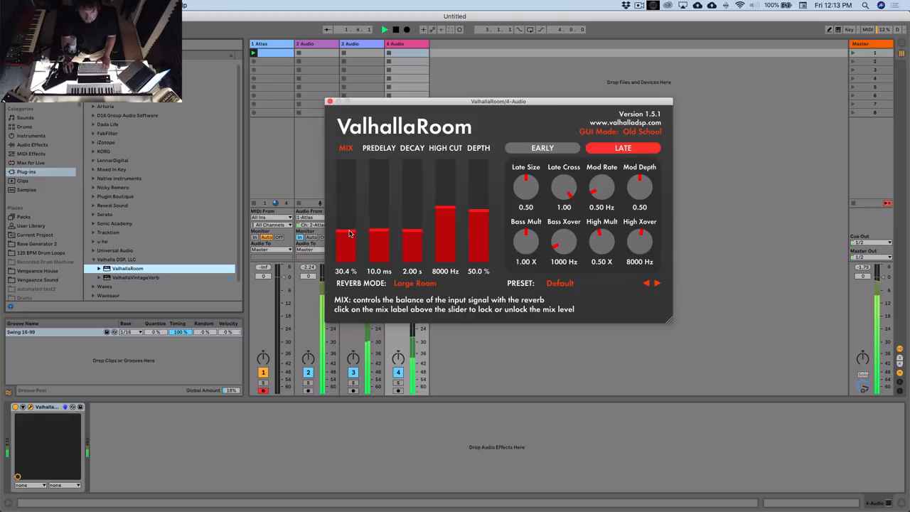
mouse_move(378, 238)
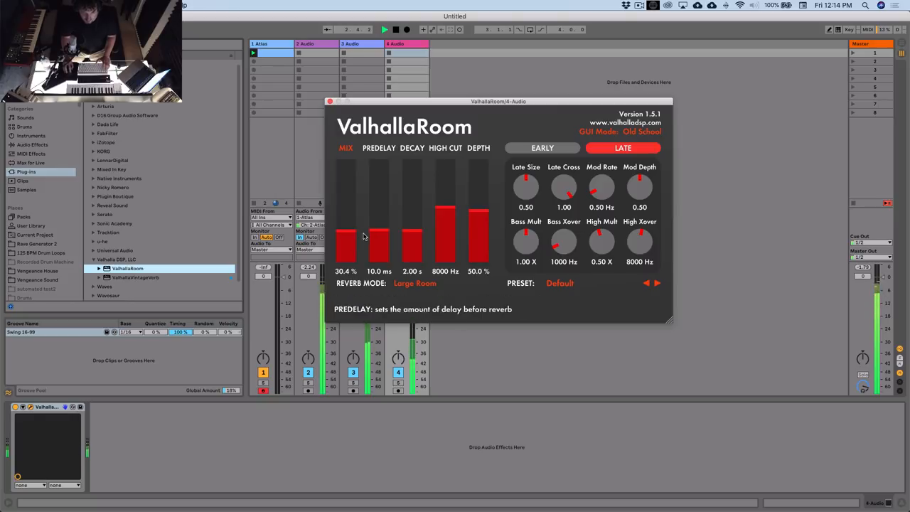
drag(411, 242, 411, 246)
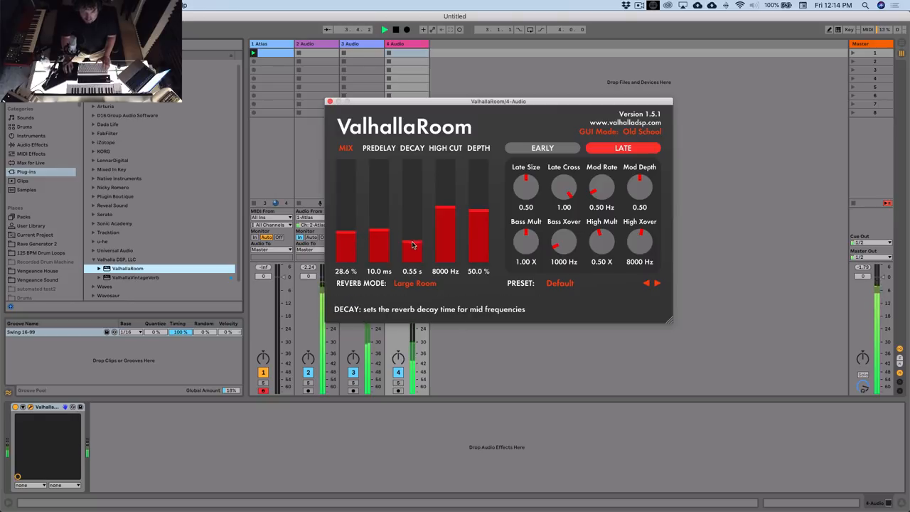
drag(346, 235, 345, 245)
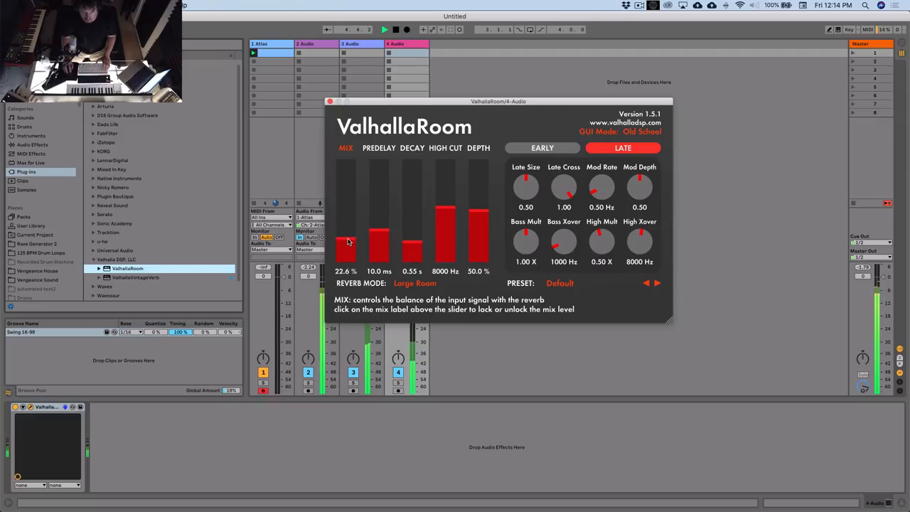
click(419, 282)
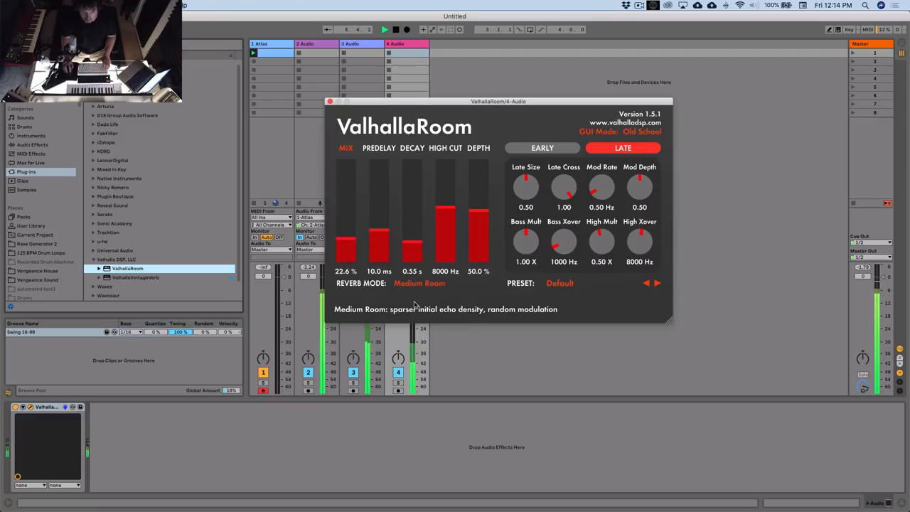
click(419, 282)
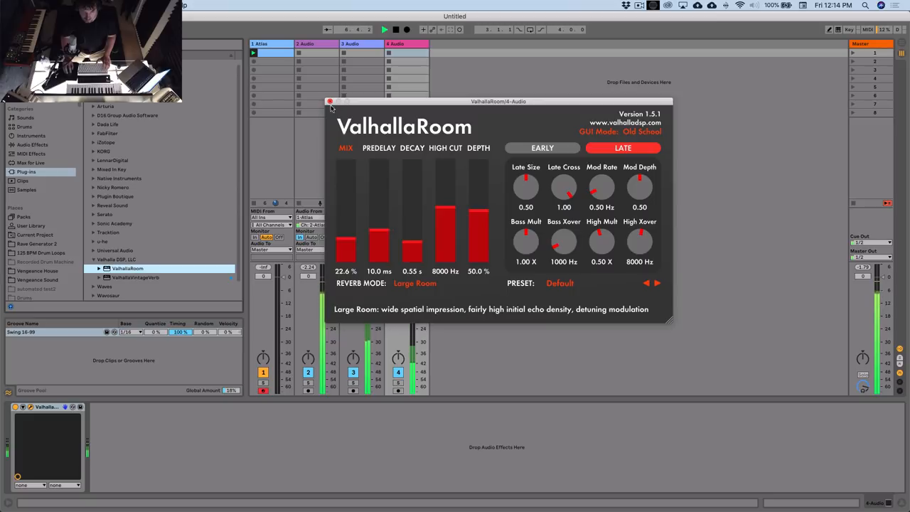
click(329, 101)
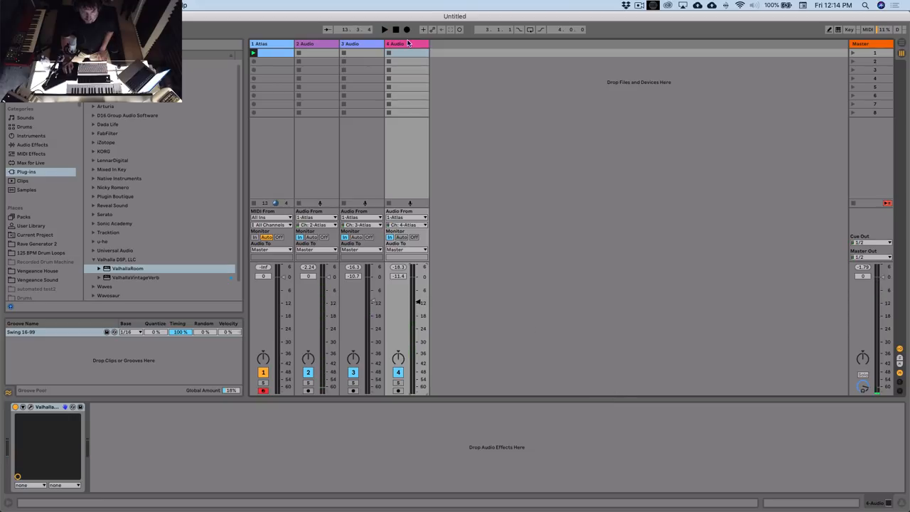
Swap the Atlas clap pad to Clap Snappy_017, then choose Audio track 5's input source
click(270, 43)
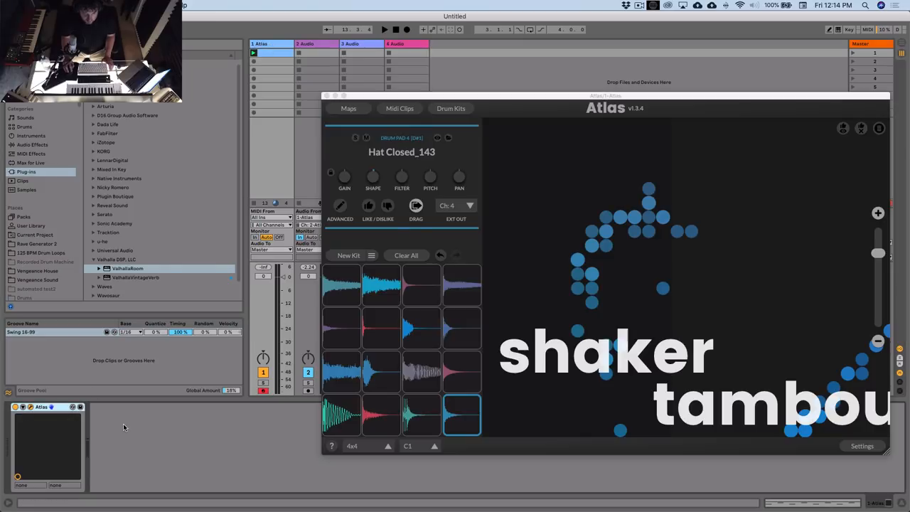
click(422, 415)
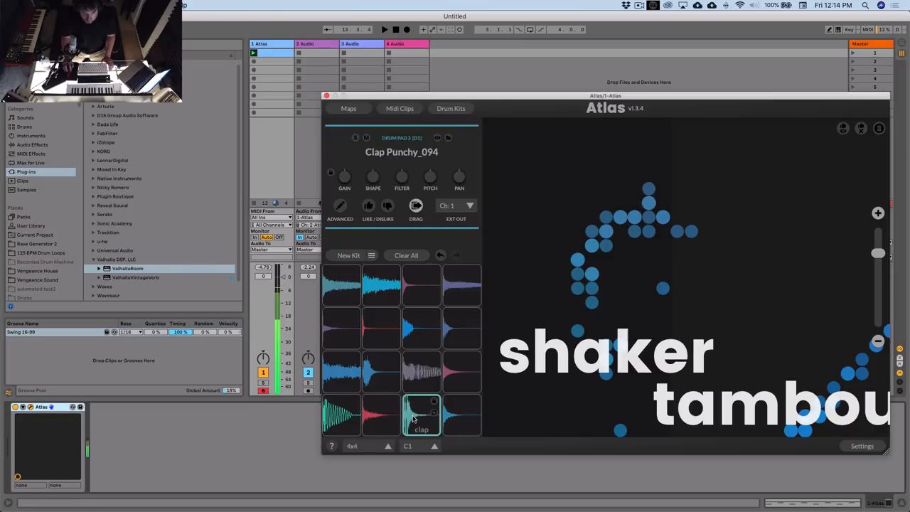
click(422, 415)
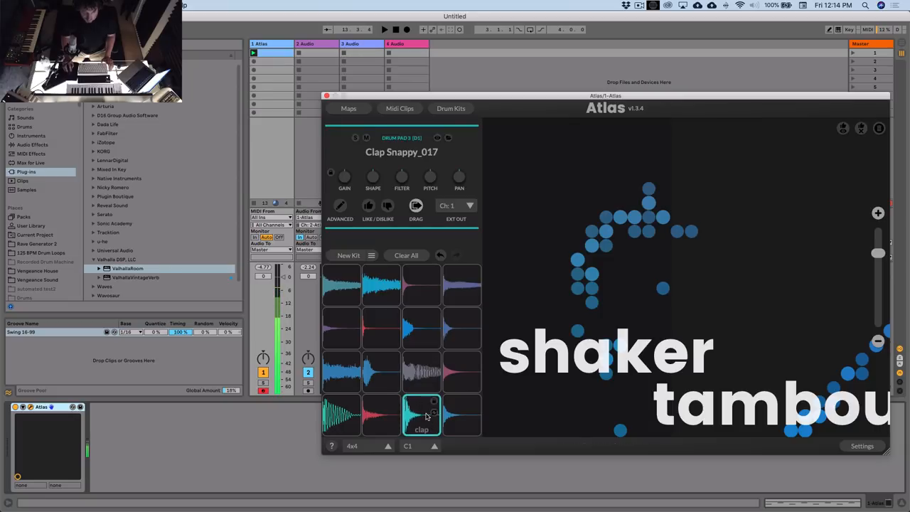
click(454, 205)
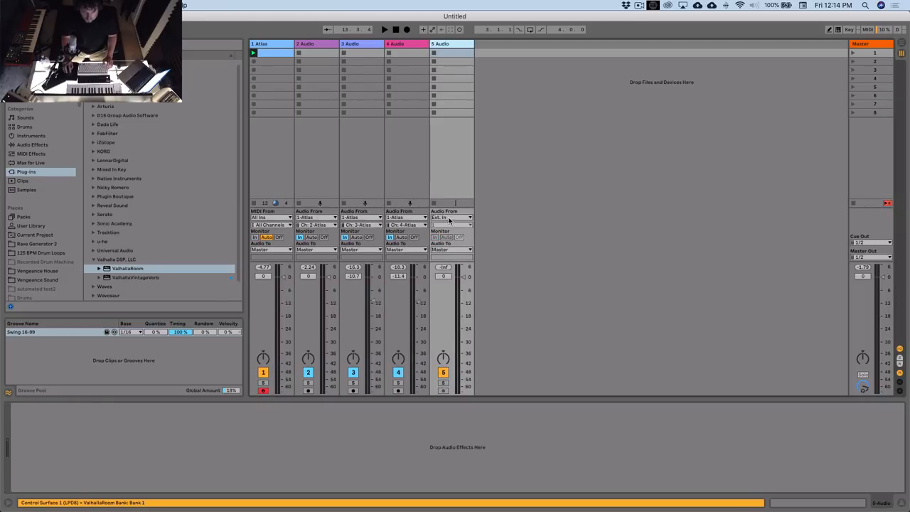
click(452, 217)
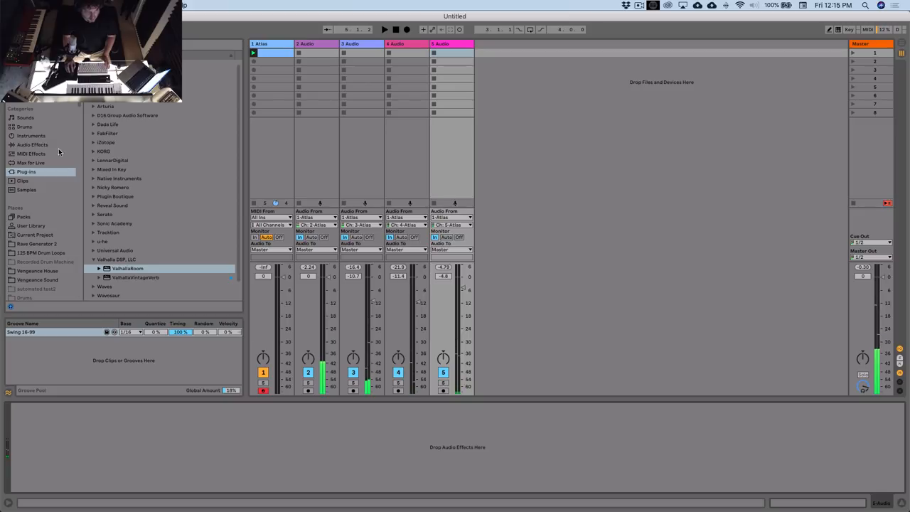
Add EQ Eight to Audio track 5, rolling off highs and boosting +3.35 dB at 1.14 kHz
click(32, 144)
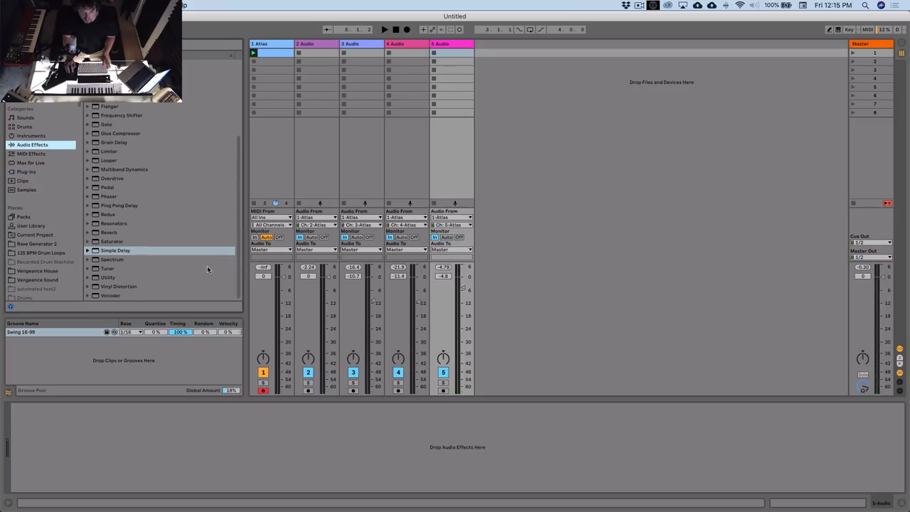
mouse_move(386, 319)
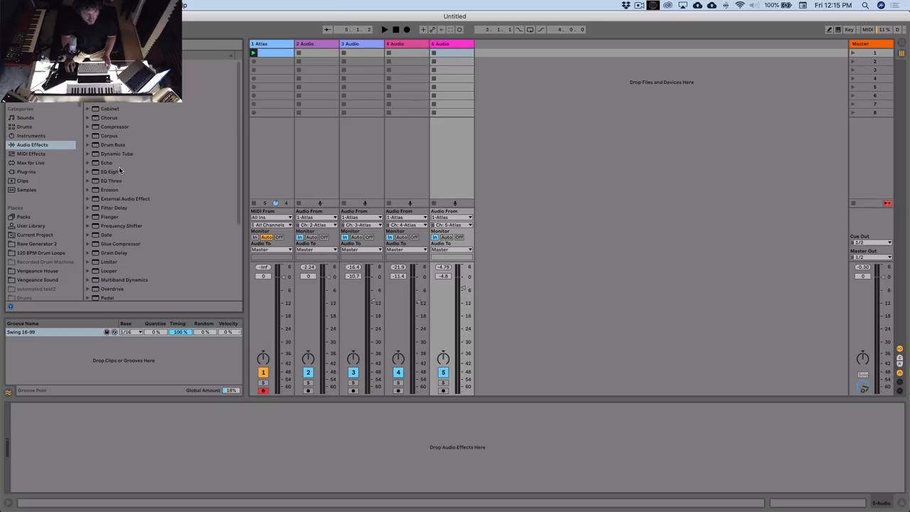
double_click(110, 171)
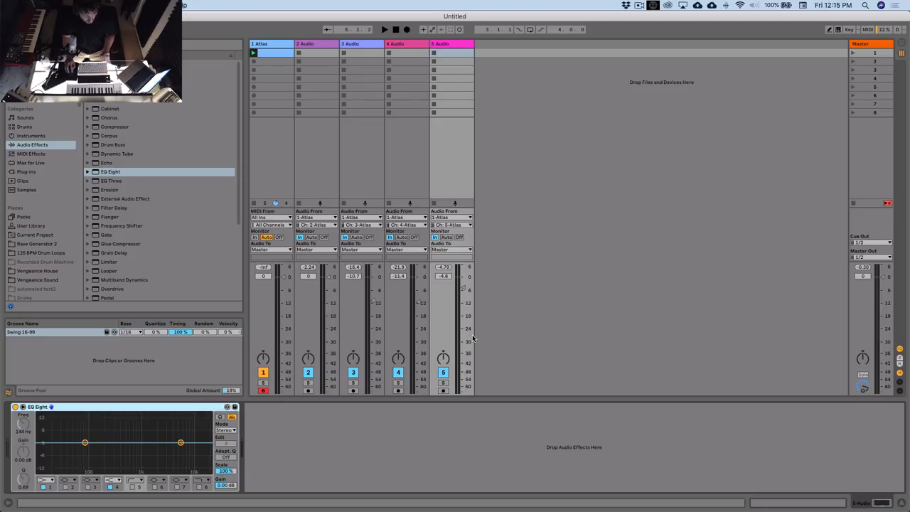
click(384, 29)
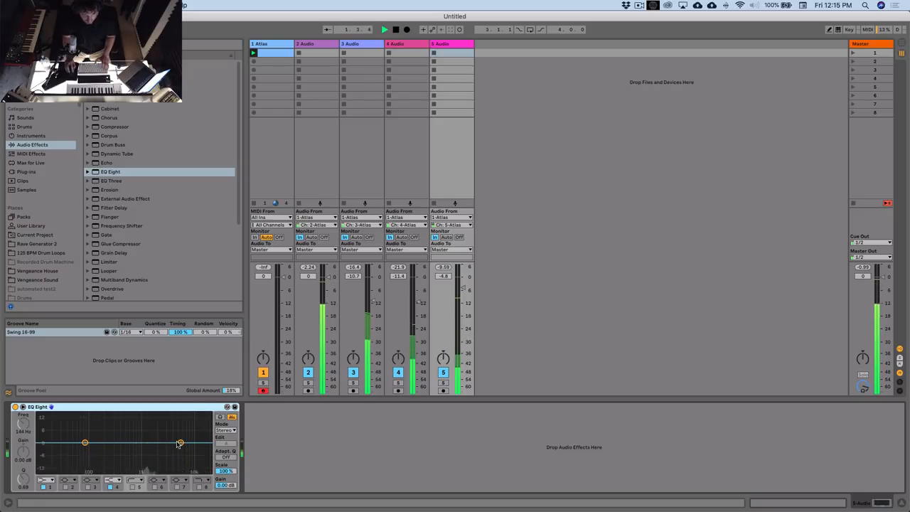
drag(180, 442, 173, 448)
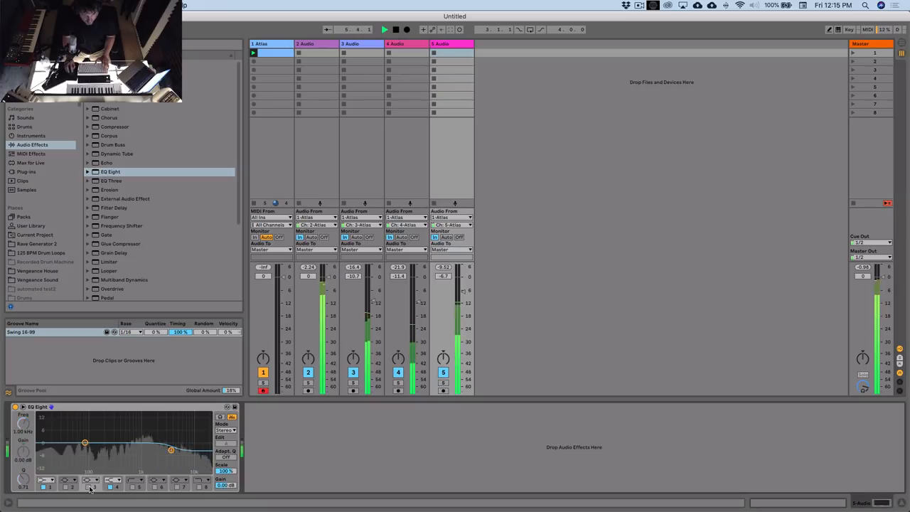
drag(85, 442, 124, 433)
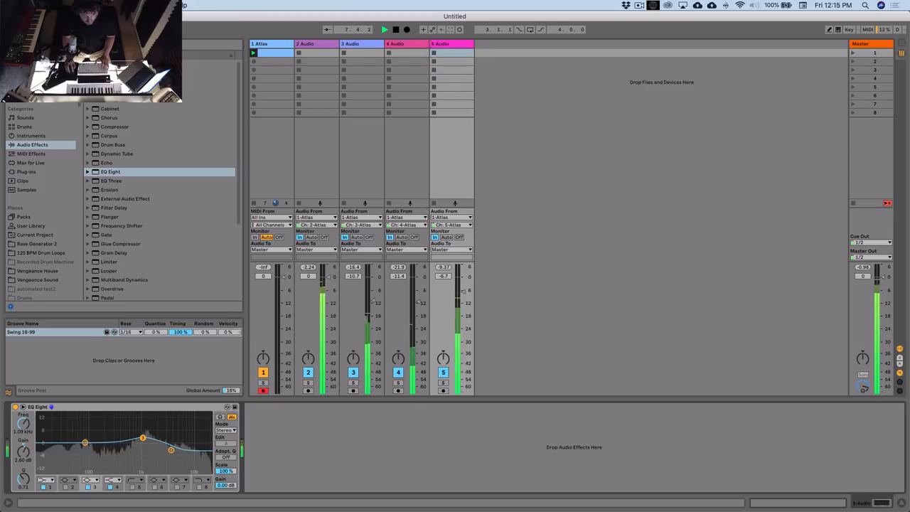
drag(143, 437, 144, 435)
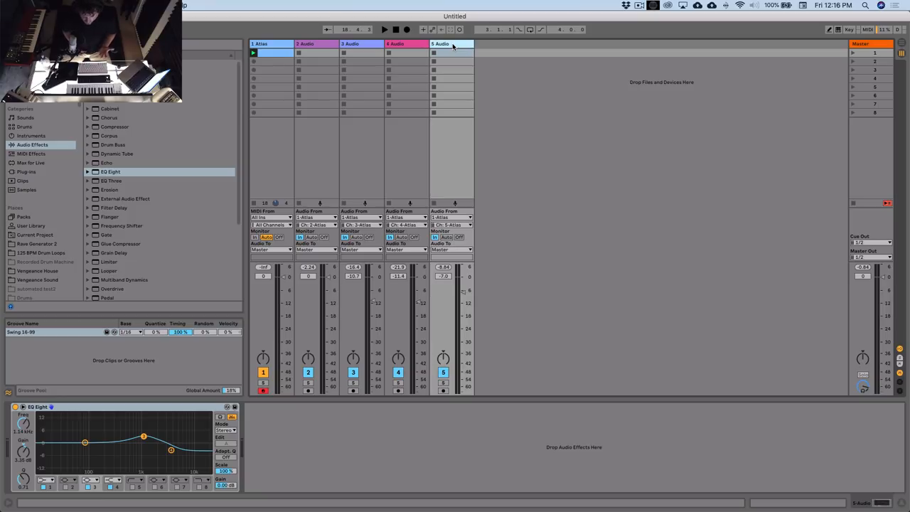
mouse_move(447, 57)
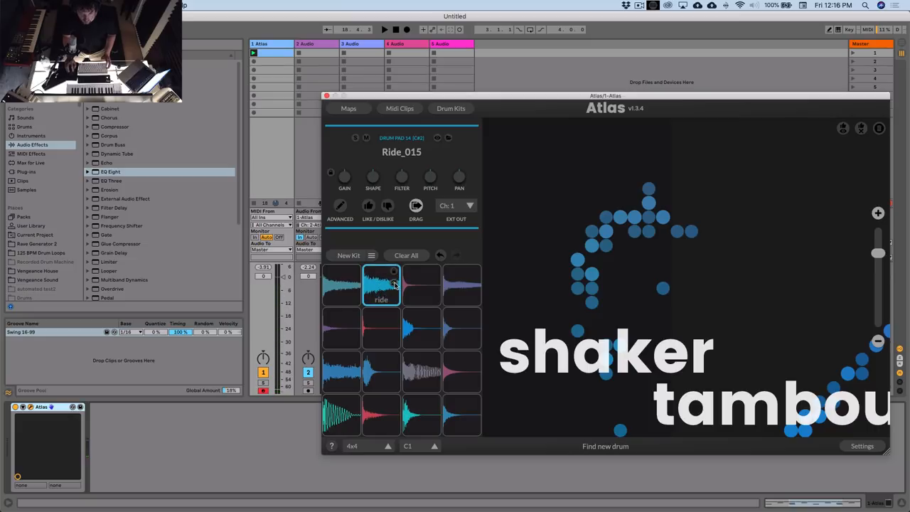
Audition new ride pad samples and turn on track 6 input monitoring for Atlas channel 6
click(381, 284)
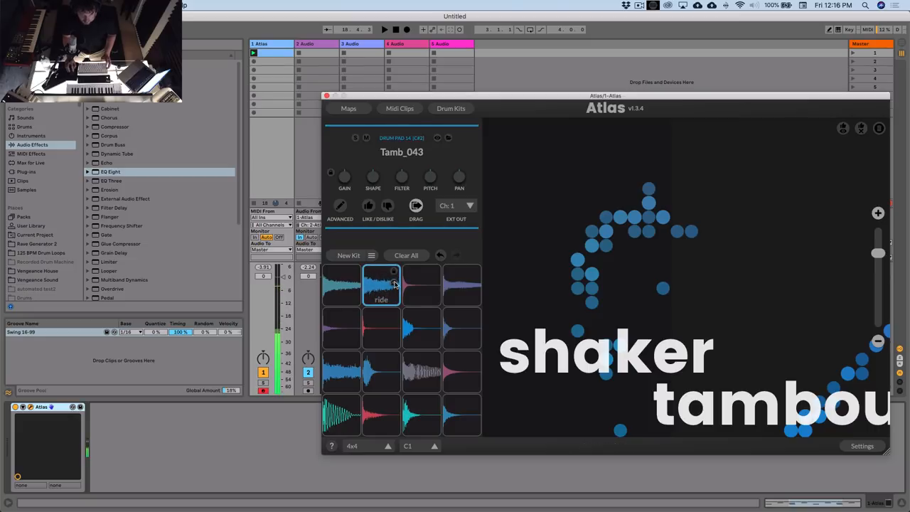
click(381, 284)
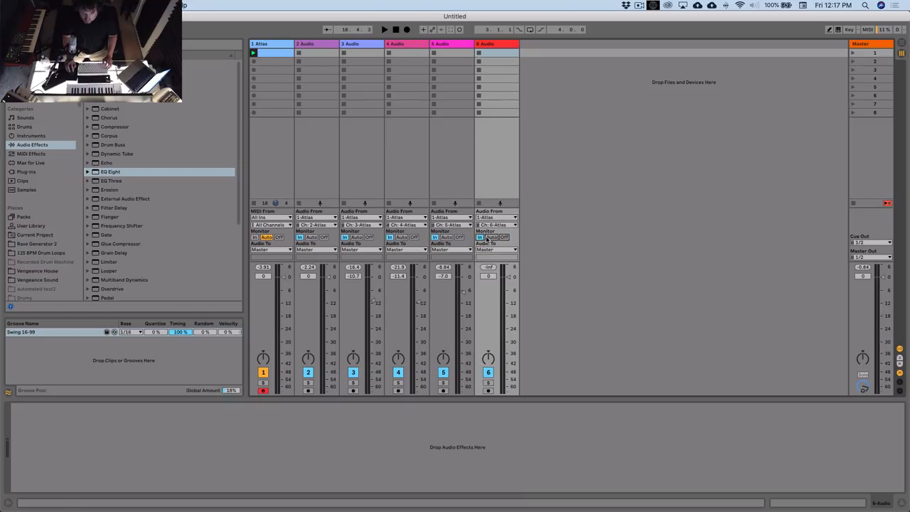
double_click(271, 52)
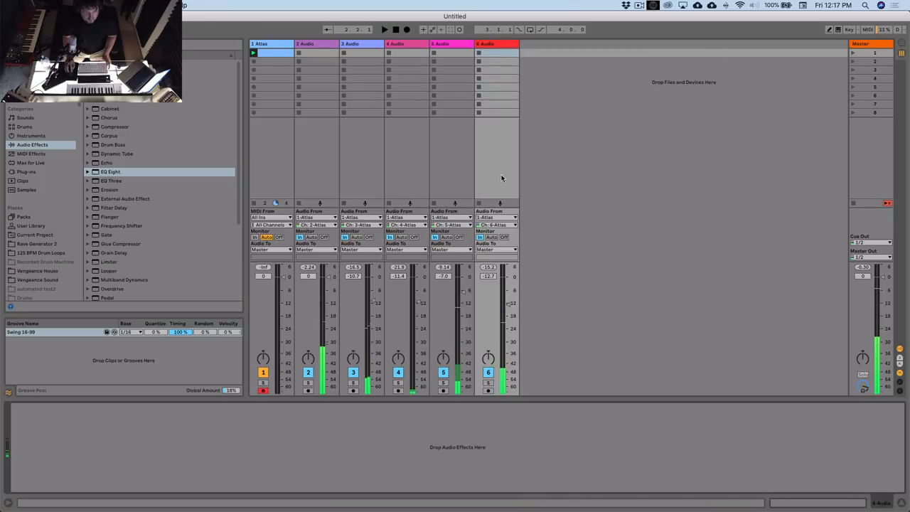
Load a Compressor on track 6 sidechained from 2-Audio, with -31 dB threshold and fast attack
click(114, 126)
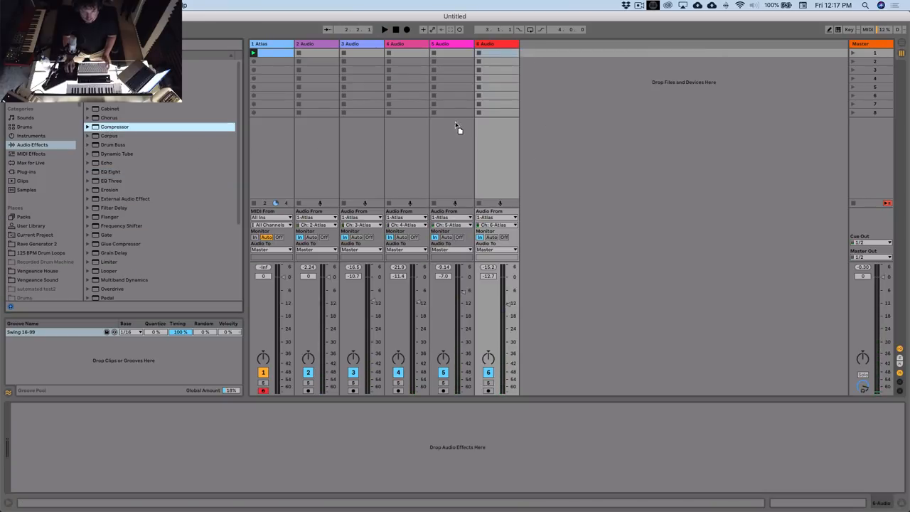
double_click(114, 127)
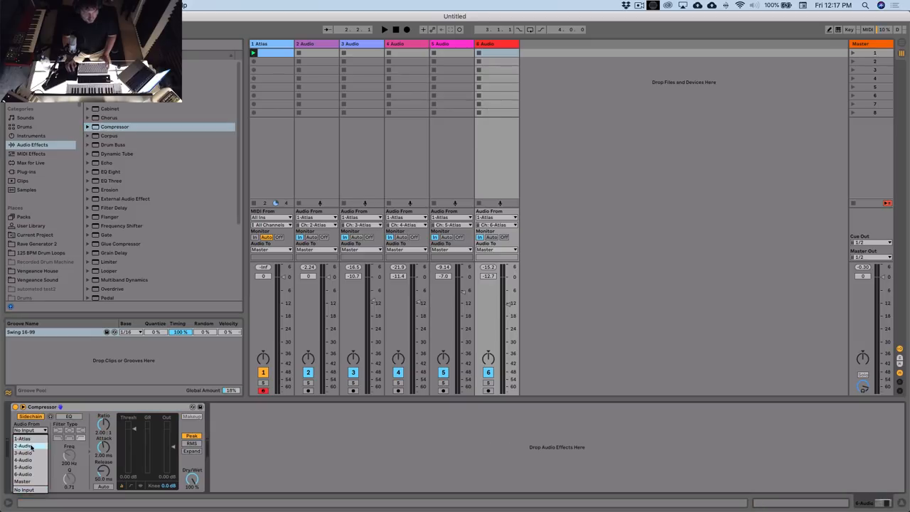
click(25, 446)
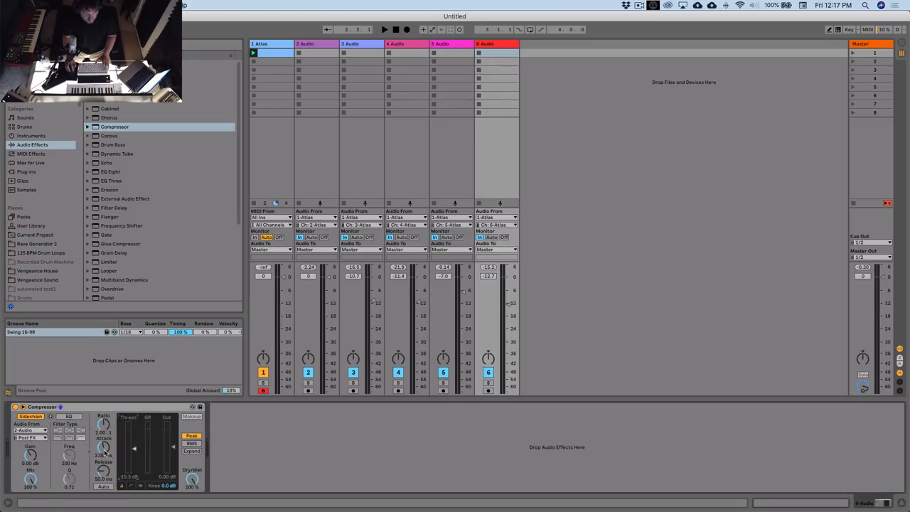
click(384, 29)
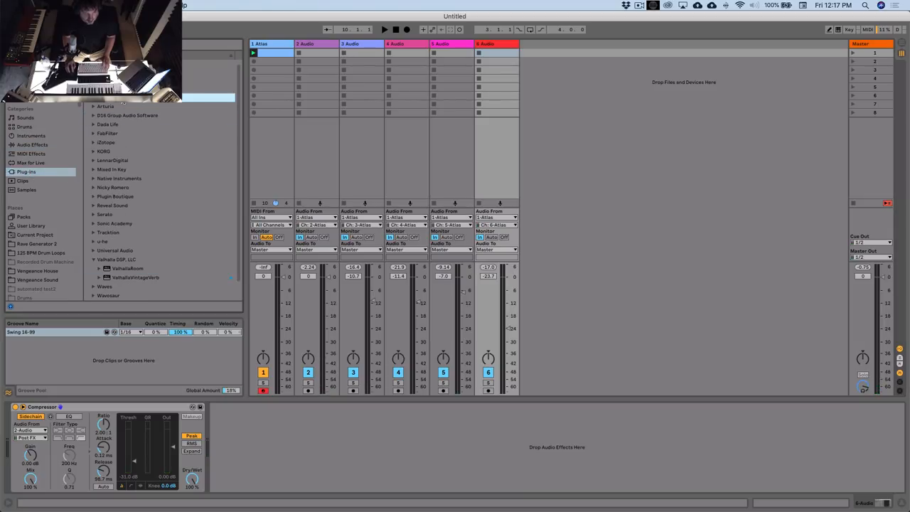
Load Native Instruments Choral onto track 6 in Ensemble mode, adjust its mix, and close it
click(93, 169)
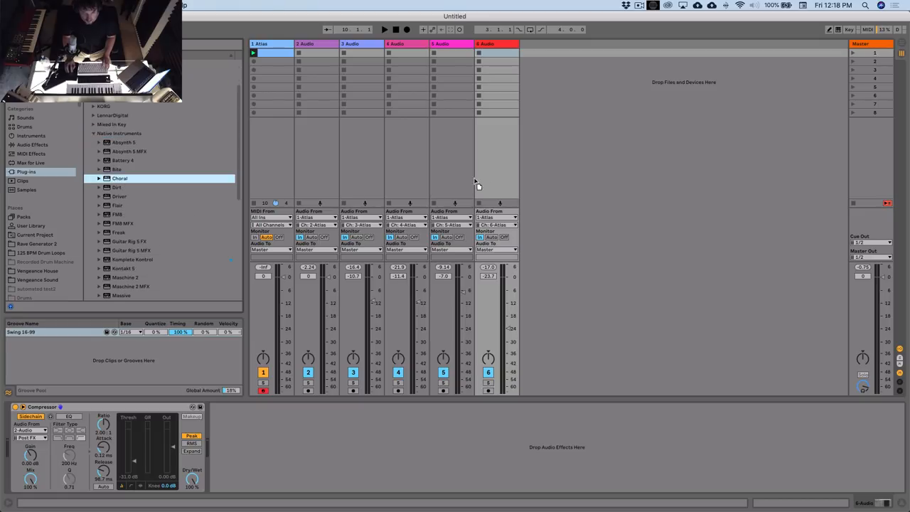
double_click(119, 178)
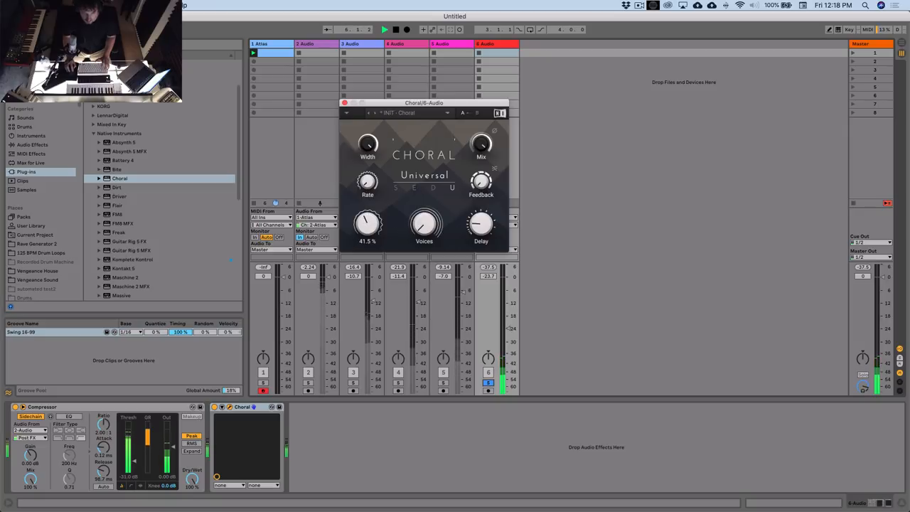
click(414, 187)
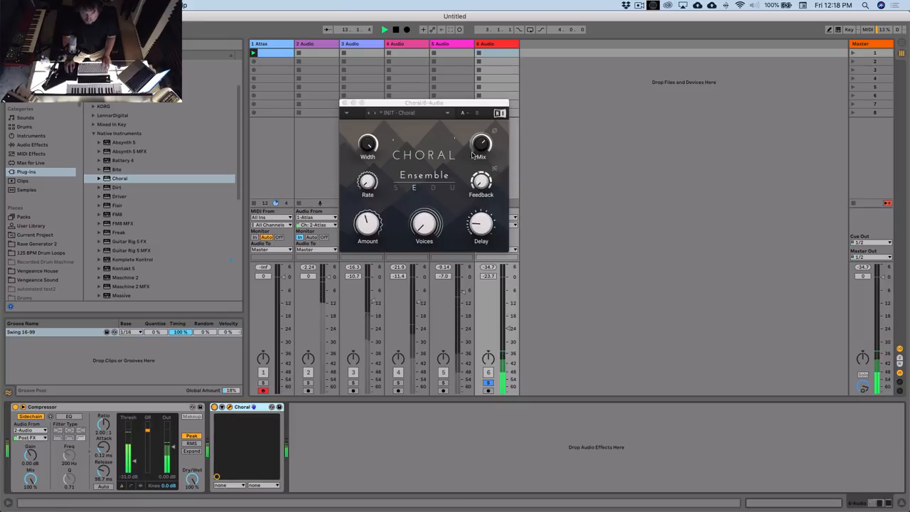
drag(481, 144, 481, 135)
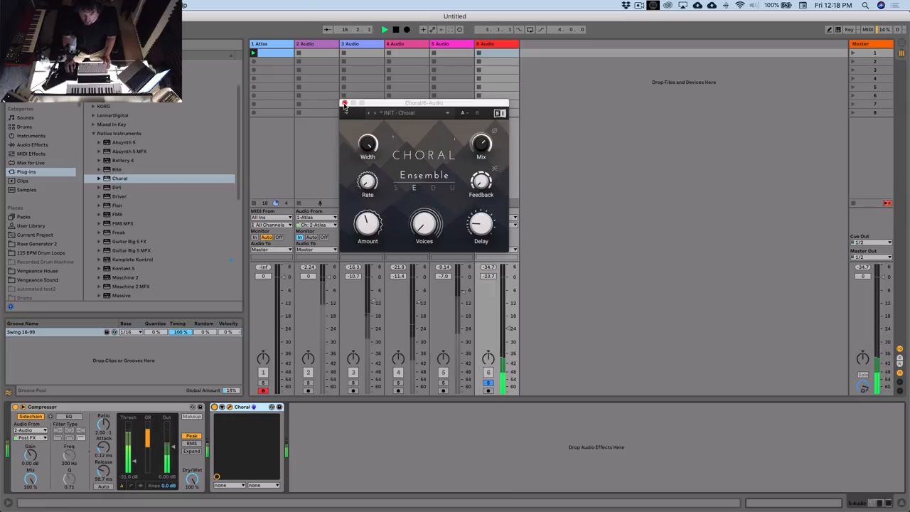
click(345, 103)
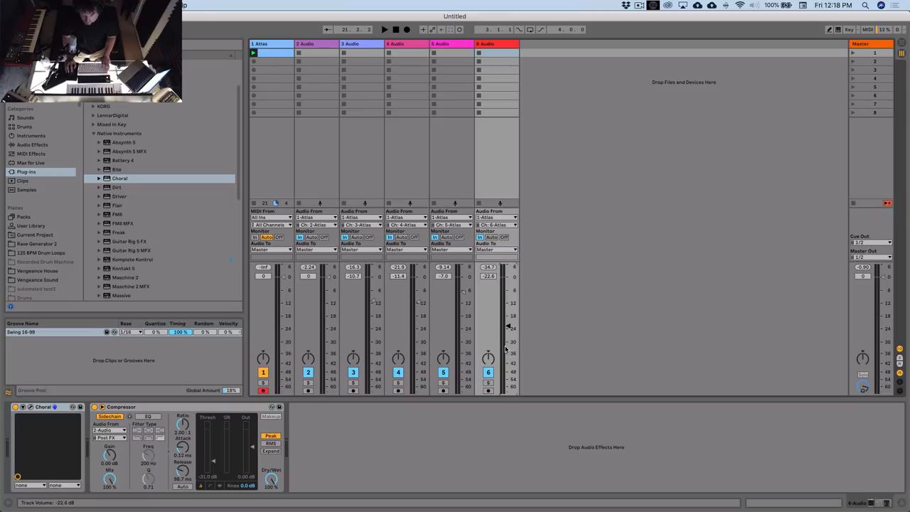
click(383, 29)
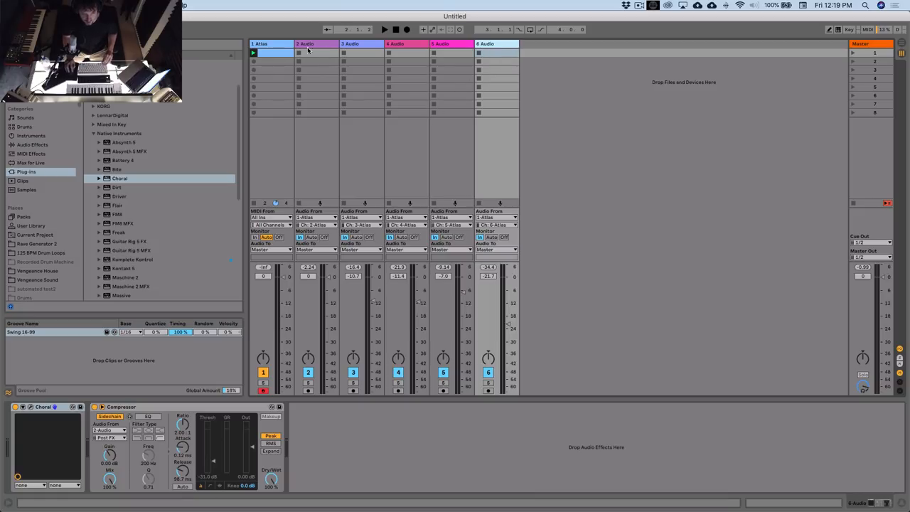
Group the Atlas and audio tracks, add UAD FATSO Jr to the group, and reopen Atlas
click(261, 43)
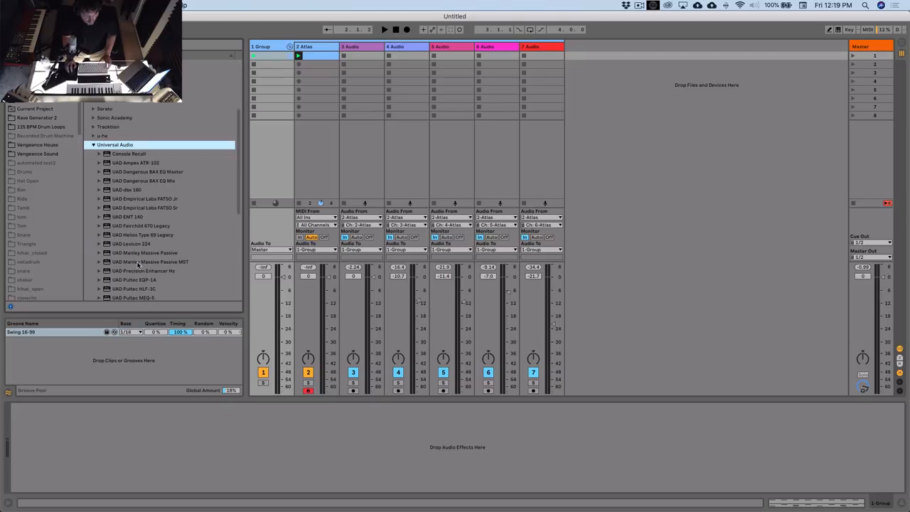
scroll(down, 3)
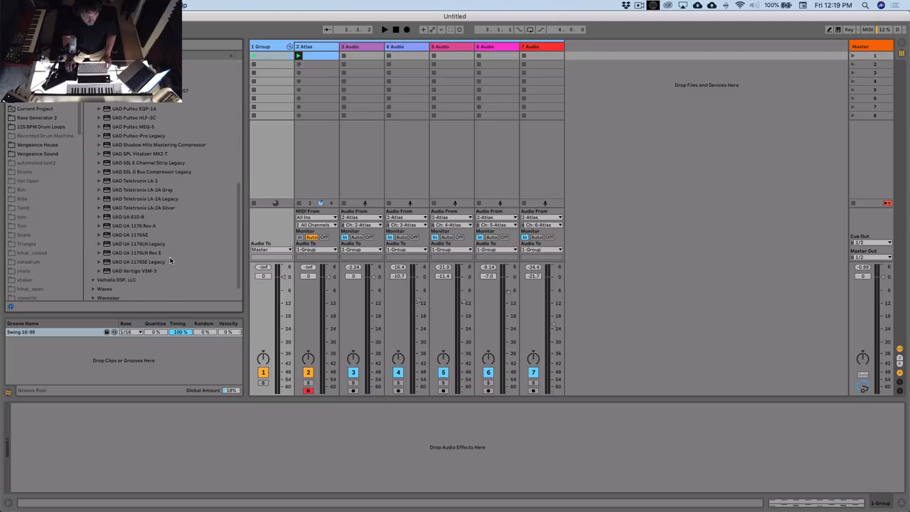
click(135, 234)
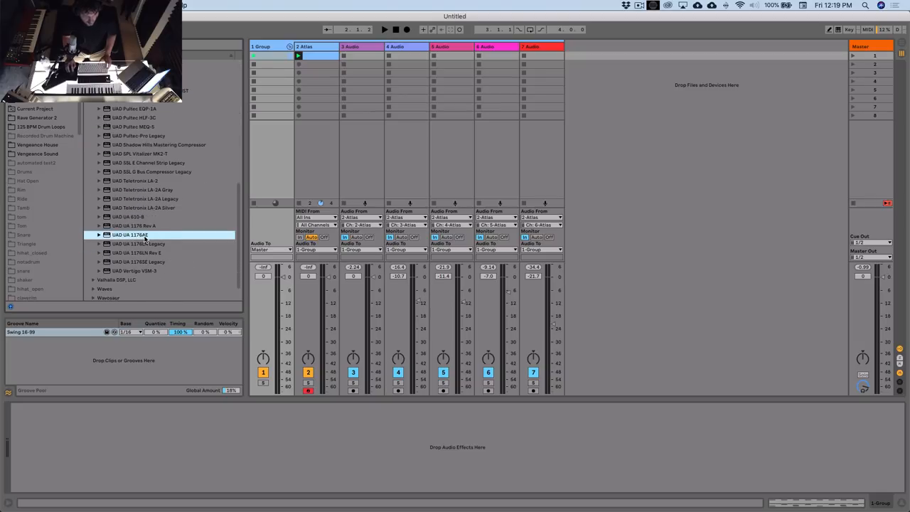
scroll(down, 3)
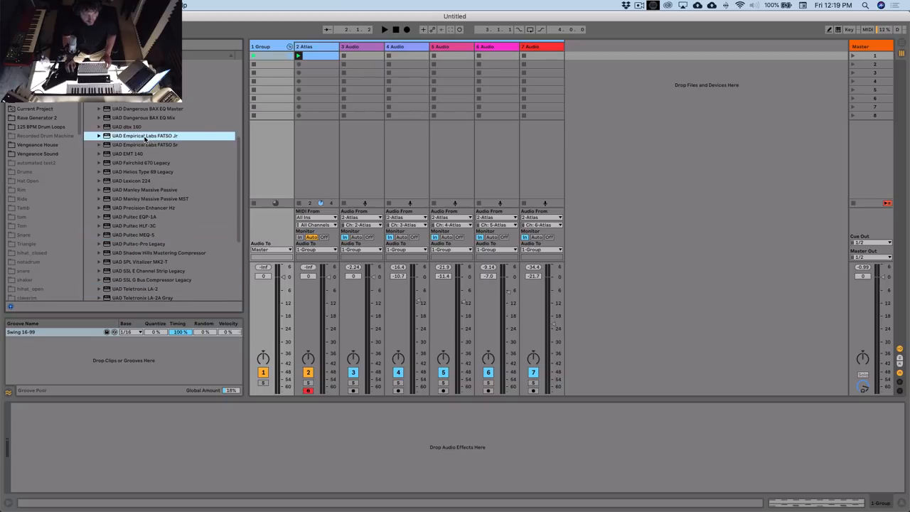
double_click(145, 135)
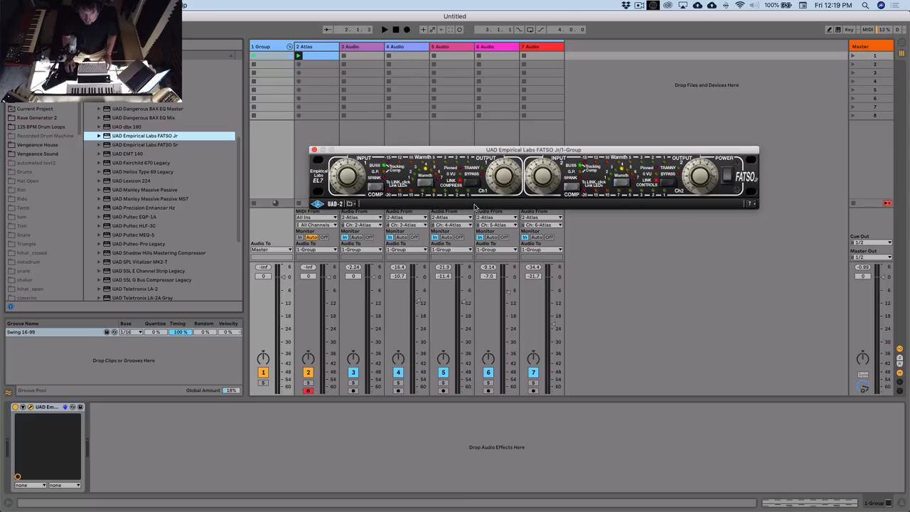
click(384, 29)
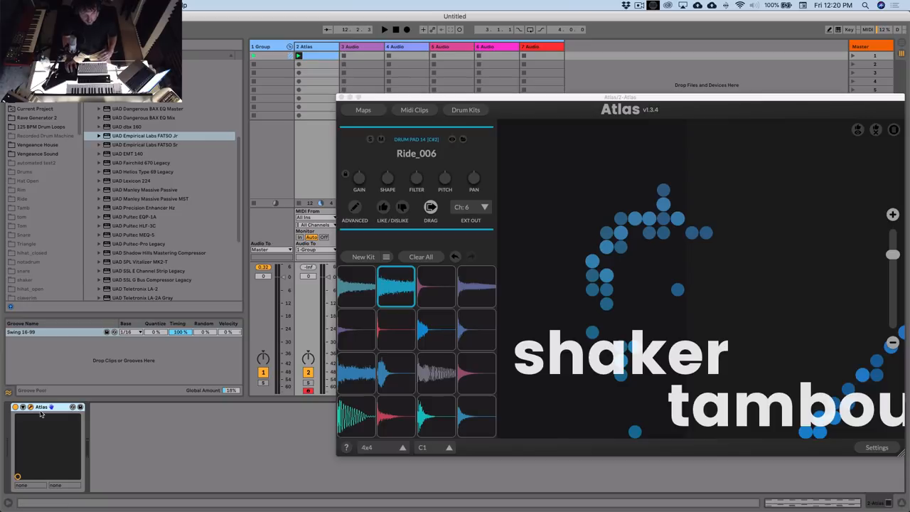
Cycle the open hi-hat pad's sample from Tamb_018 to Hat Closed_115
drag(618, 97, 597, 91)
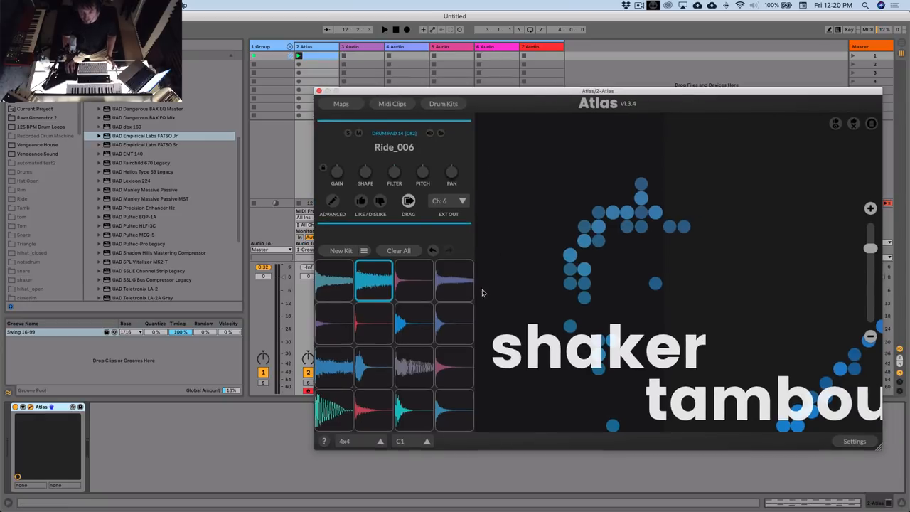
click(334, 366)
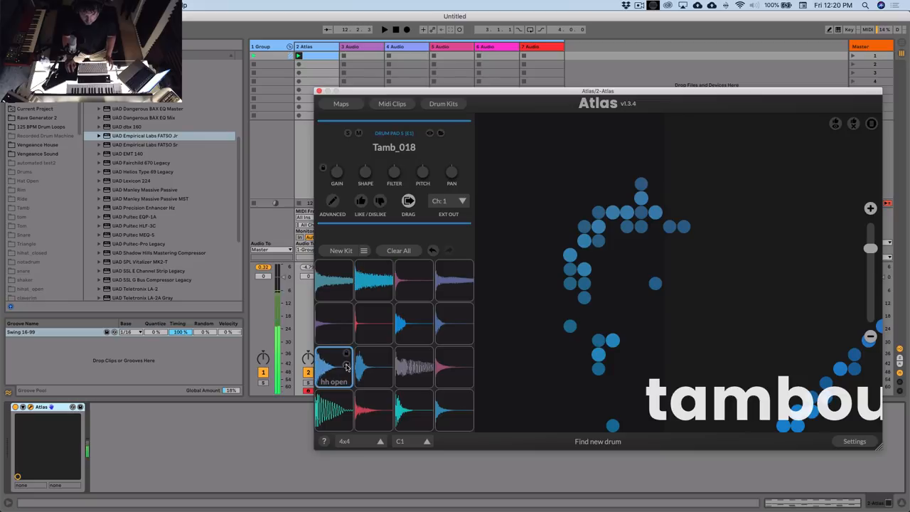
click(334, 368)
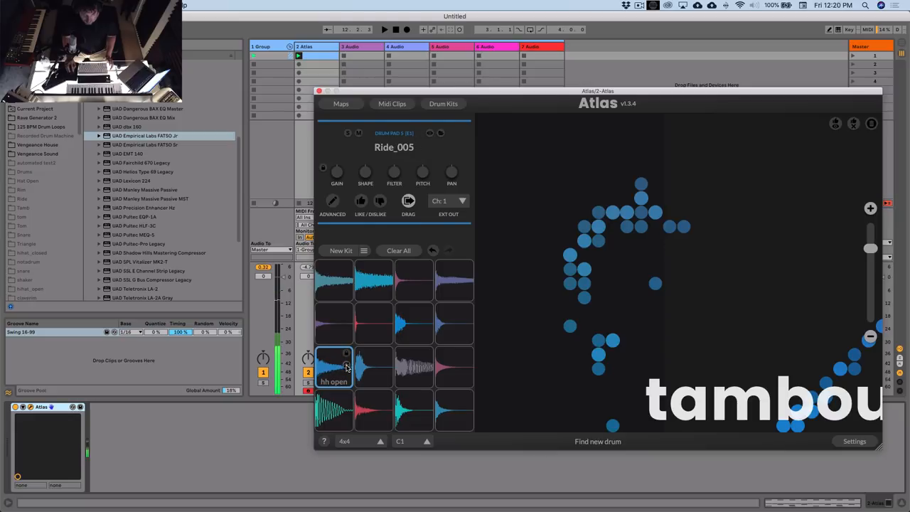
click(334, 368)
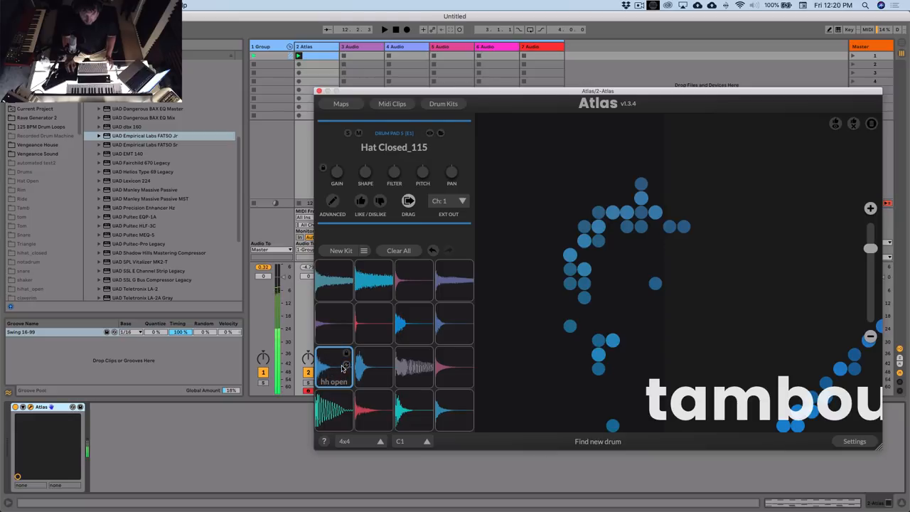
click(334, 366)
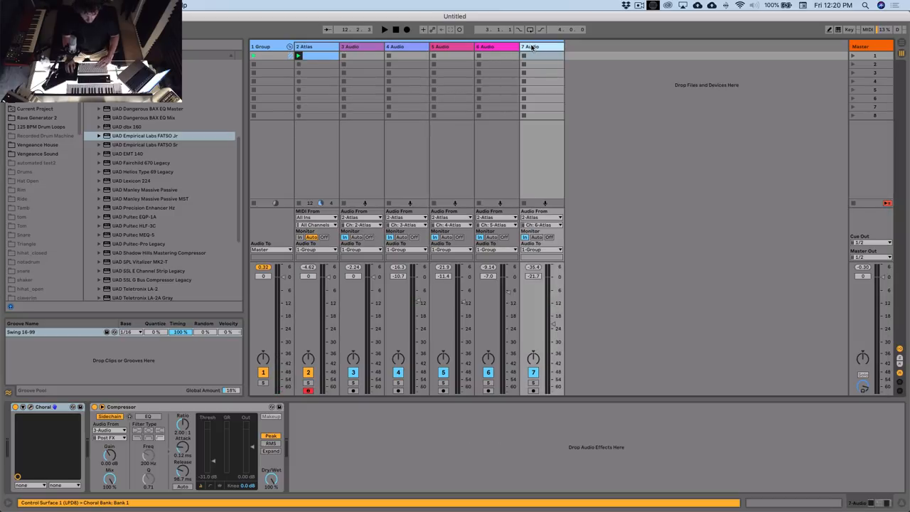
Add audio track 8 from Atlas channel 7 and switch its Auto Filter to the OSR circuit
click(586, 217)
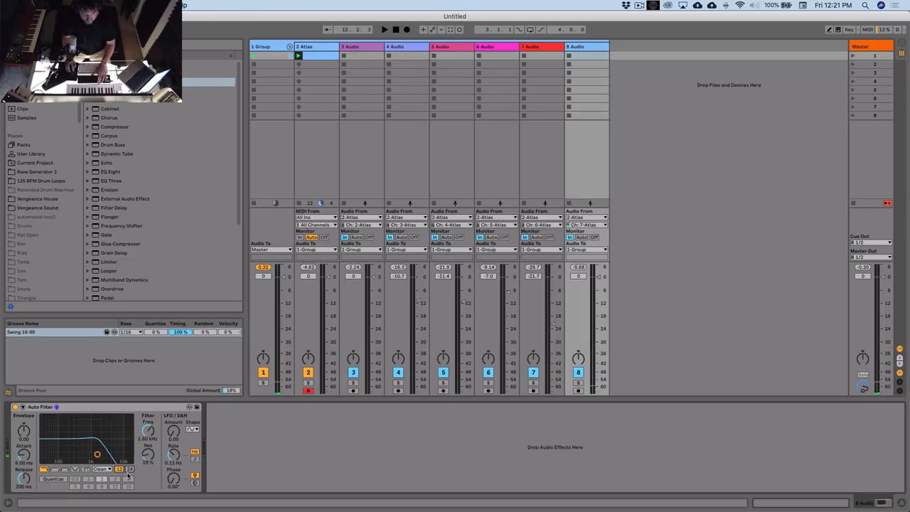
click(102, 469)
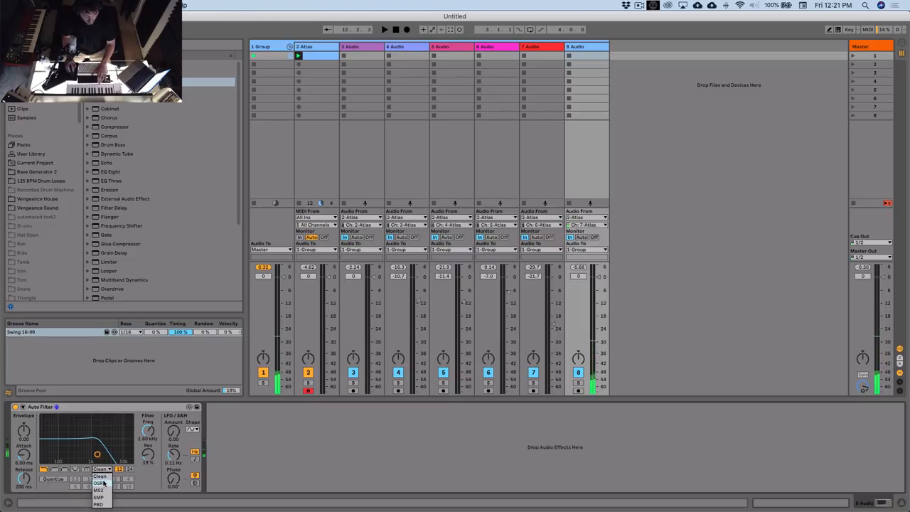
click(99, 483)
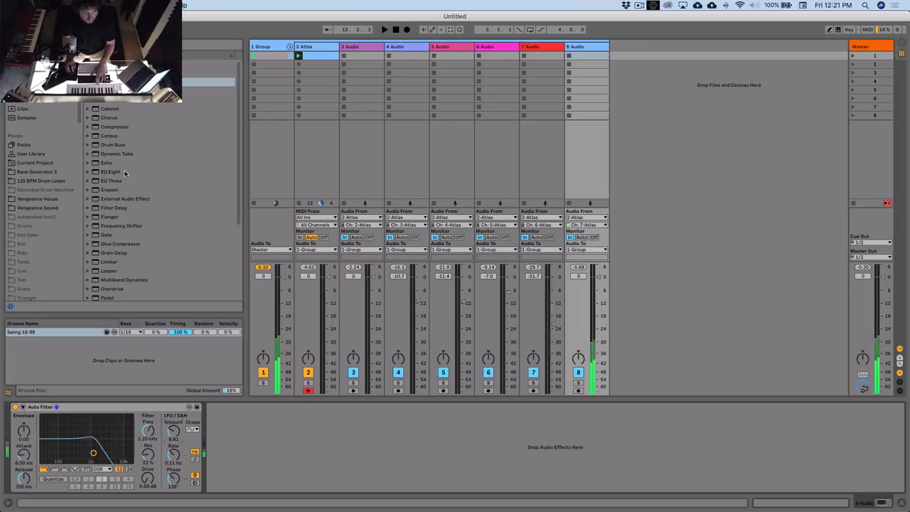
Load Echo and EQ Eight on track 8 and lower its fader to -1.0 dB
click(106, 163)
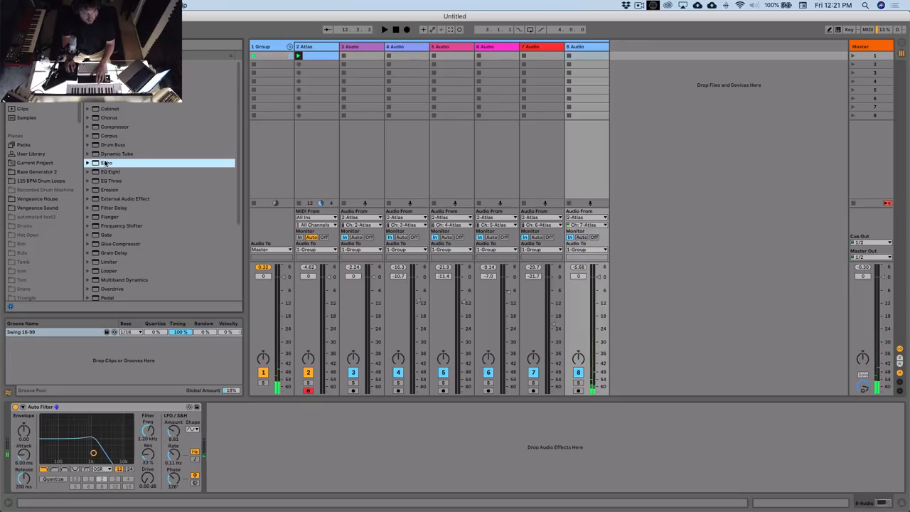
double_click(106, 162)
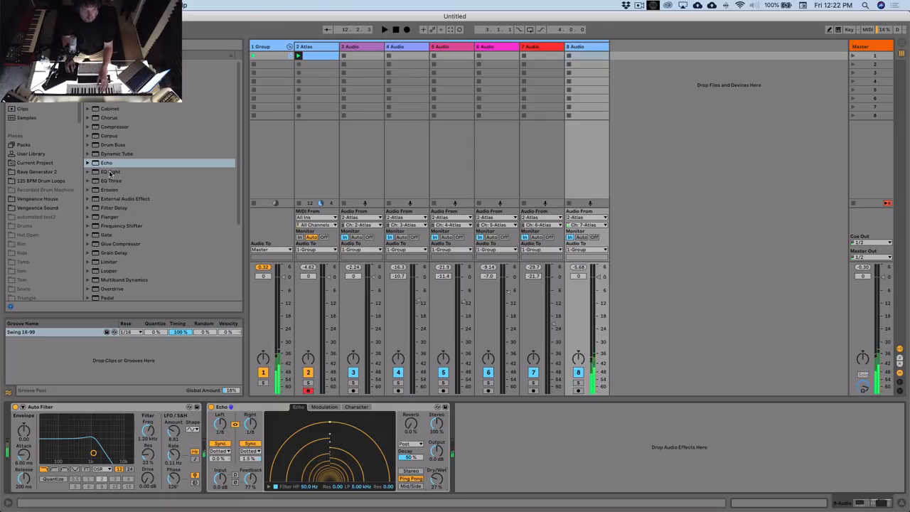
double_click(110, 172)
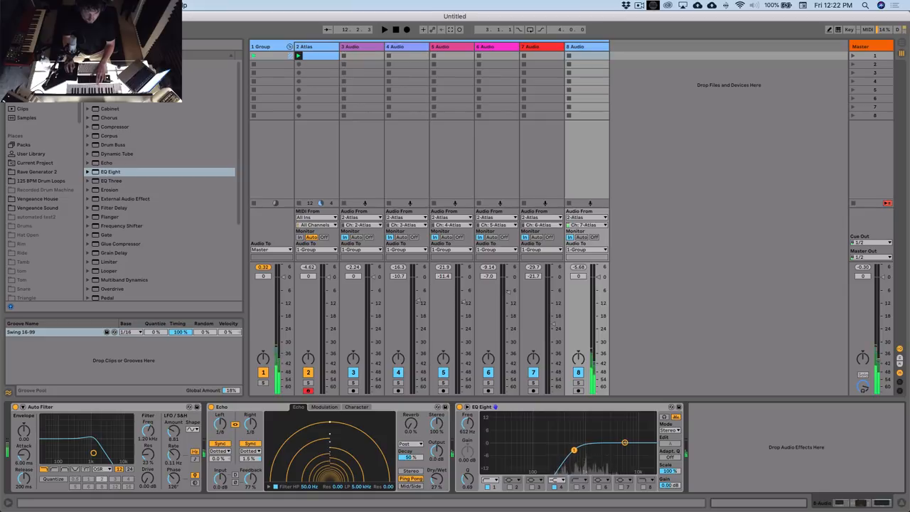
drag(578, 275, 578, 282)
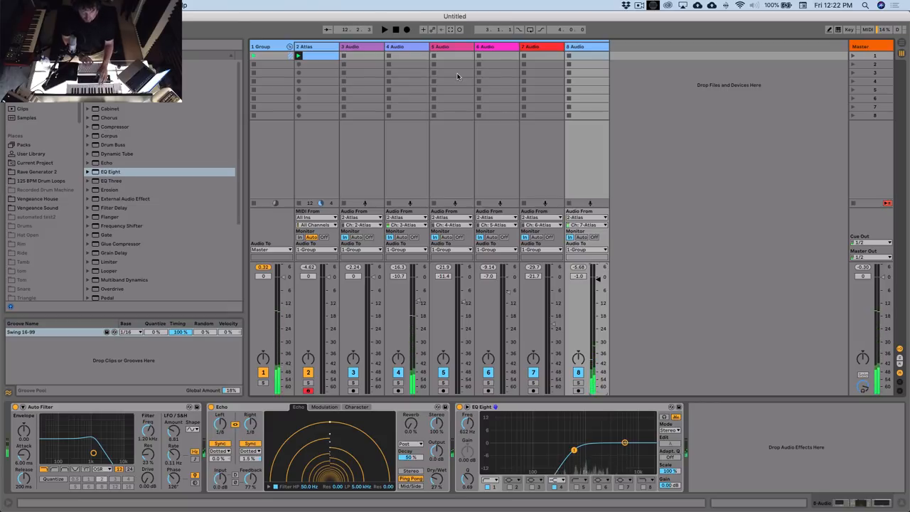
Inspect the Atlas clip notes; set Echo feedback 90%, dry/wet 33%, filter 874 Hz, volume -2.4 dB
click(383, 29)
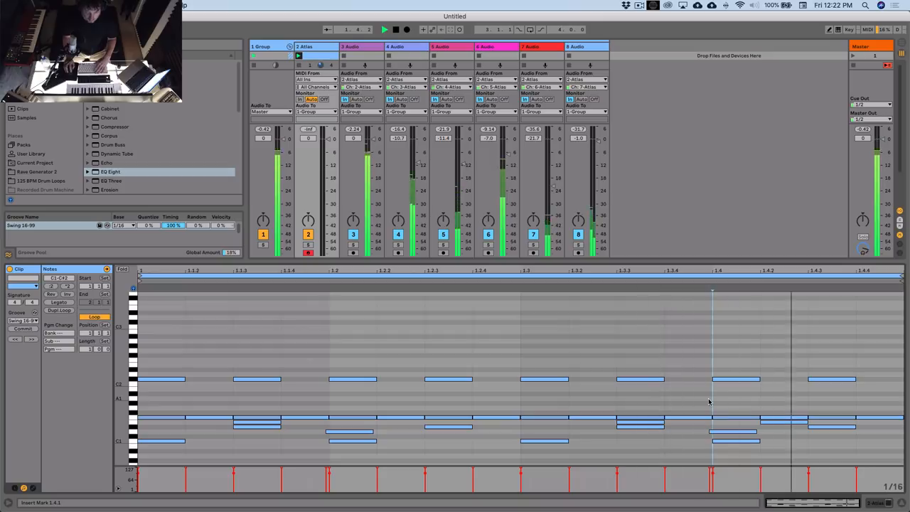
click(614, 422)
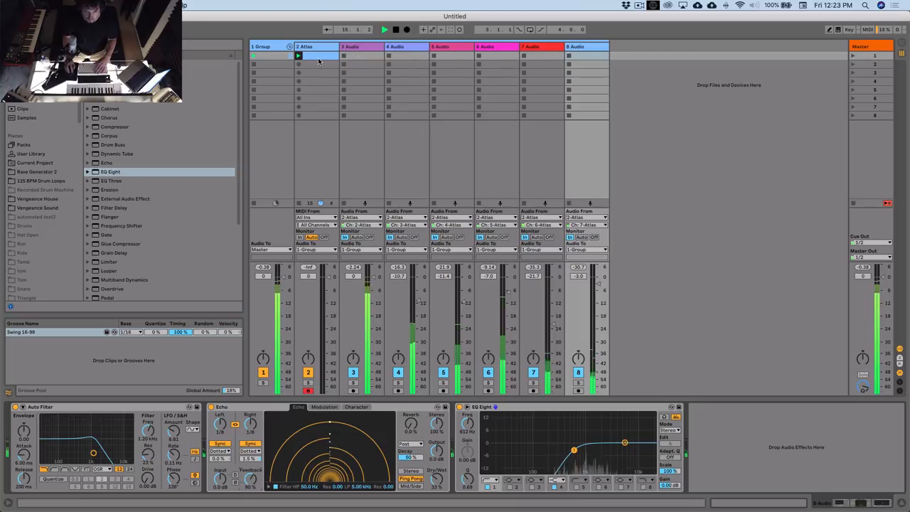
double_click(317, 56)
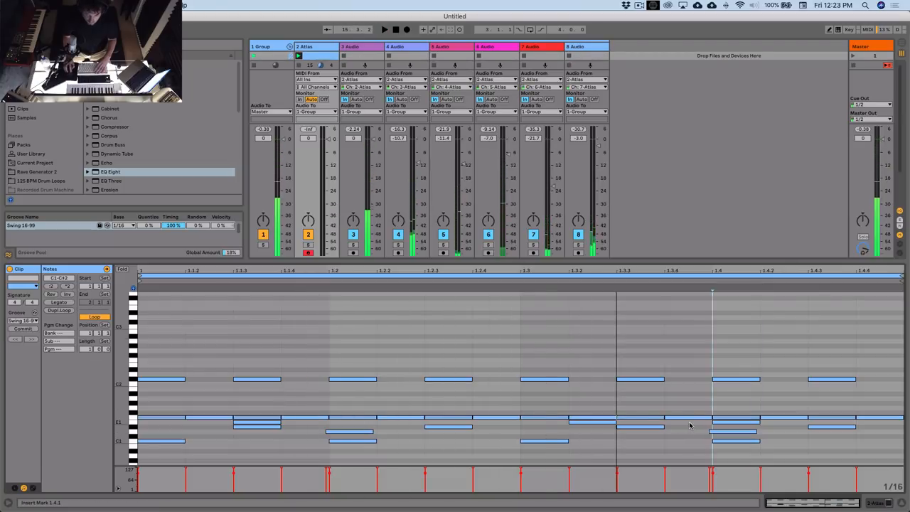
click(689, 425)
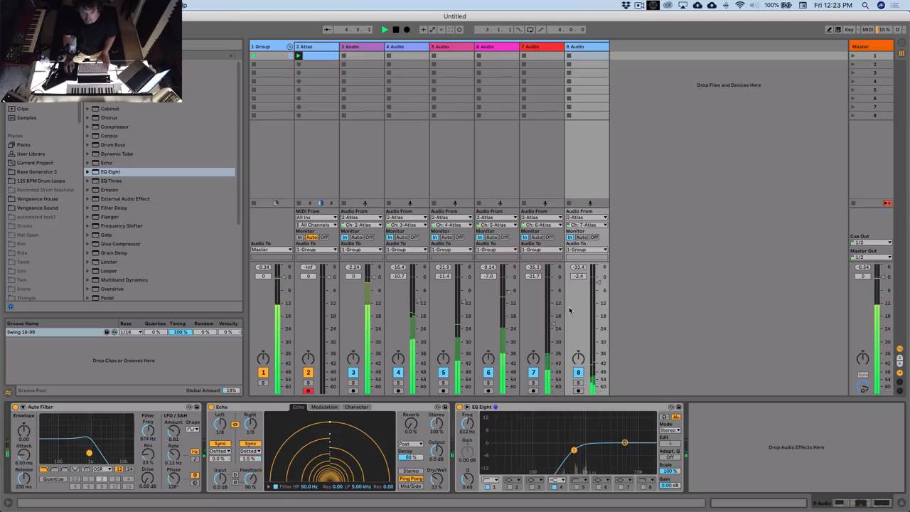
drag(597, 277, 597, 280)
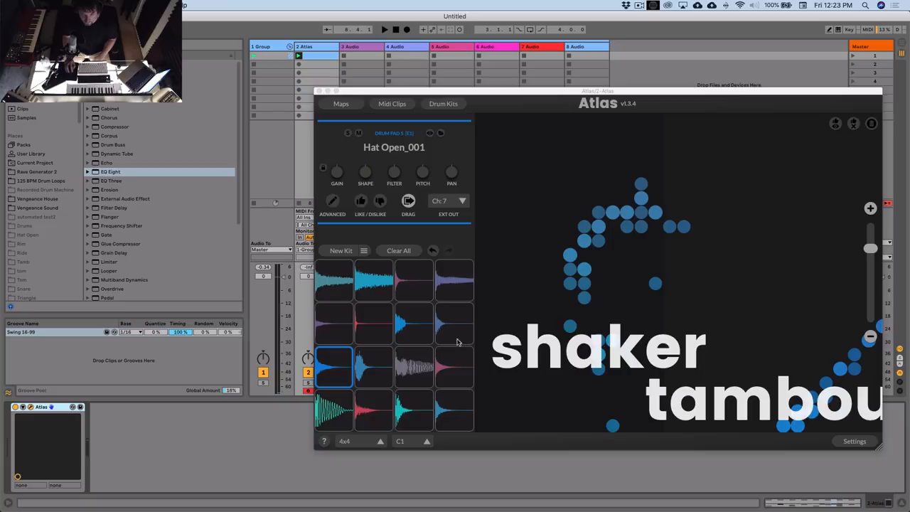
Cycle the clave/rim pad's sample until Rim_052 loads
click(454, 324)
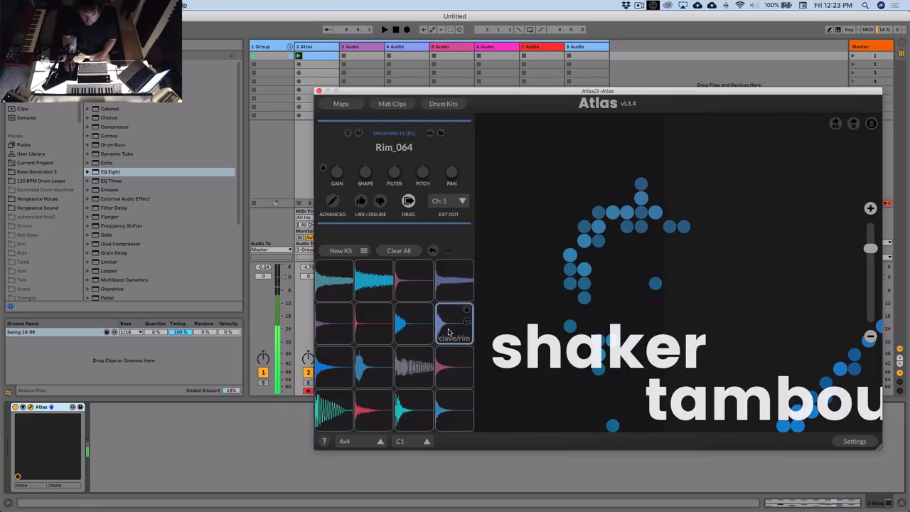
click(454, 323)
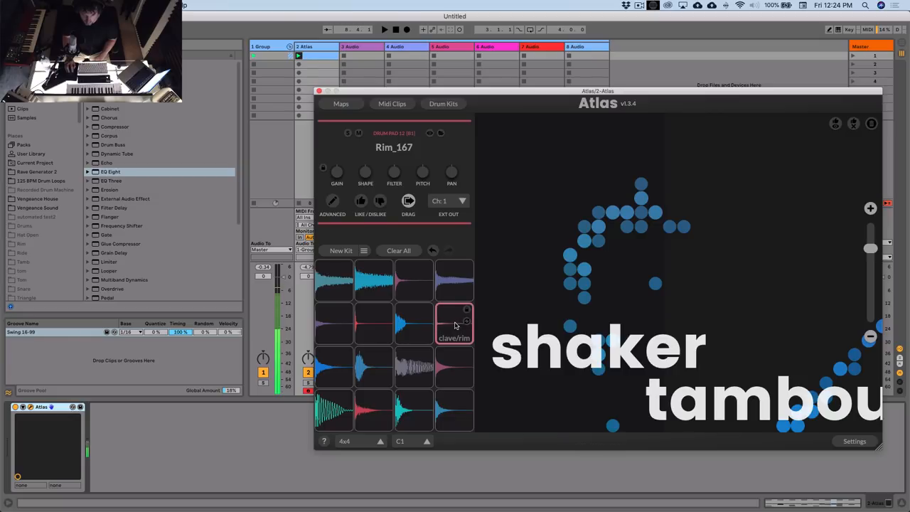
click(453, 324)
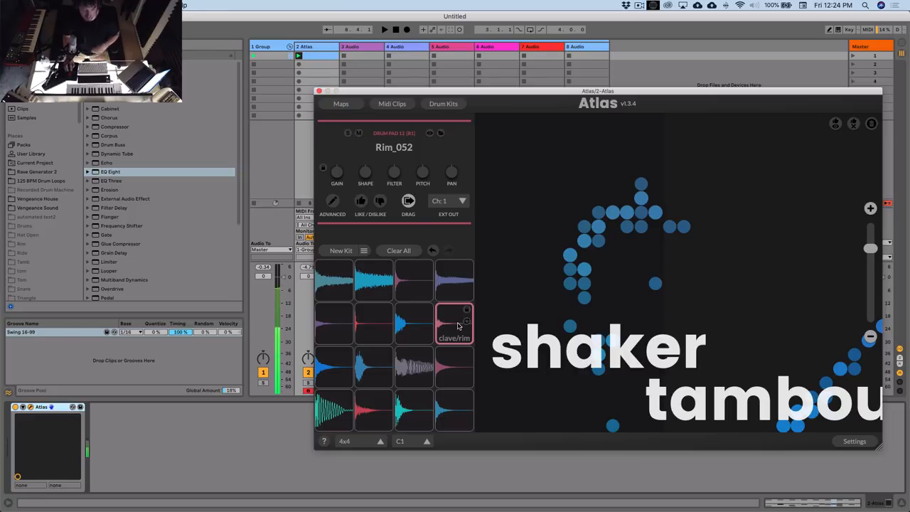
Assign the rim pad a new EXT OUT channel and close the Atlas window
click(449, 201)
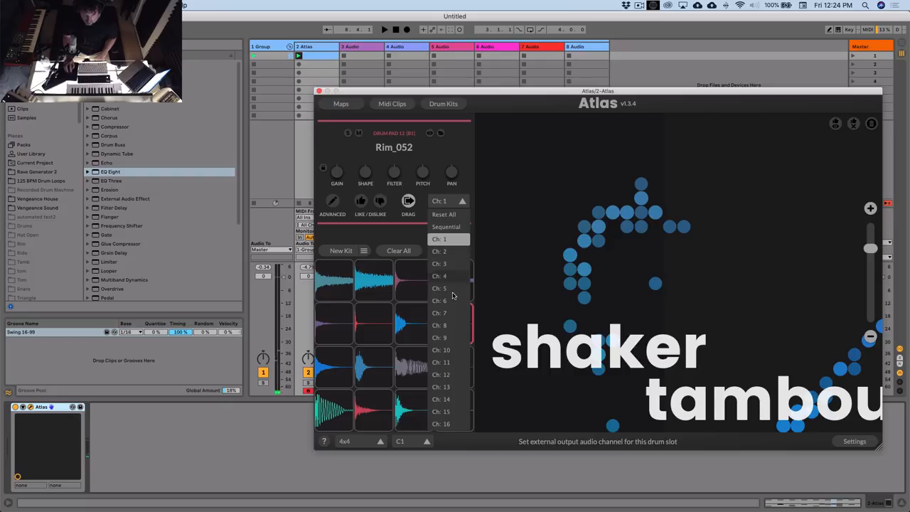
click(438, 288)
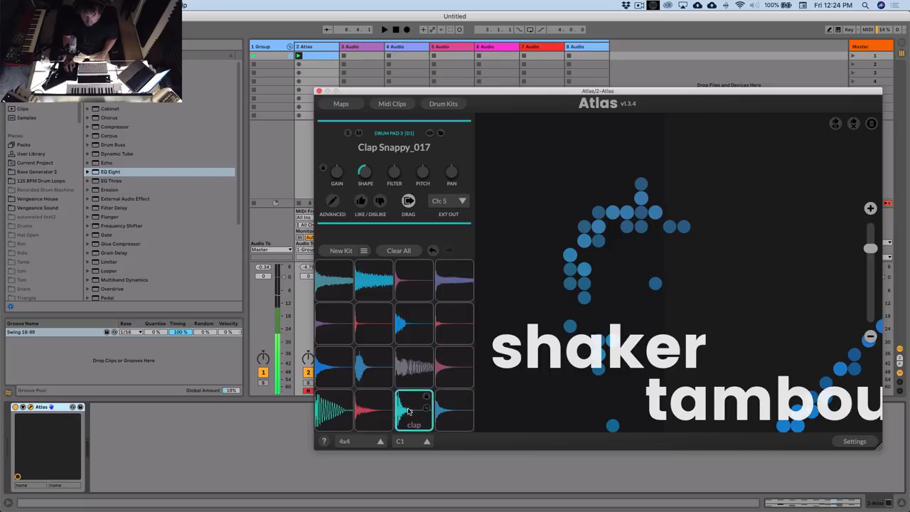
click(319, 90)
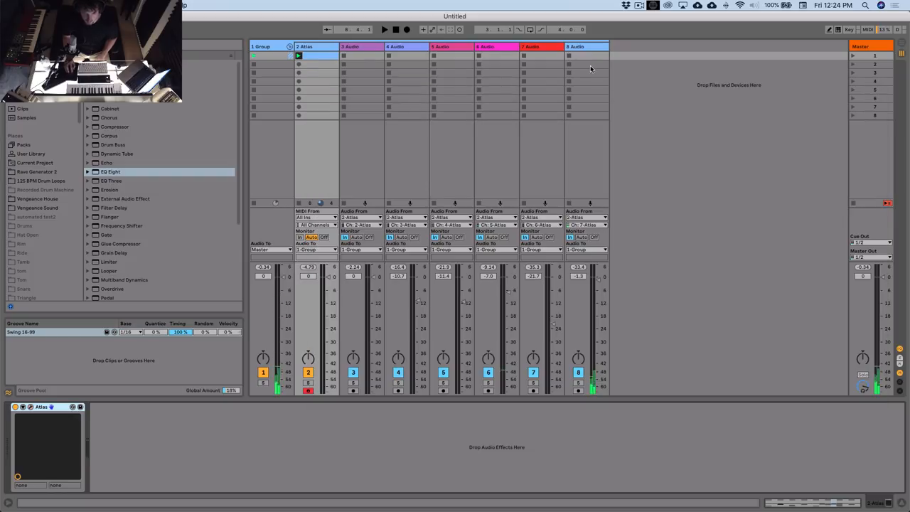
Add audio track 9 fed from Atlas channel 8 and draw a row of B1 notes in the drum clip
click(631, 216)
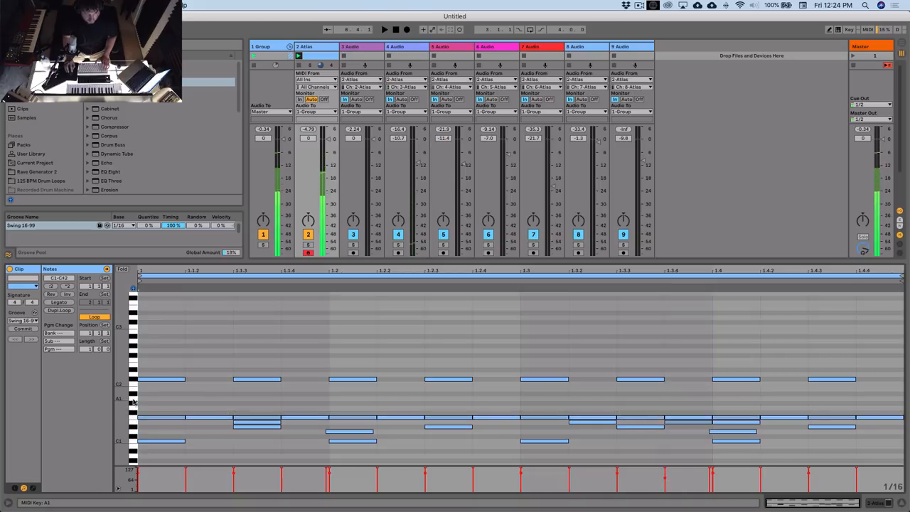
click(149, 398)
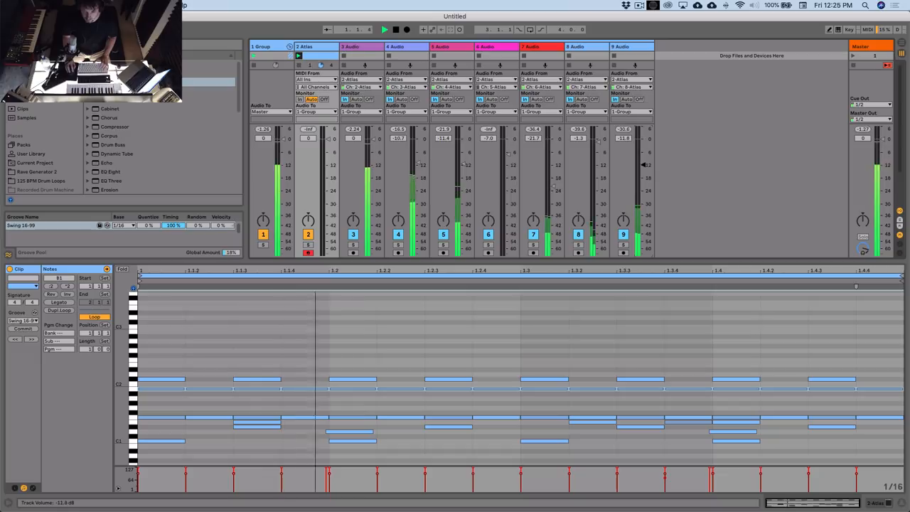
click(630, 46)
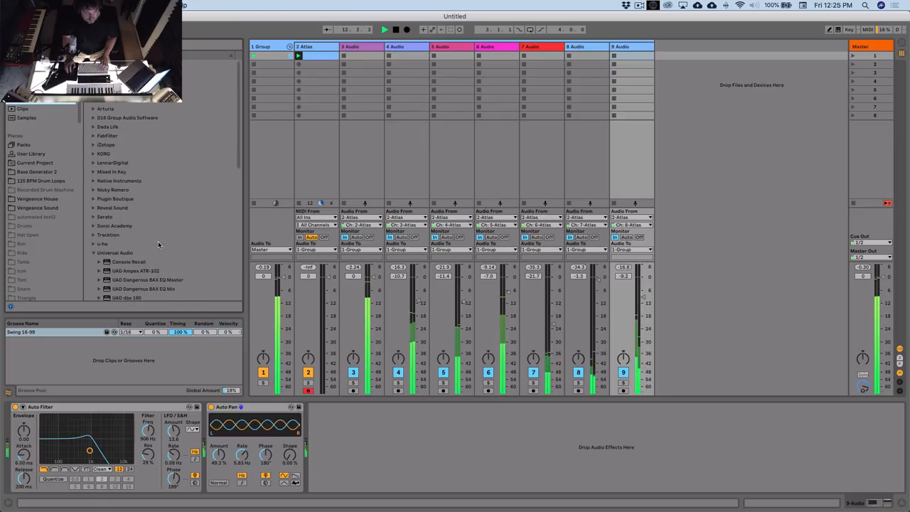
Expand the Valhalla DSP, LLC plug-in folder and load ValhallaRoom onto track 9
click(93, 252)
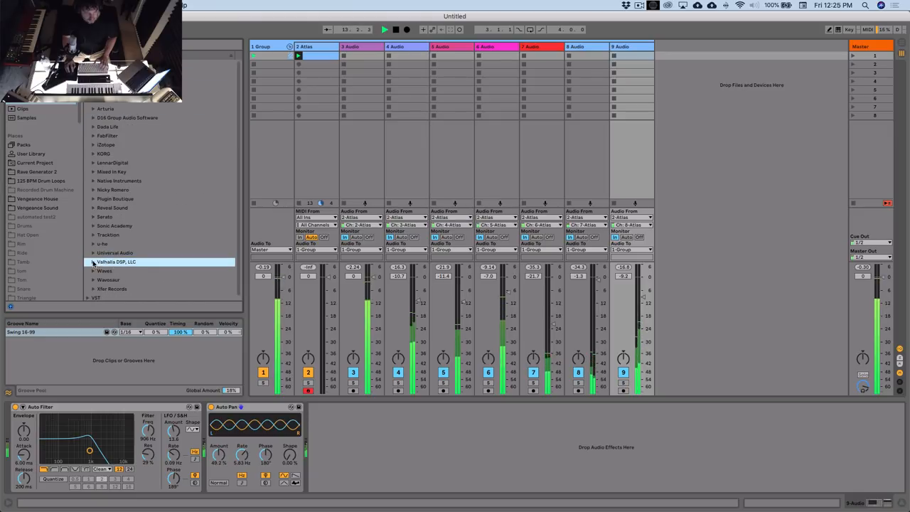
click(94, 262)
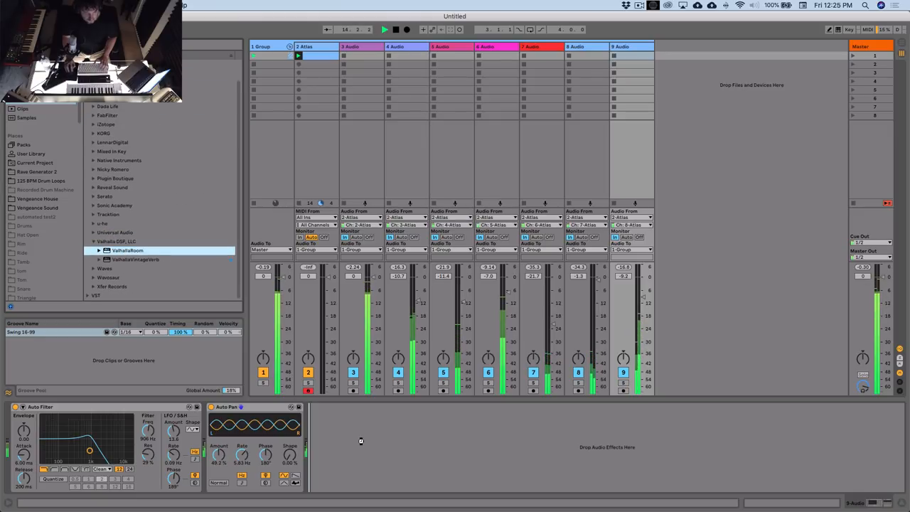
double_click(127, 250)
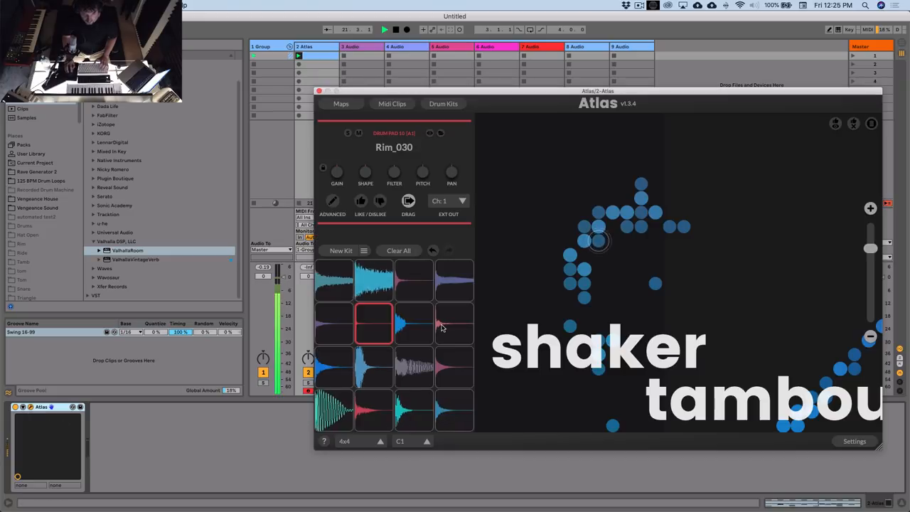
Raise the Rim_052 pad's SHAPE knob and close the Atlas window
click(454, 324)
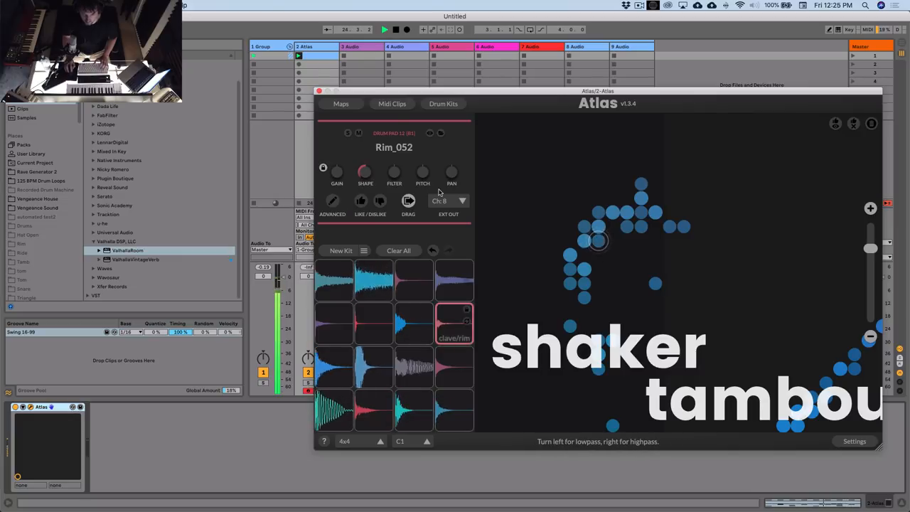
click(319, 91)
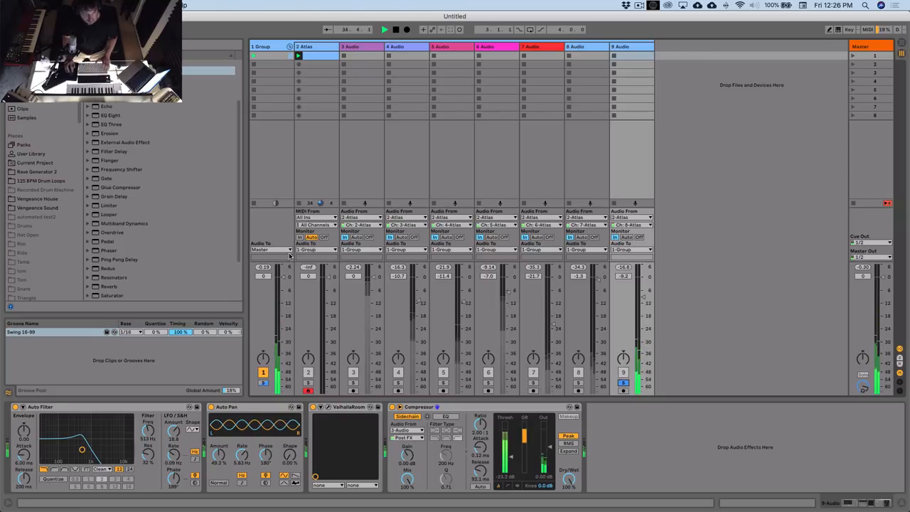
Load Decimort 2 on track 9, set its resampler to about 12.6 kHz, and close it
click(26, 172)
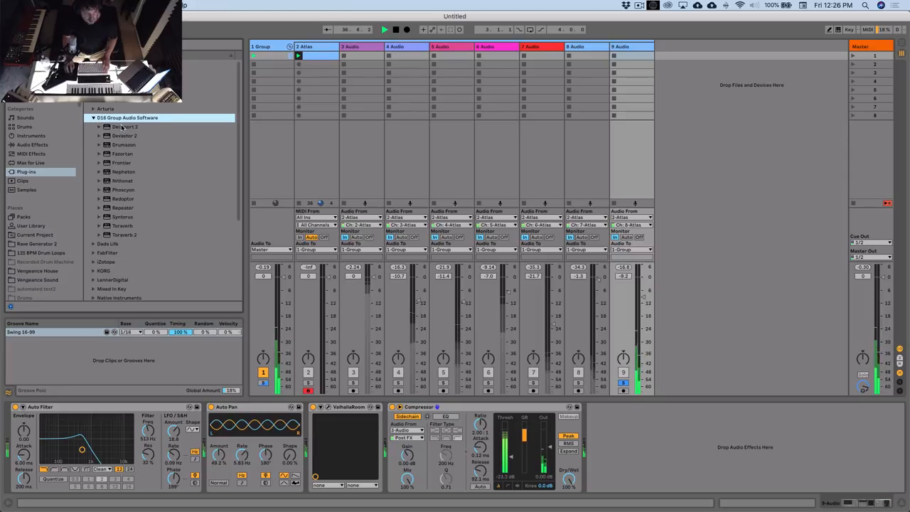
click(126, 125)
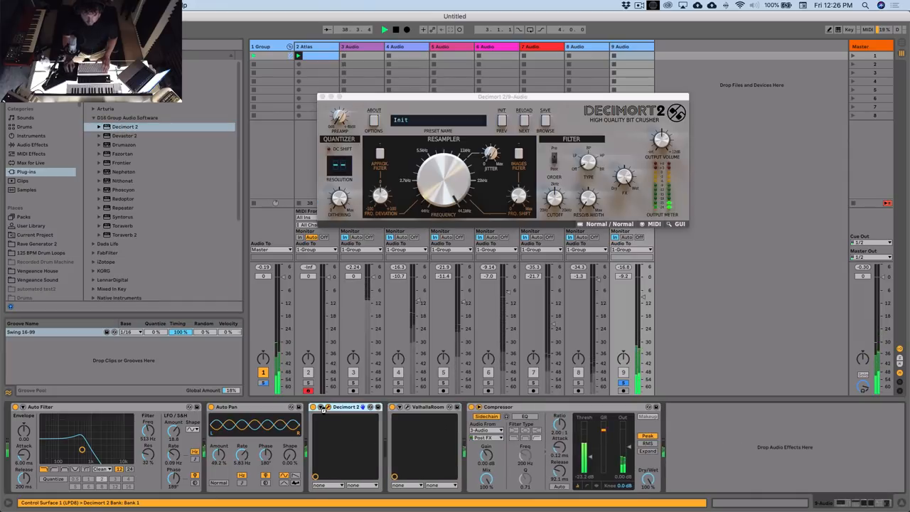
drag(444, 181, 440, 220)
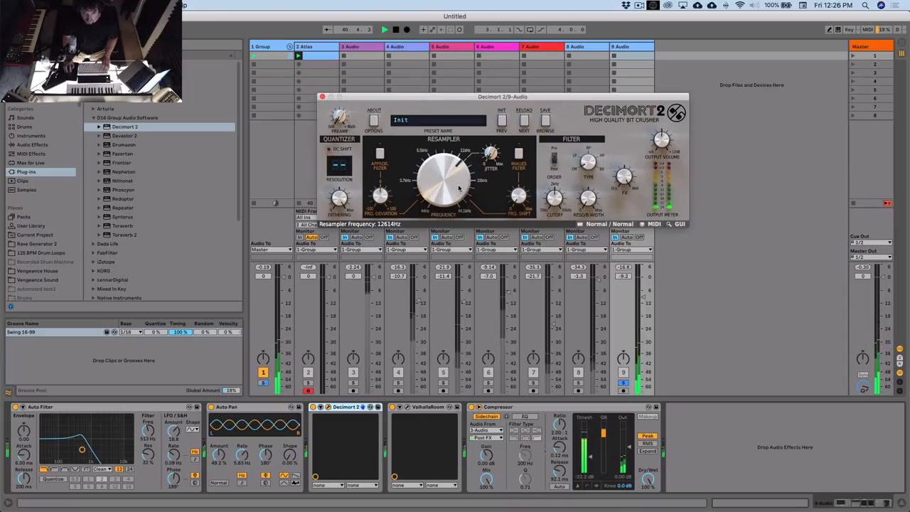
drag(490, 152, 490, 147)
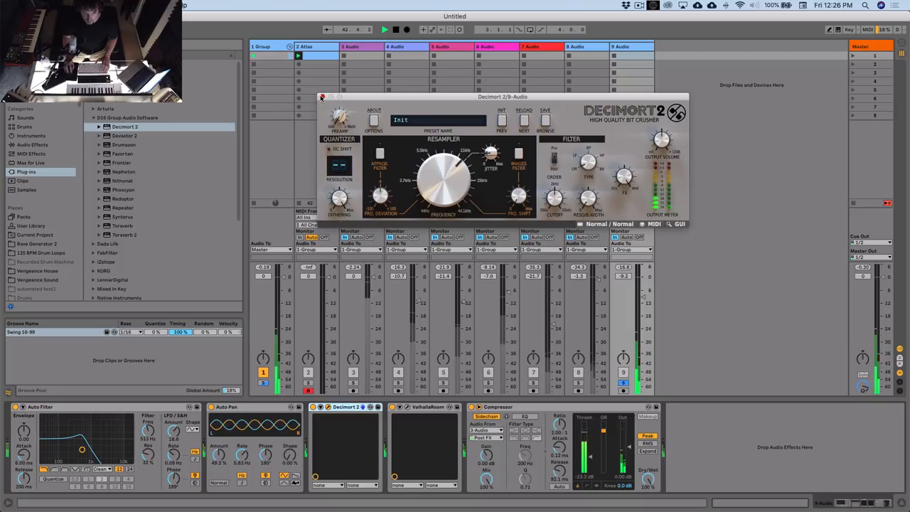
click(321, 97)
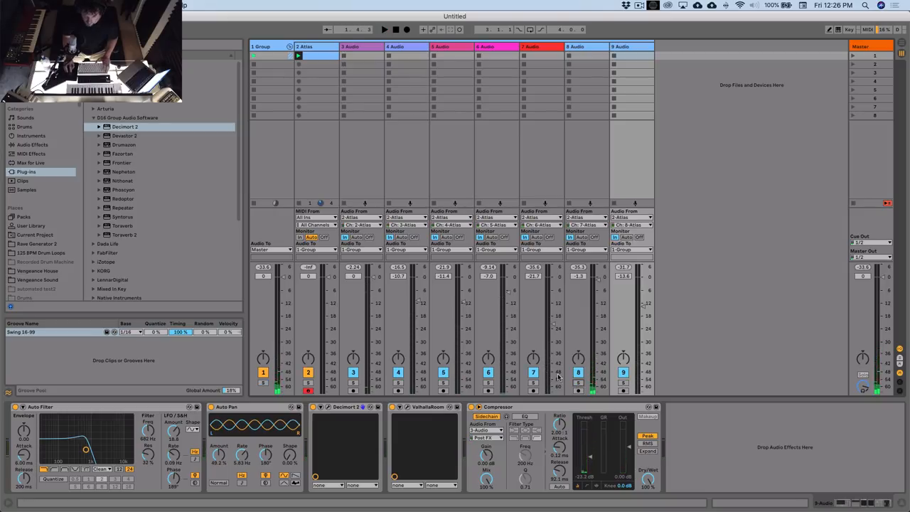
Nudge track 8's volume fader down toward -3.0 dB, then bring Atlas back up
drag(623, 357, 623, 352)
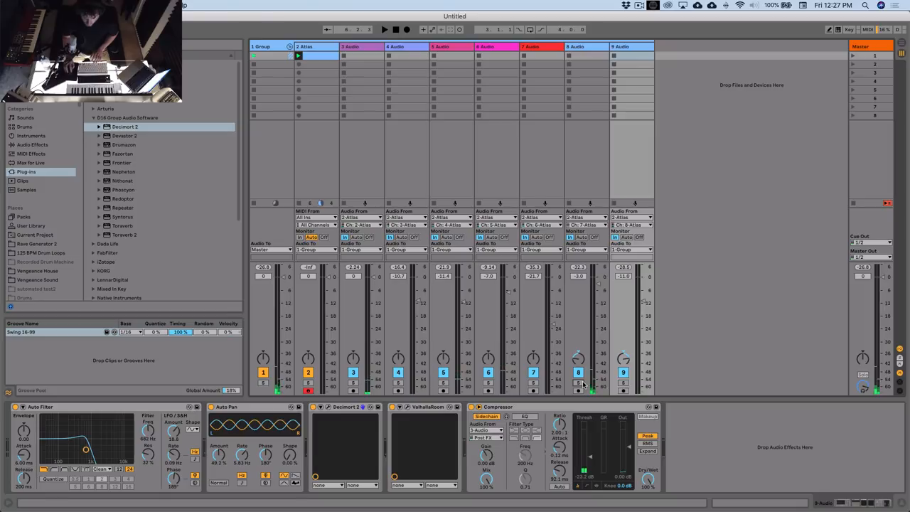
click(384, 29)
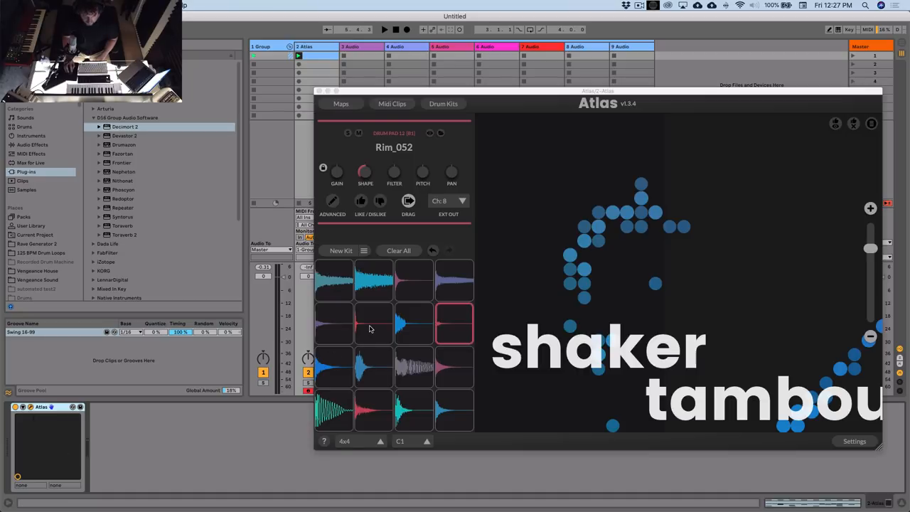
Cycle the tom and bongo pad samples to Bongo_005 and Bongo_080
click(413, 367)
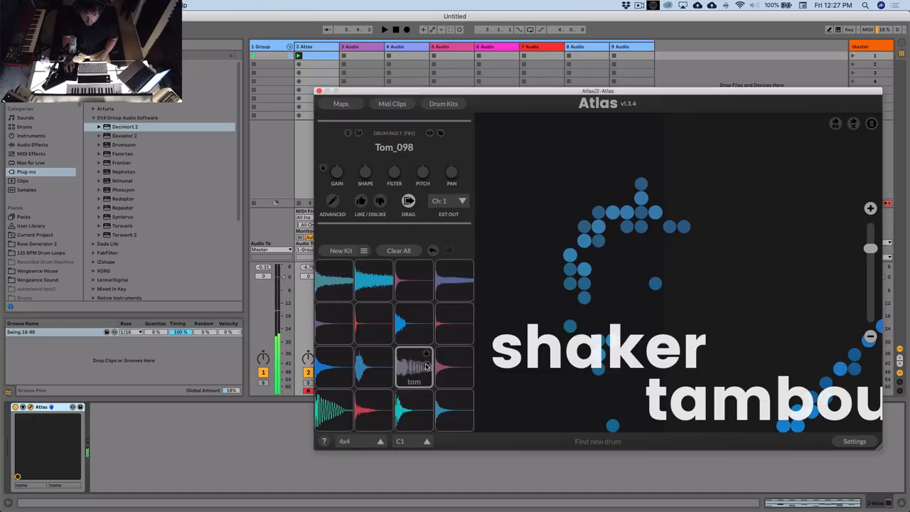
click(414, 366)
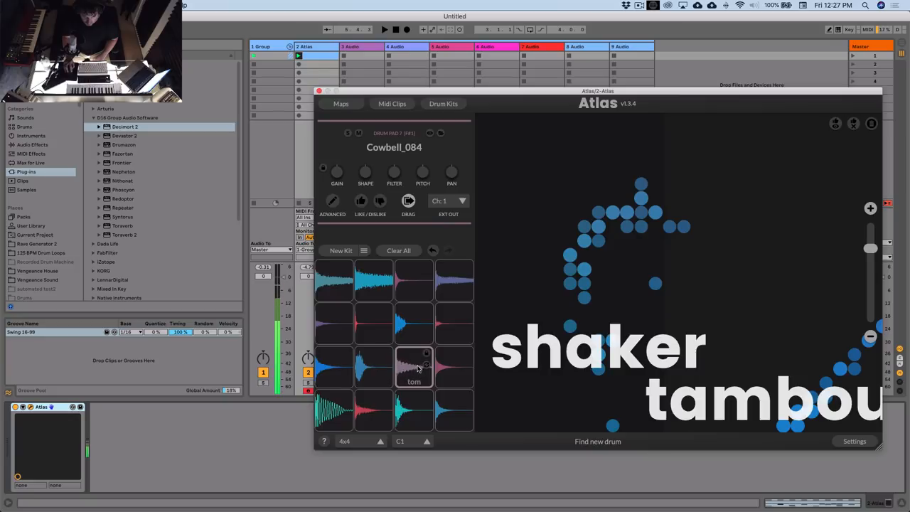
click(413, 366)
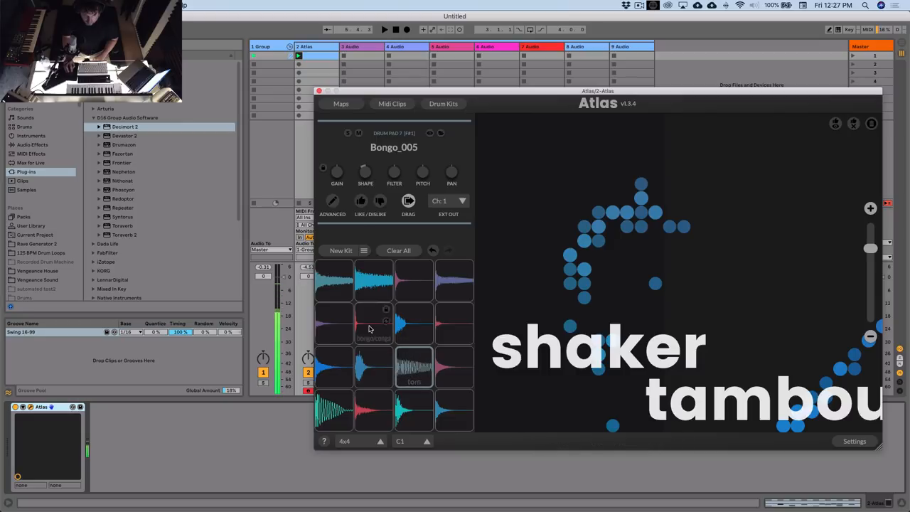
click(373, 323)
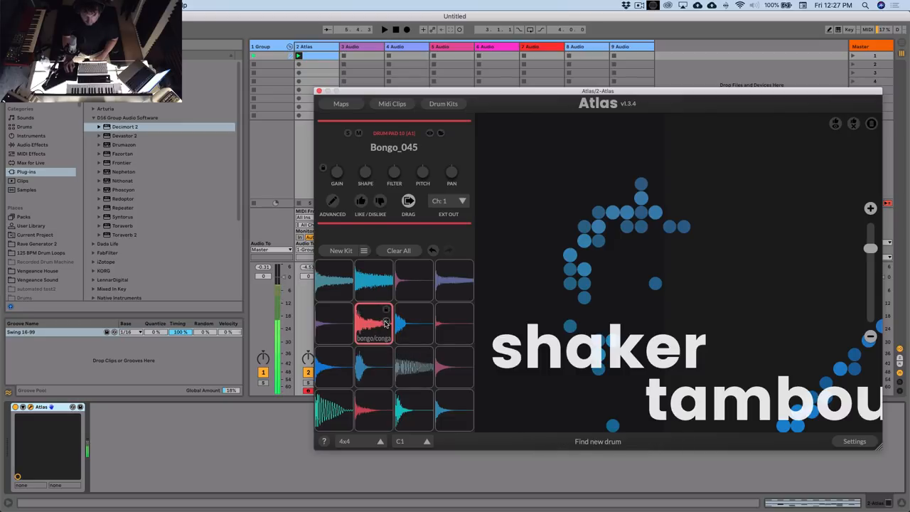
click(374, 323)
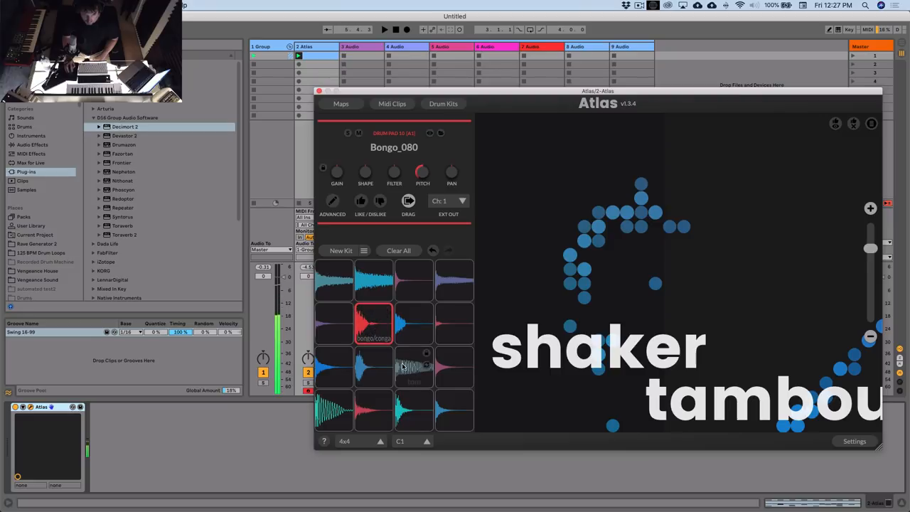
Send the Bongo_005 tom pad to Atlas output channel 9
click(413, 367)
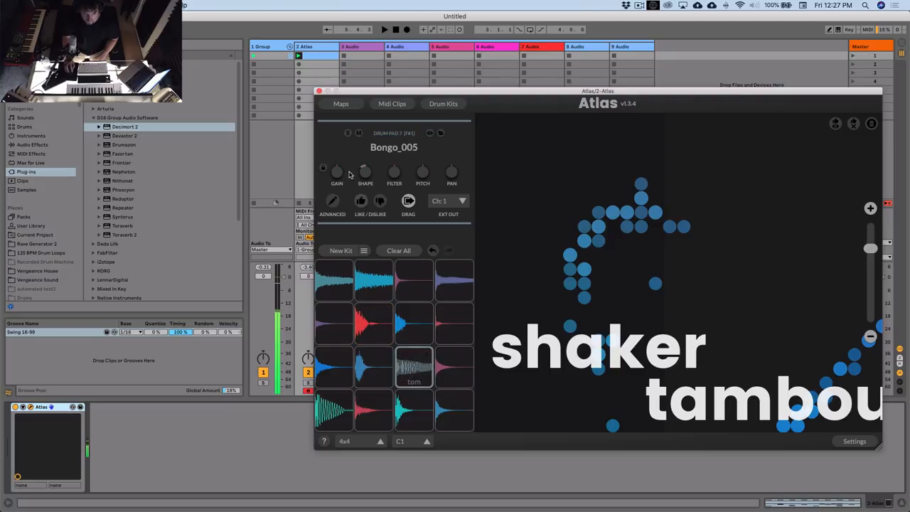
click(448, 201)
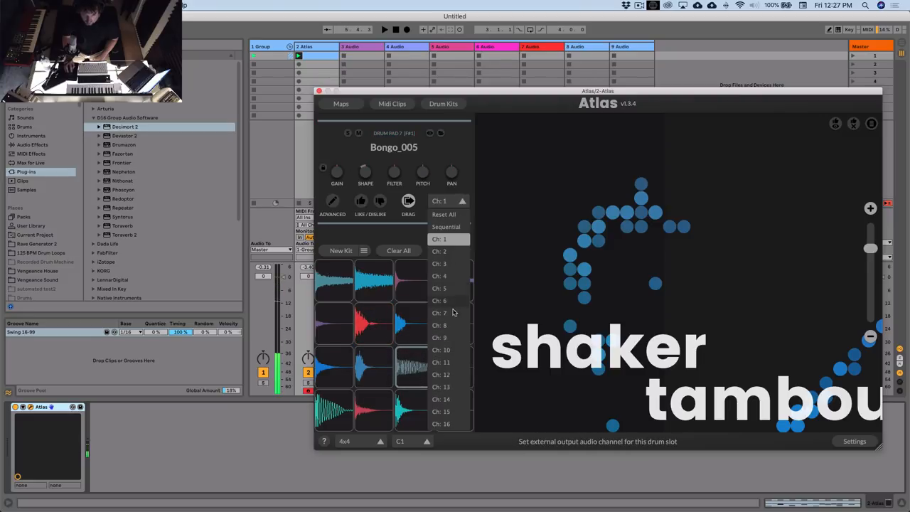
click(373, 323)
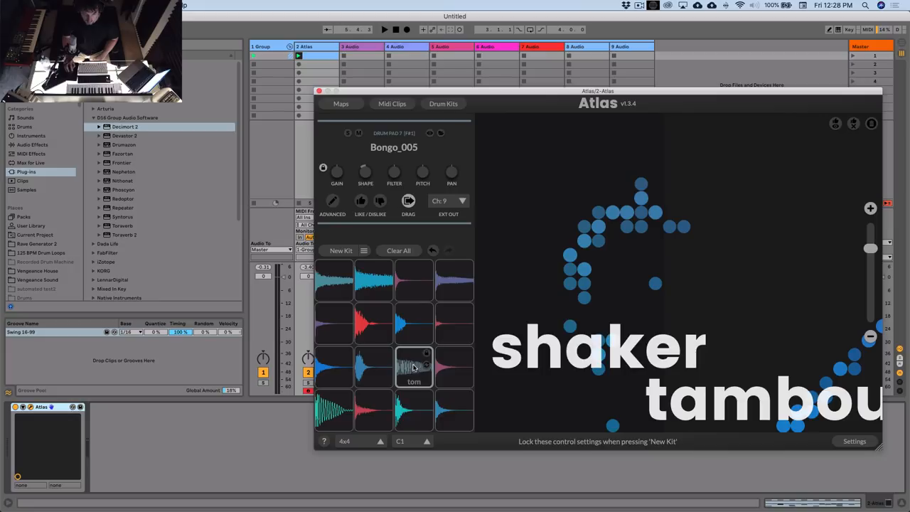
click(629, 46)
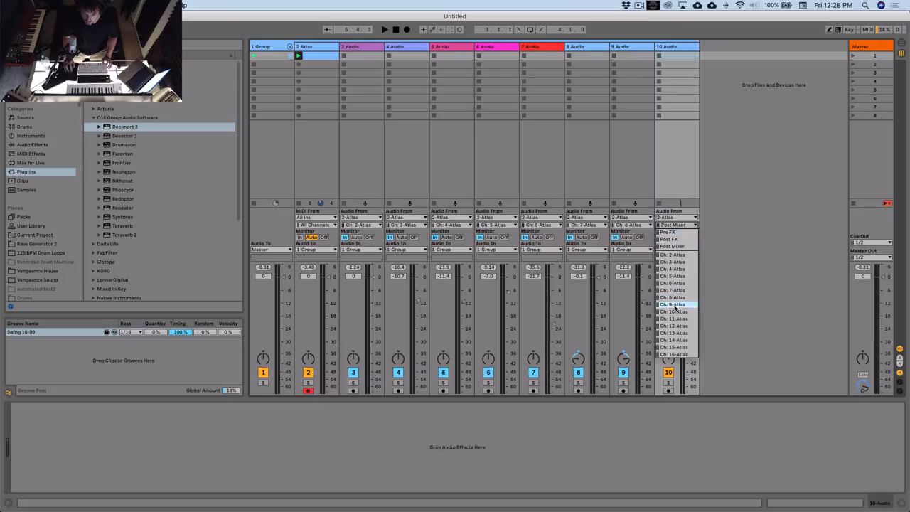
Feed the tenth audio track from Atlas Ch: 9 and lower its fader to about -4.3 dB
click(670, 303)
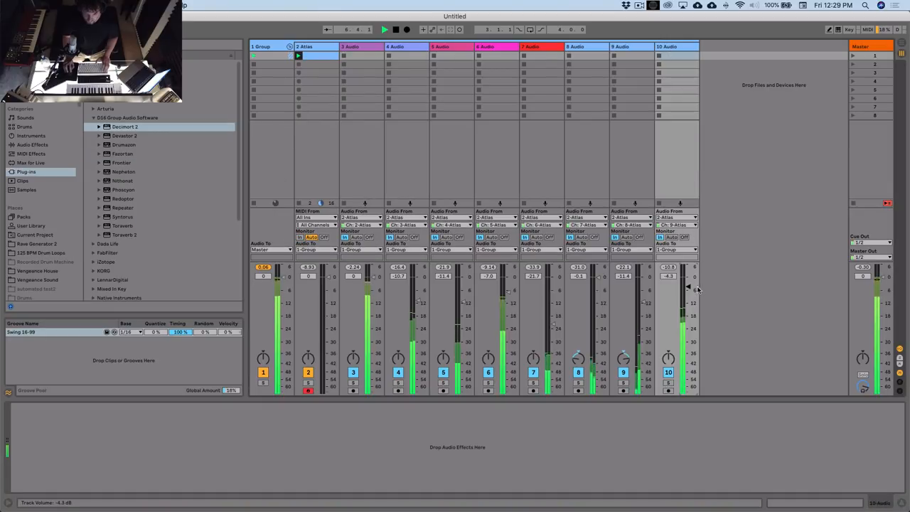
click(32, 144)
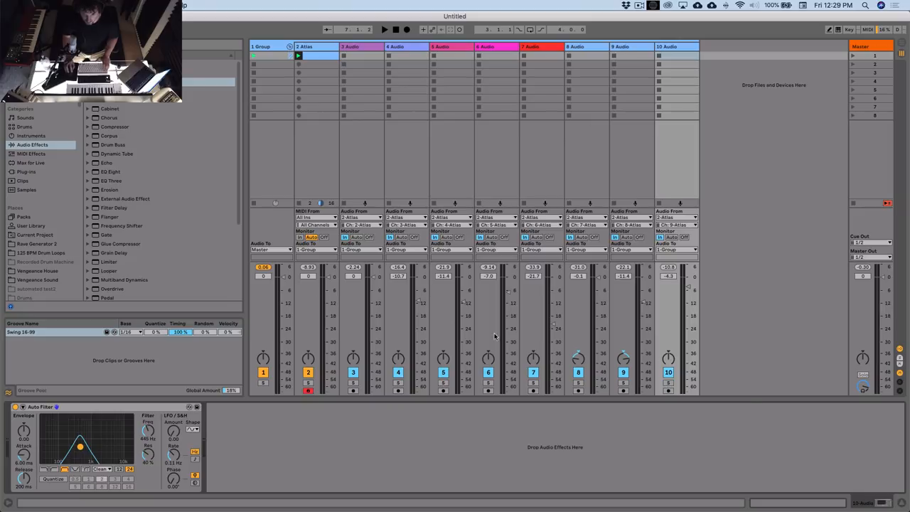
Set track 10's Auto Filter to 323 Hz and list the Valhalla DSP plug-ins
click(384, 29)
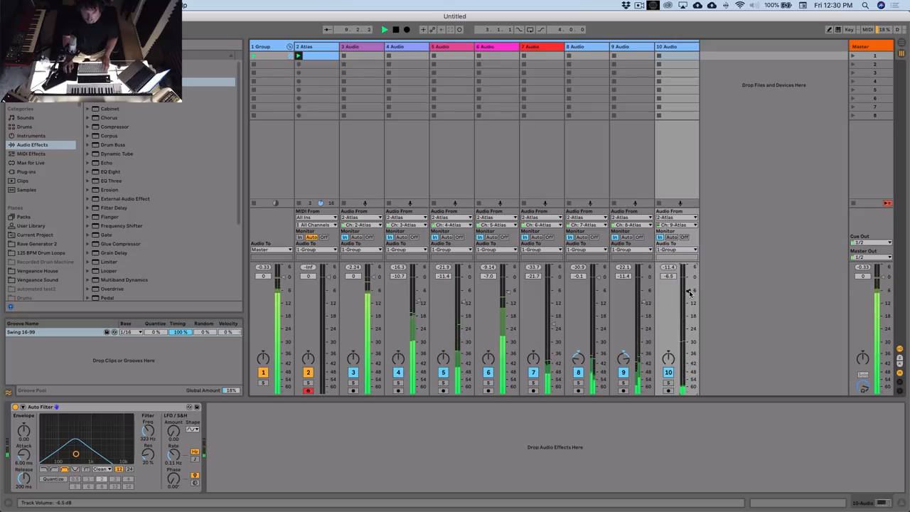
click(395, 29)
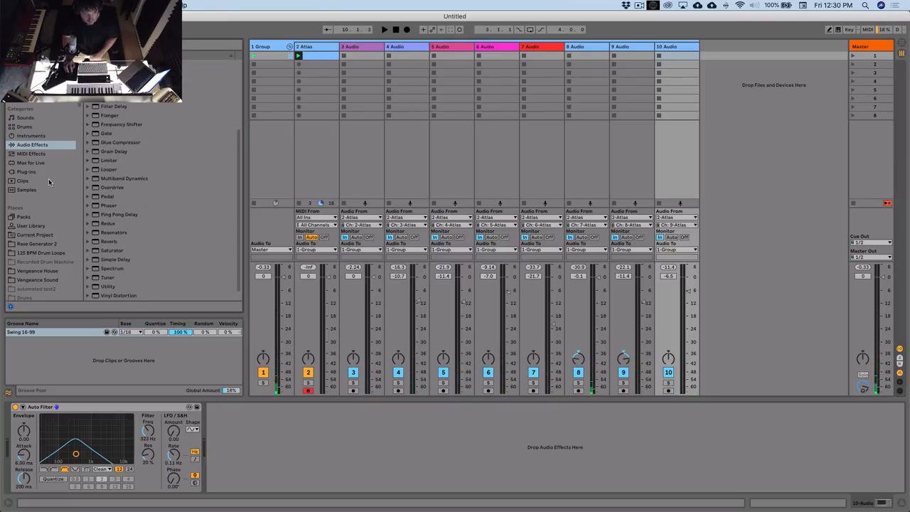
click(26, 172)
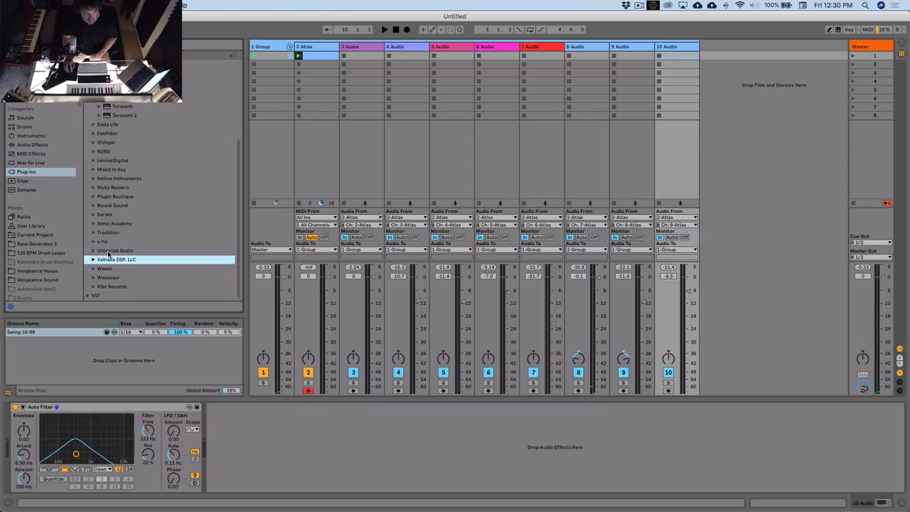
click(93, 258)
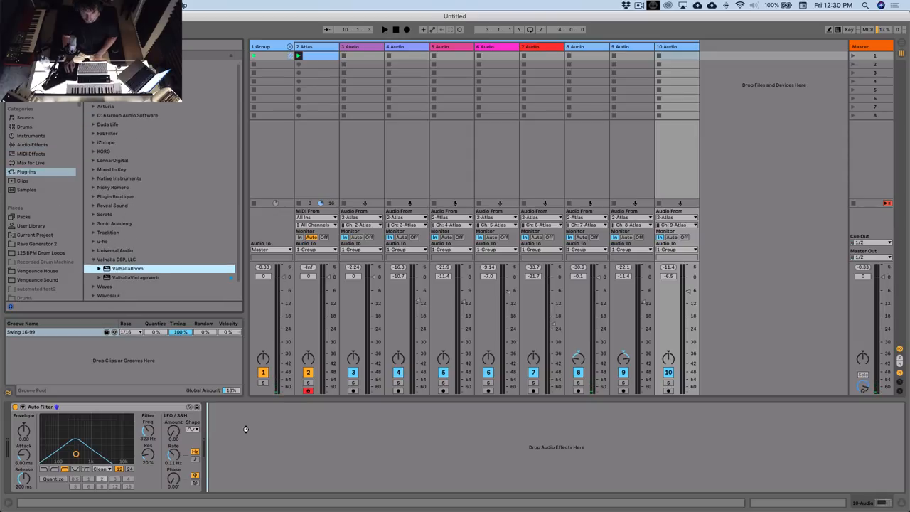
Add ValhallaRoom to track 10 with 5.42 s decay and 7.8% mix
double_click(128, 268)
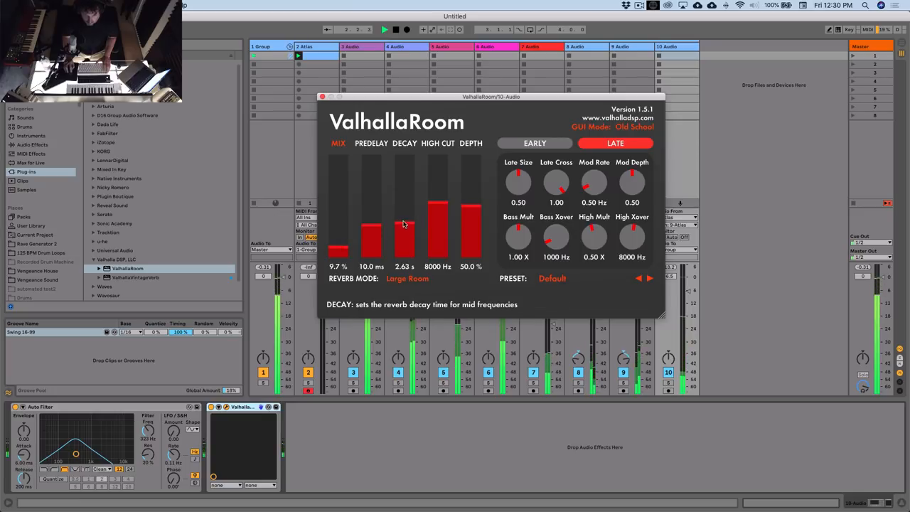
drag(404, 225, 404, 216)
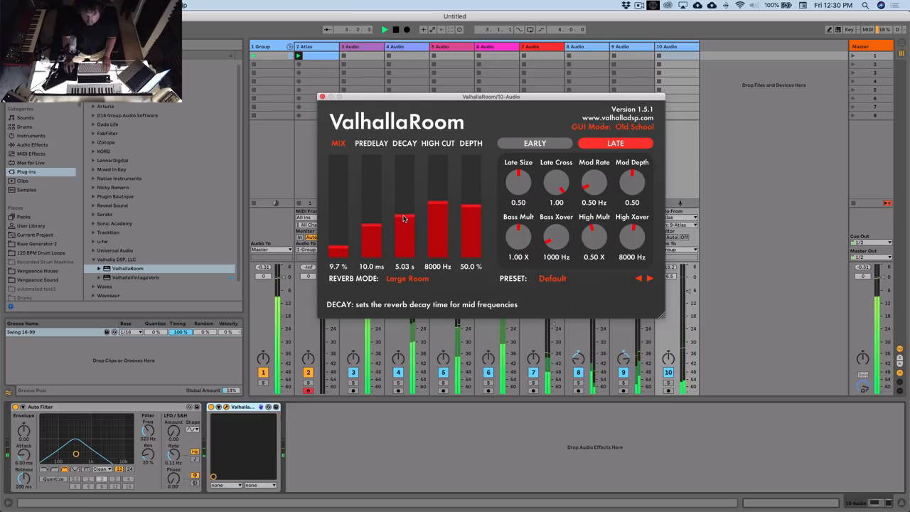
drag(403, 220, 403, 213)
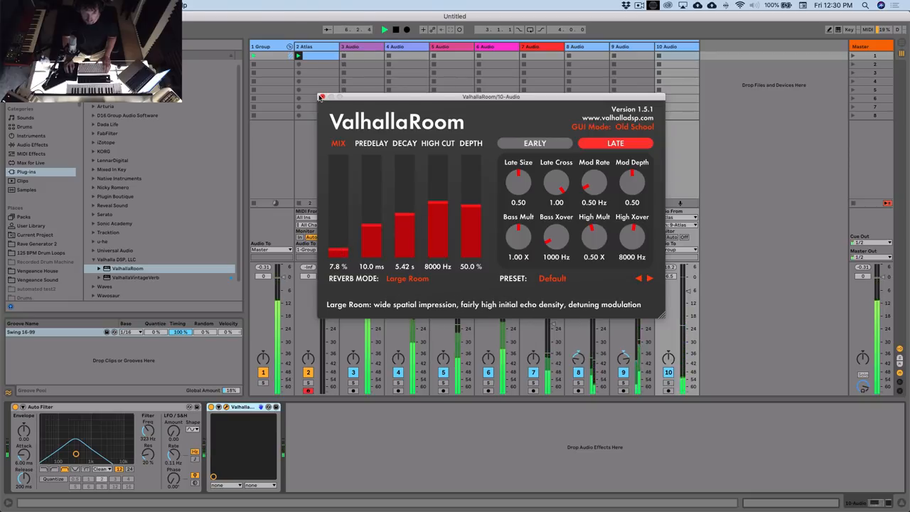
click(321, 97)
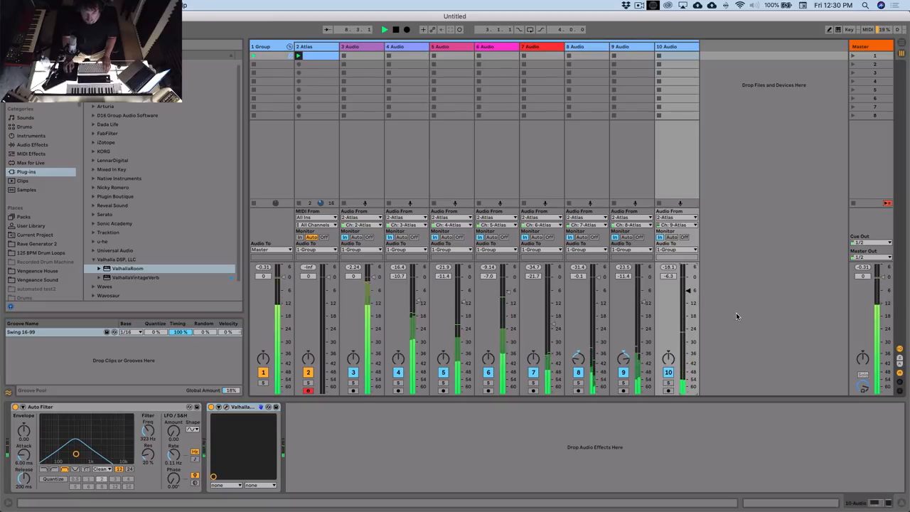
Insert a Compressor at the front of track 10's chain with a ratio near 6:1
click(32, 144)
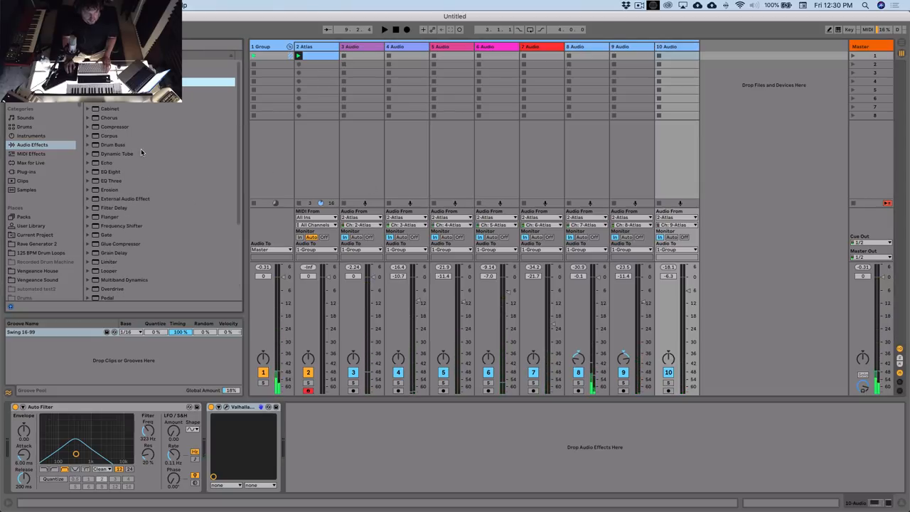
double_click(115, 126)
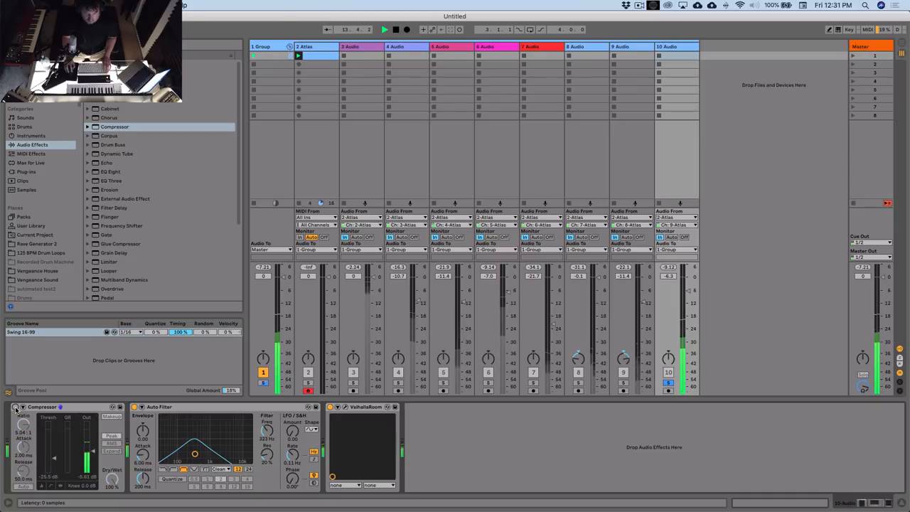
click(16, 407)
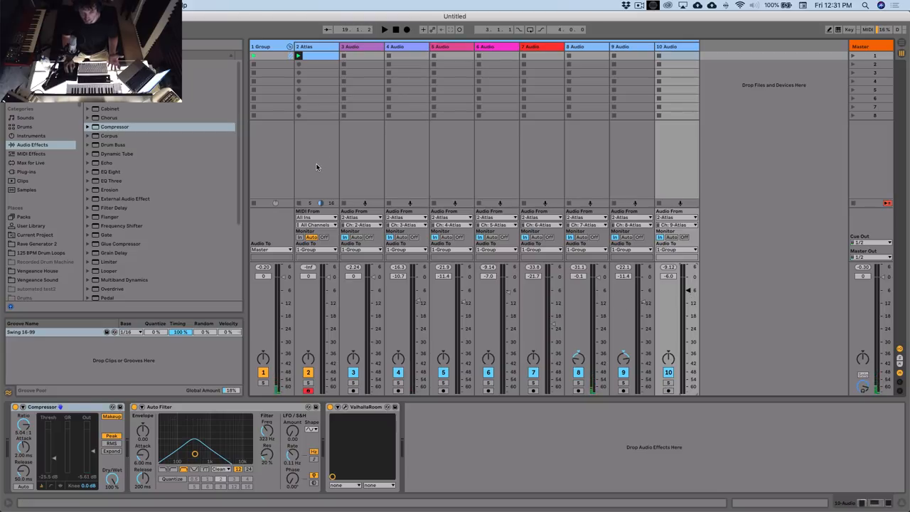
mouse_move(392, 174)
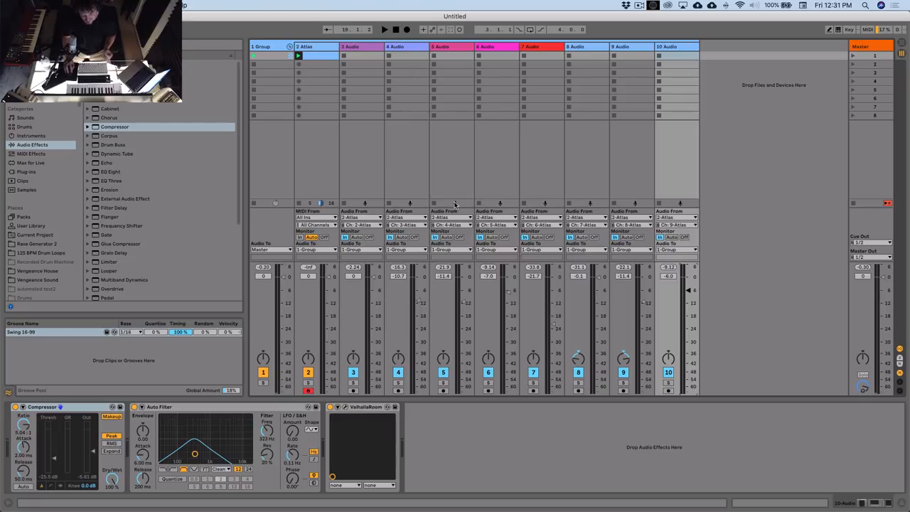
mouse_move(479, 195)
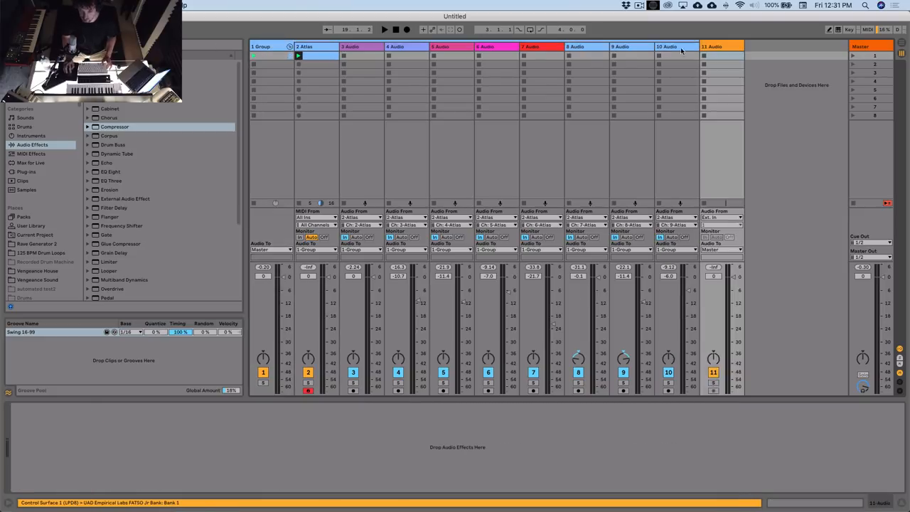
Route track 11's input from the group track and its output to Sends Only
click(720, 217)
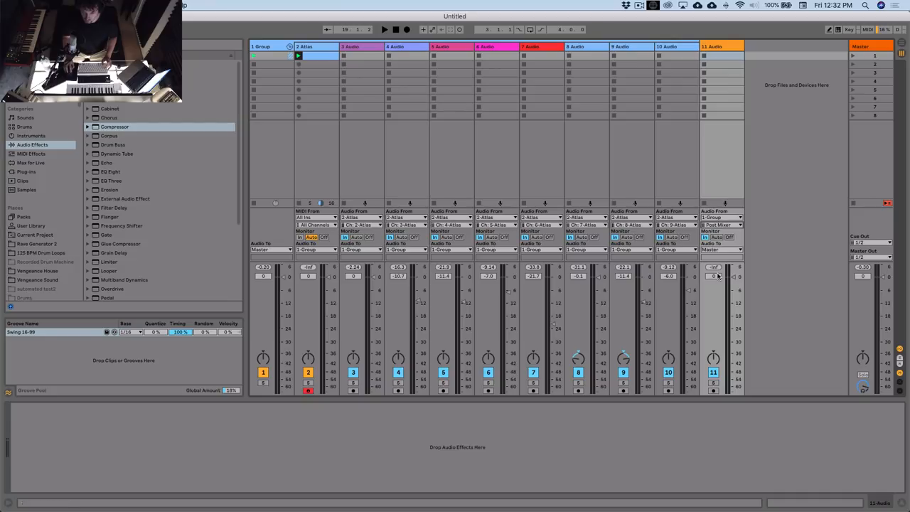
click(719, 248)
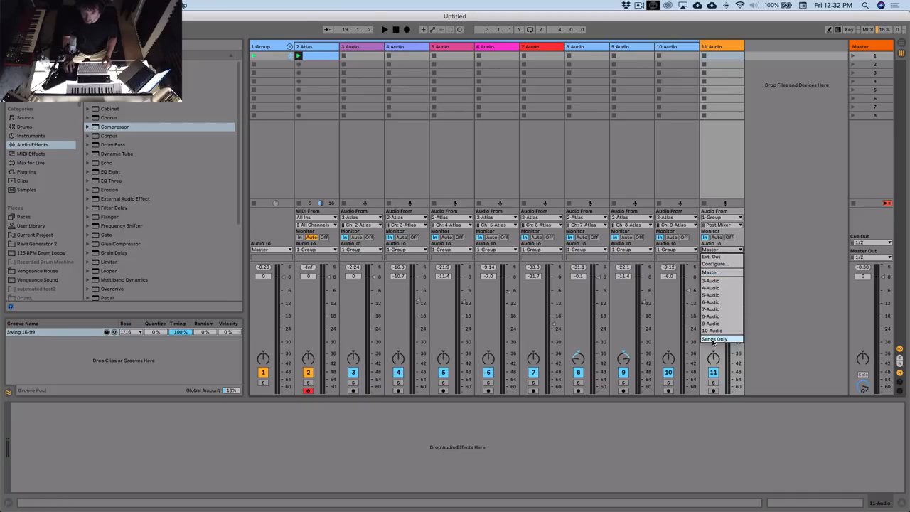
click(714, 339)
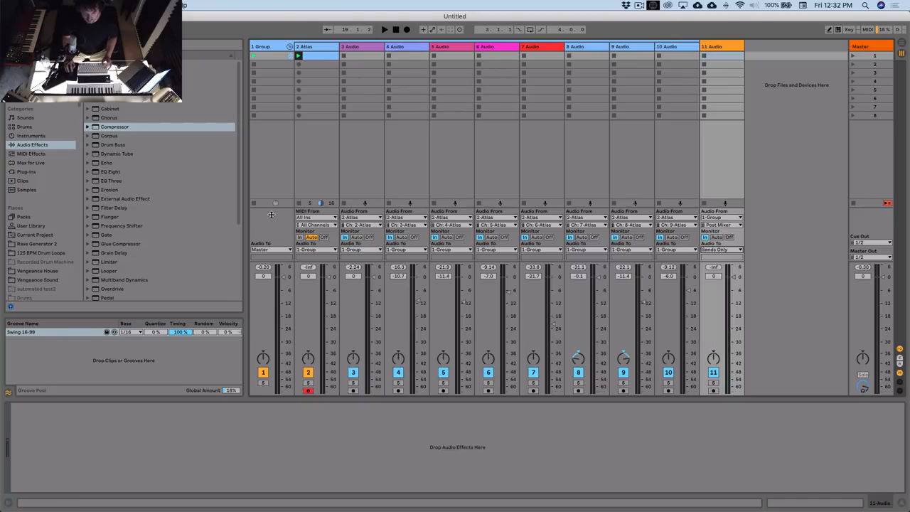
Record the first drum loop clip, 11-Audio 1, on track 11 and launch it
click(384, 29)
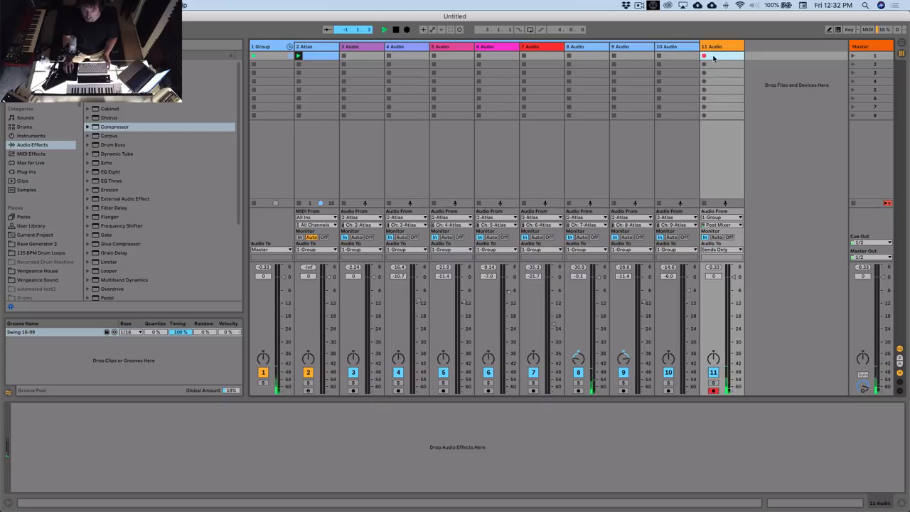
click(703, 56)
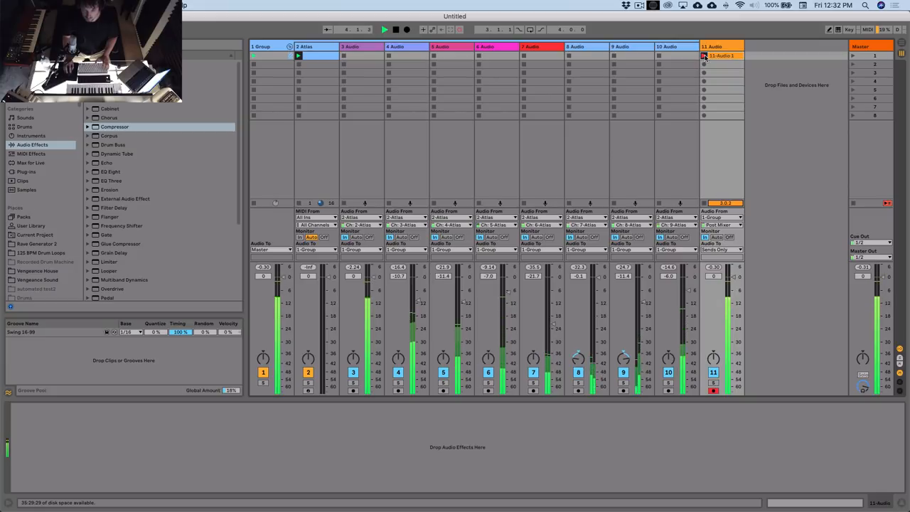
click(721, 56)
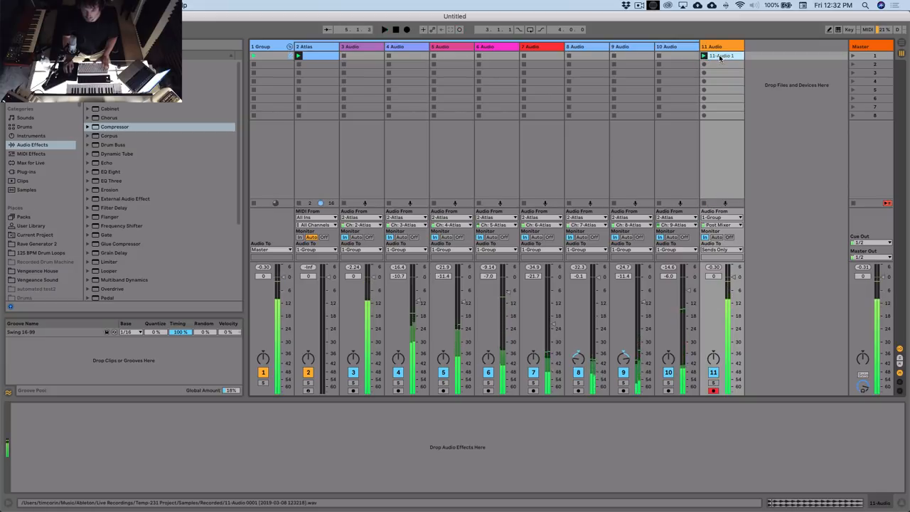
View clip 11-Audio 1 in Clip View and reopen track 2's Atlas sampler
click(721, 55)
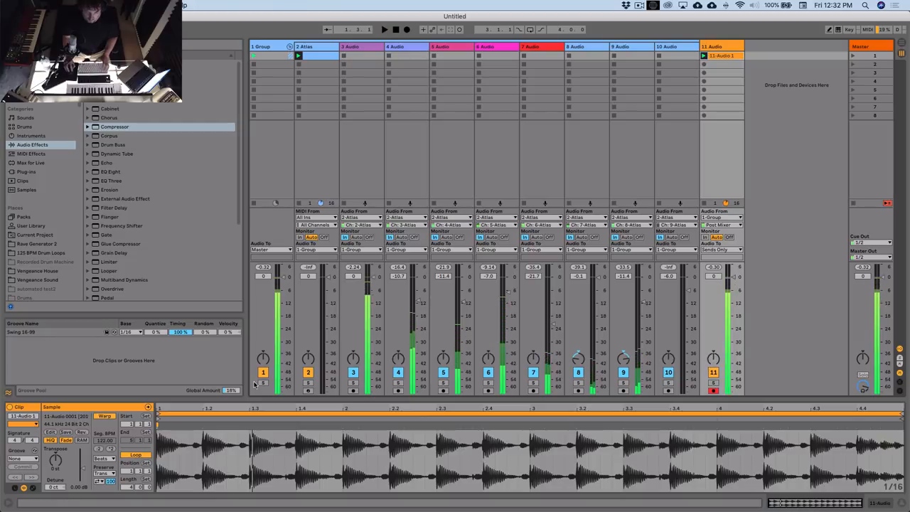
click(720, 249)
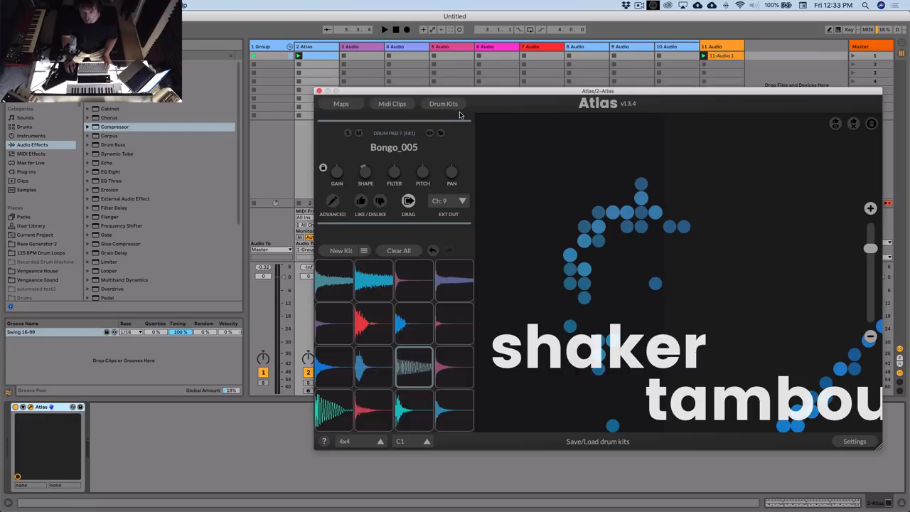
Save the current Atlas drum kit as 'Melodic Techno'
click(442, 103)
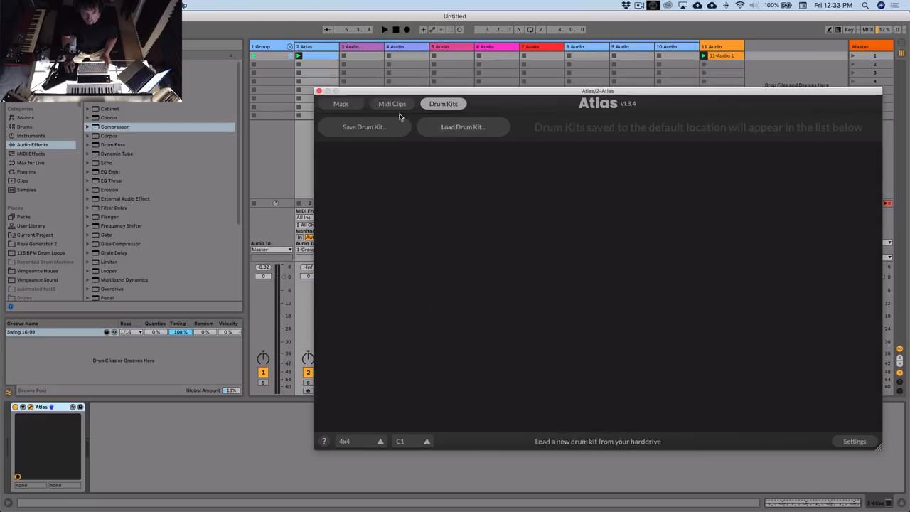
click(364, 127)
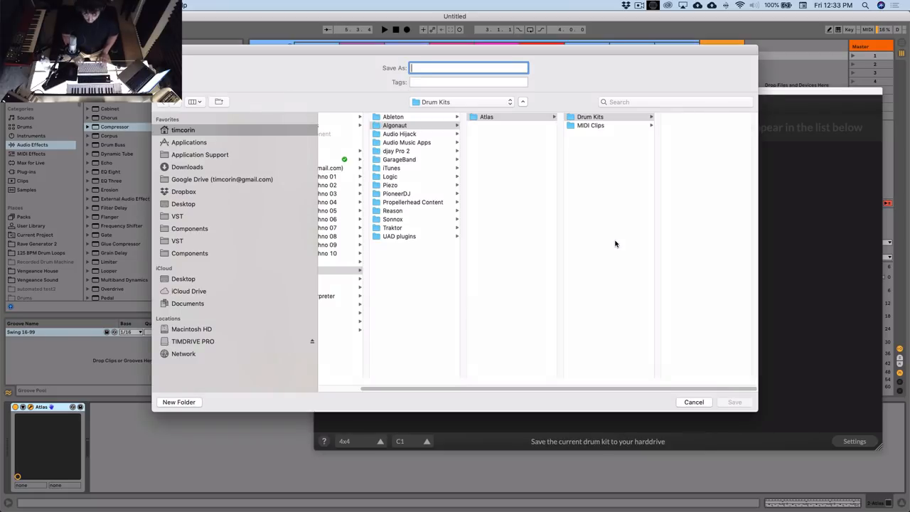
text(Melodic Techno)
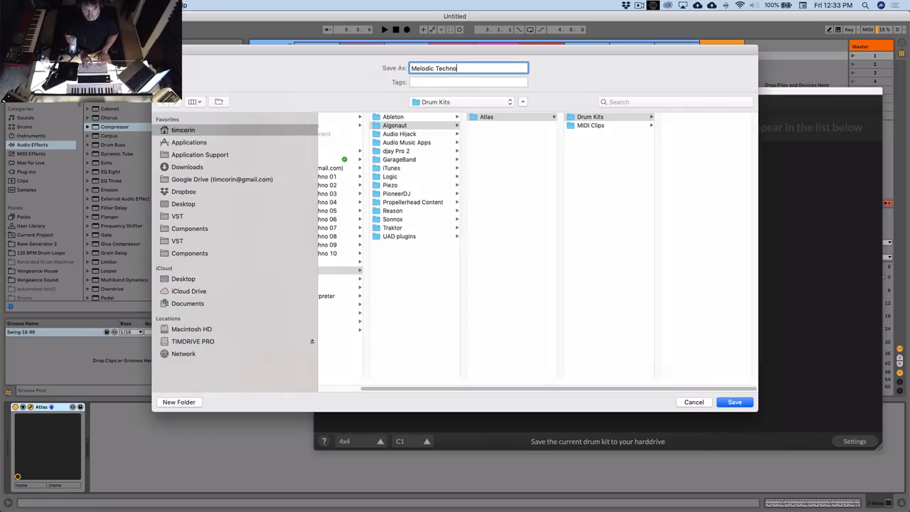
click(734, 401)
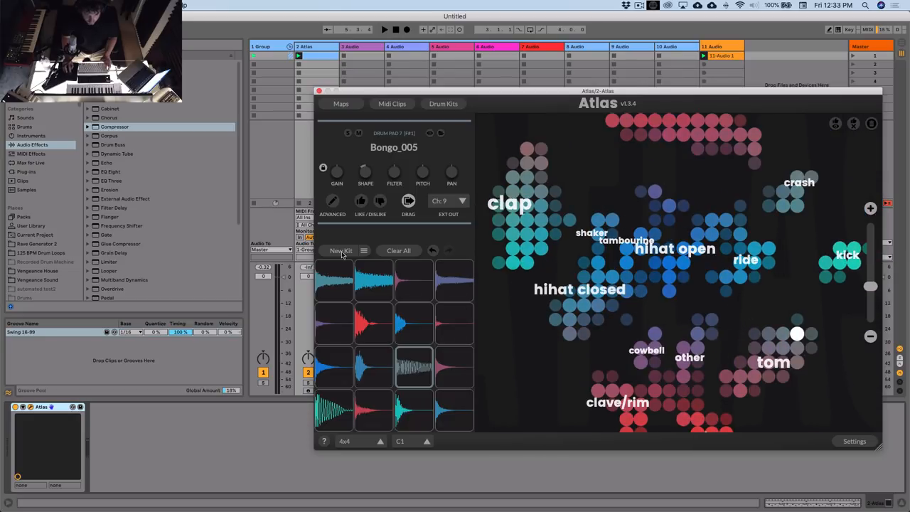
Generate a new Atlas kit and record clip 11-Audio 2 on track 11
click(342, 250)
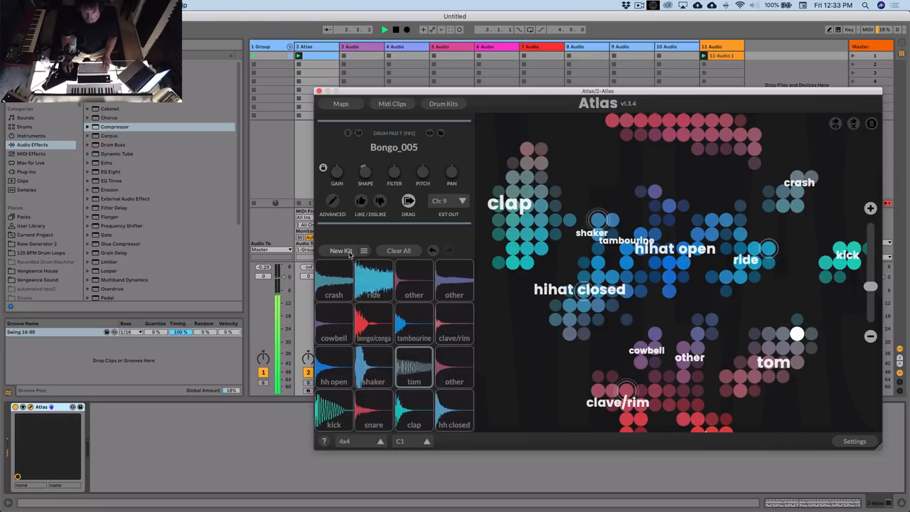
click(782, 348)
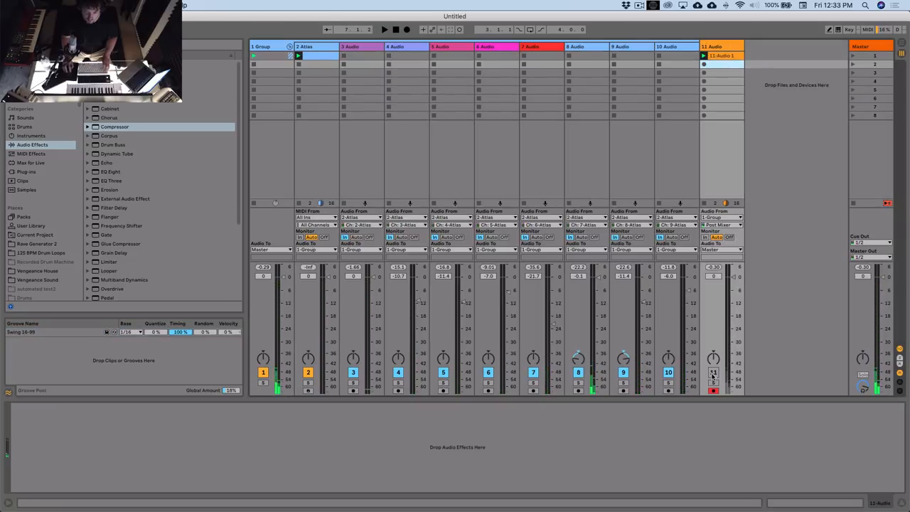
click(703, 64)
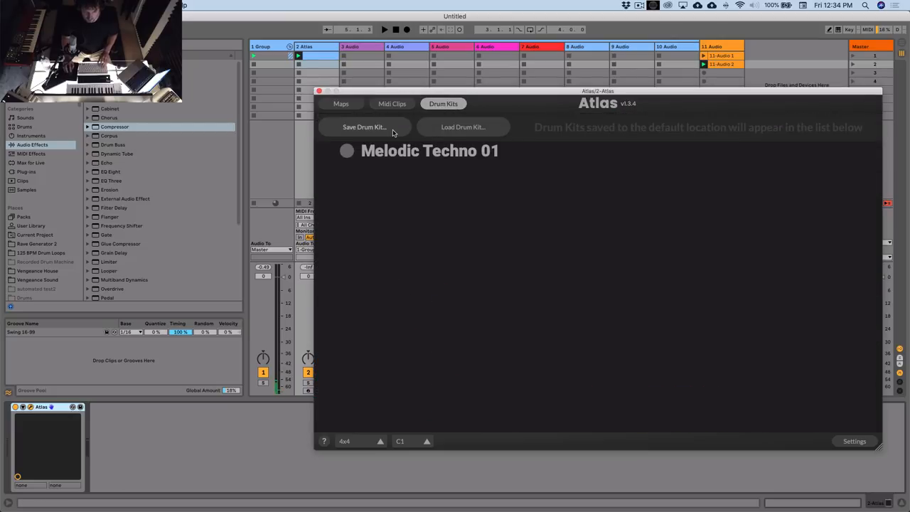
Save the current Atlas drum kit under a 'Melodic Tech…' name and close the sampler window
click(364, 126)
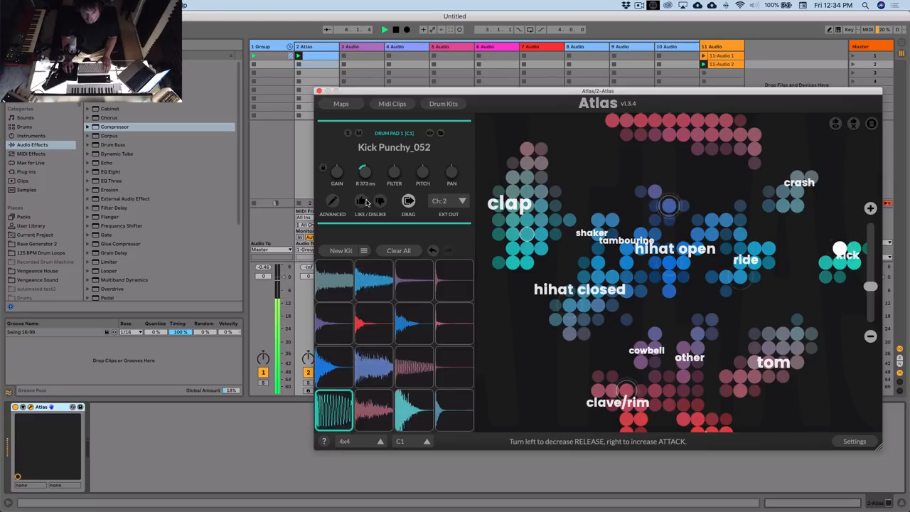
click(319, 91)
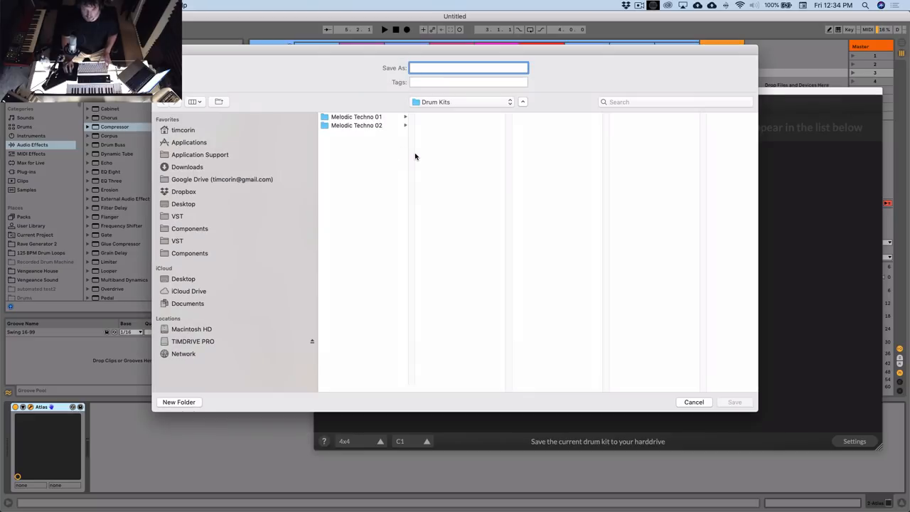
text(Melodic Tech)
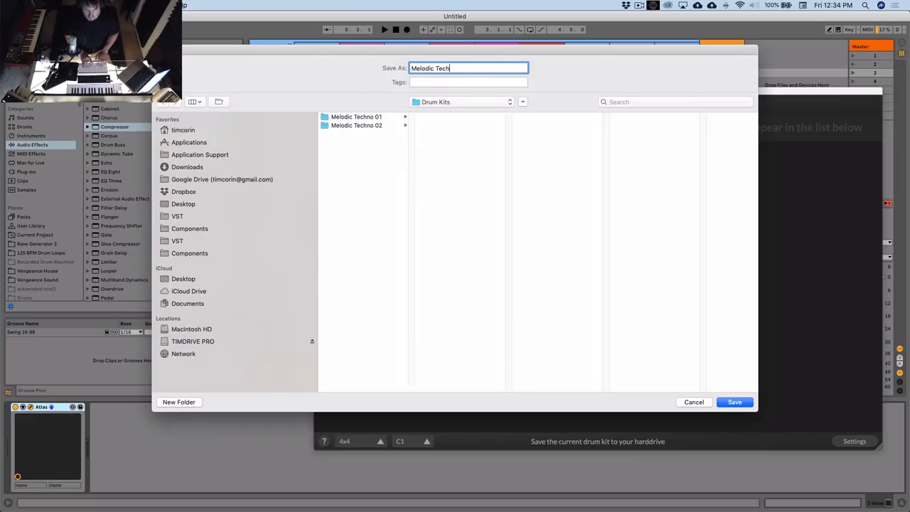
click(733, 401)
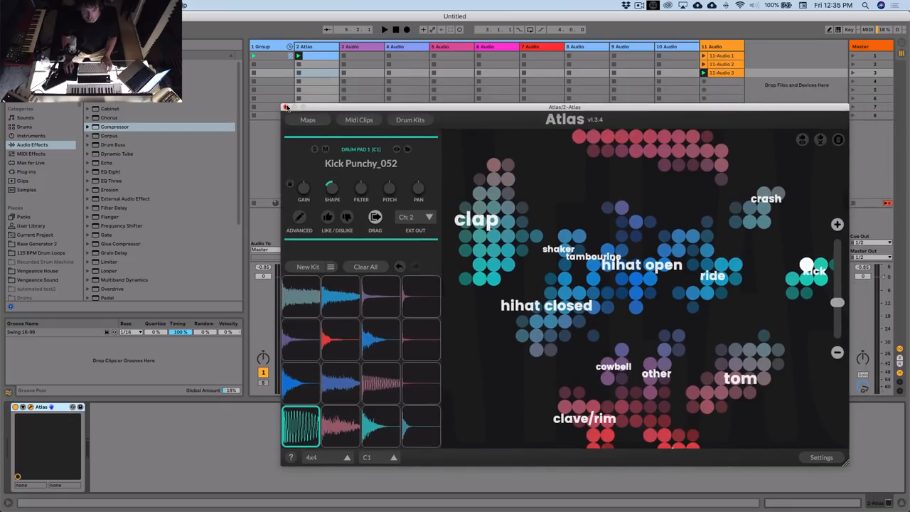
click(286, 107)
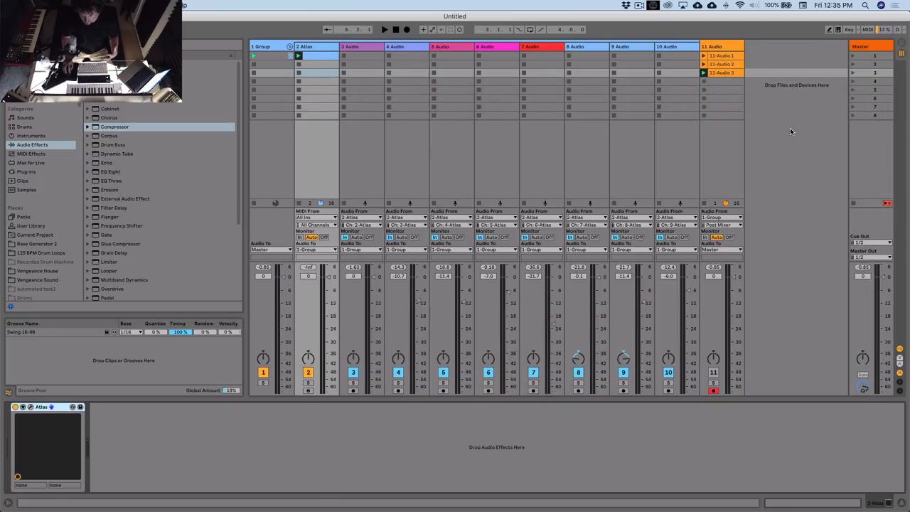
mouse_move(756, 150)
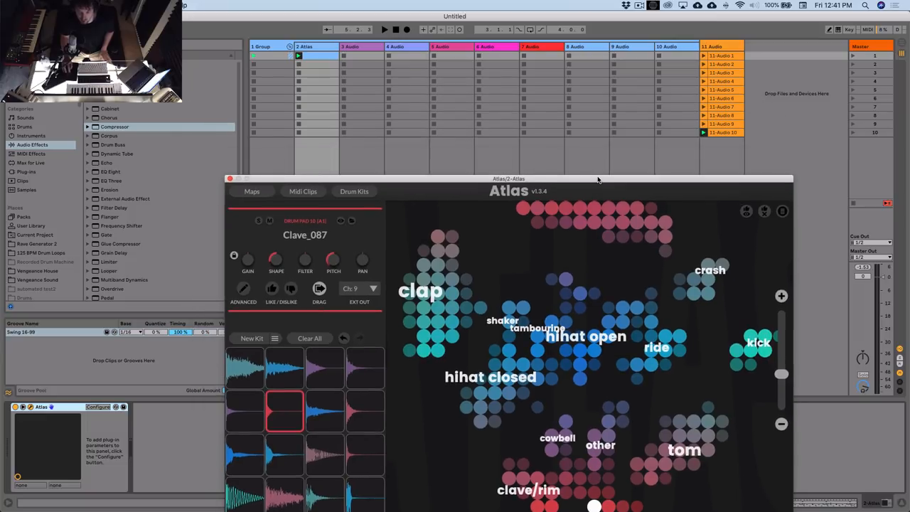
Move the Atlas window higher and list saved kits Melodic Techno 01 through 10
drag(508, 178, 481, 125)
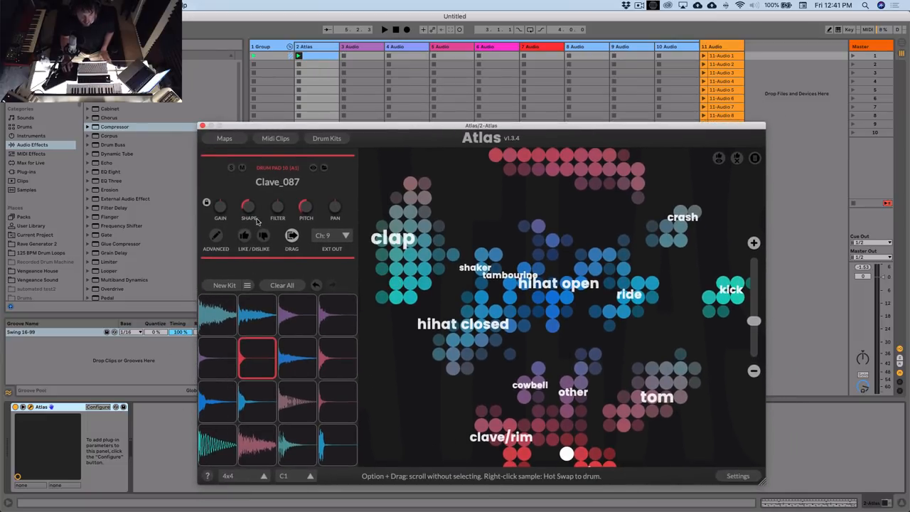
click(327, 138)
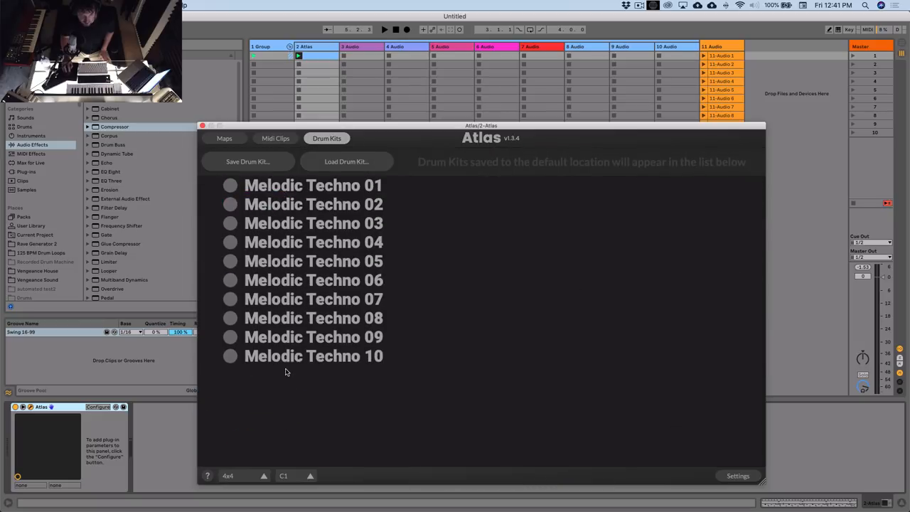
mouse_move(326, 138)
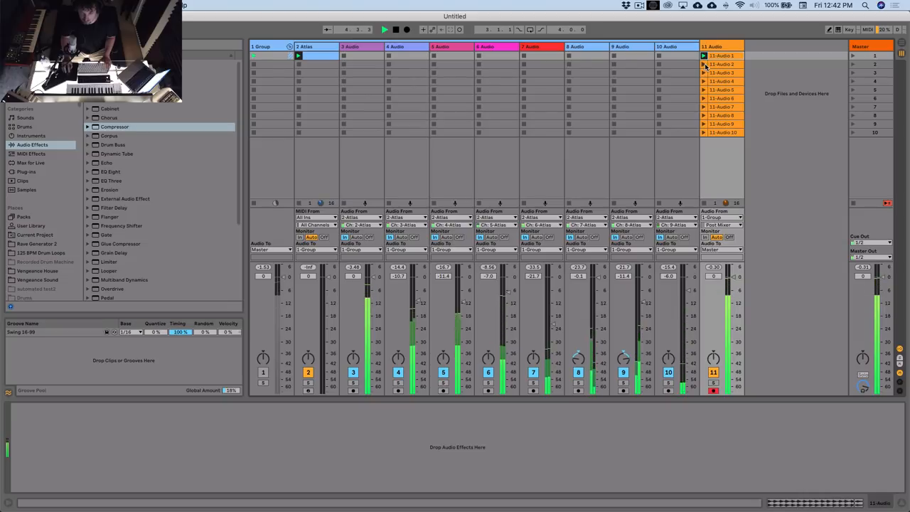
click(721, 64)
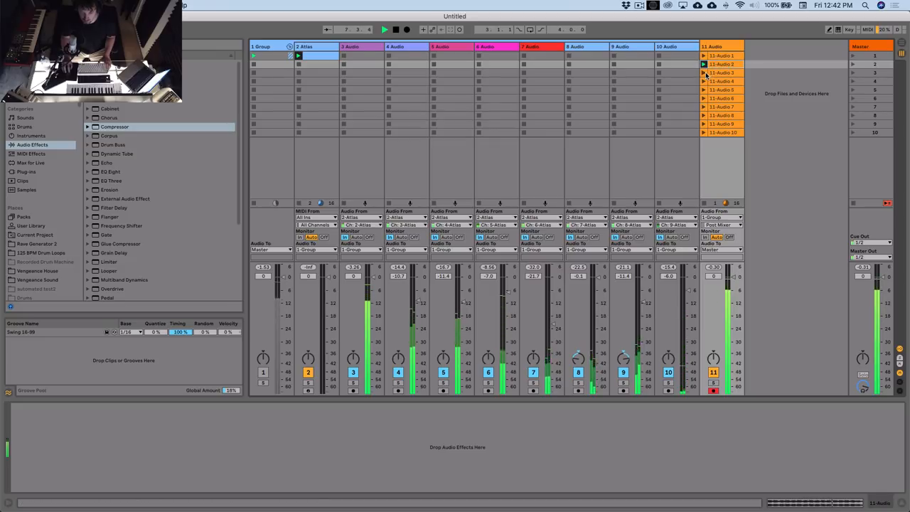
click(723, 72)
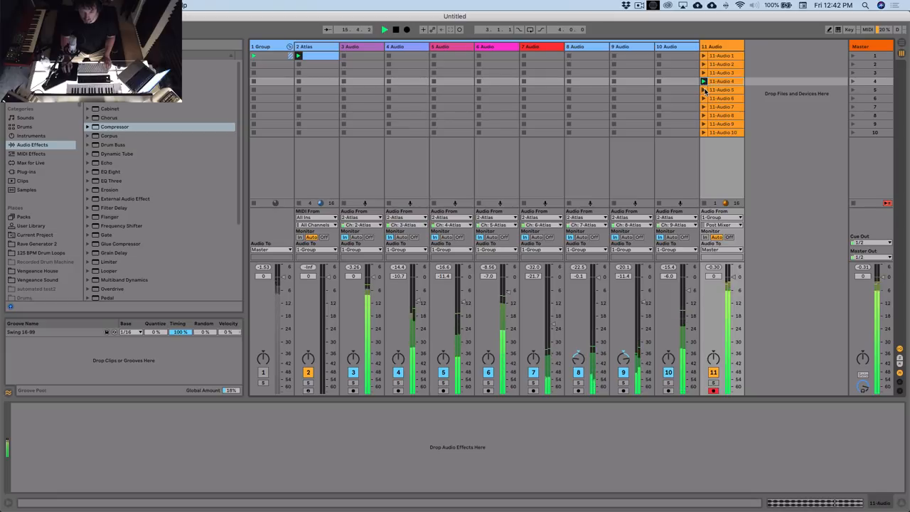
click(721, 90)
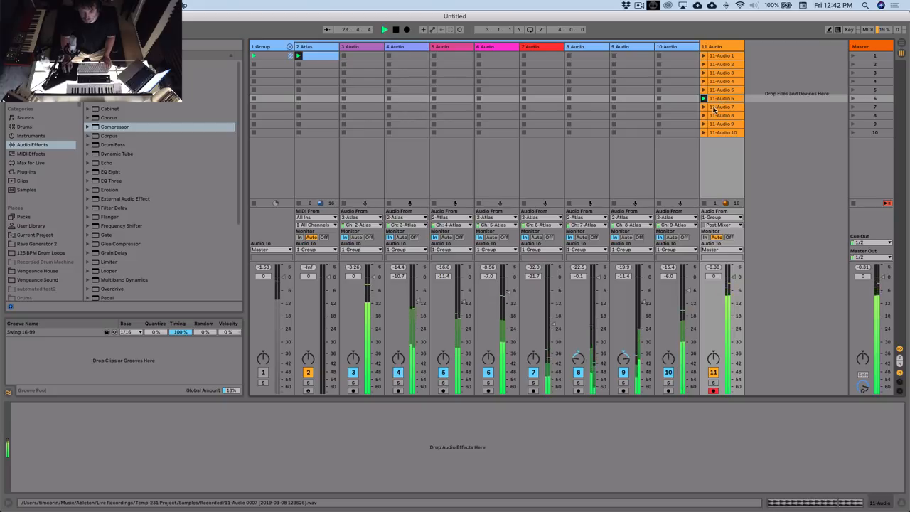
click(721, 107)
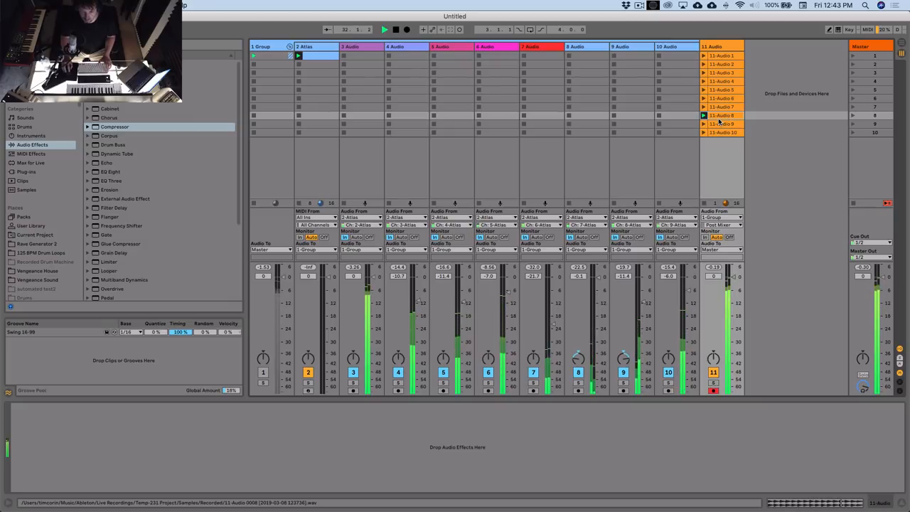
click(722, 124)
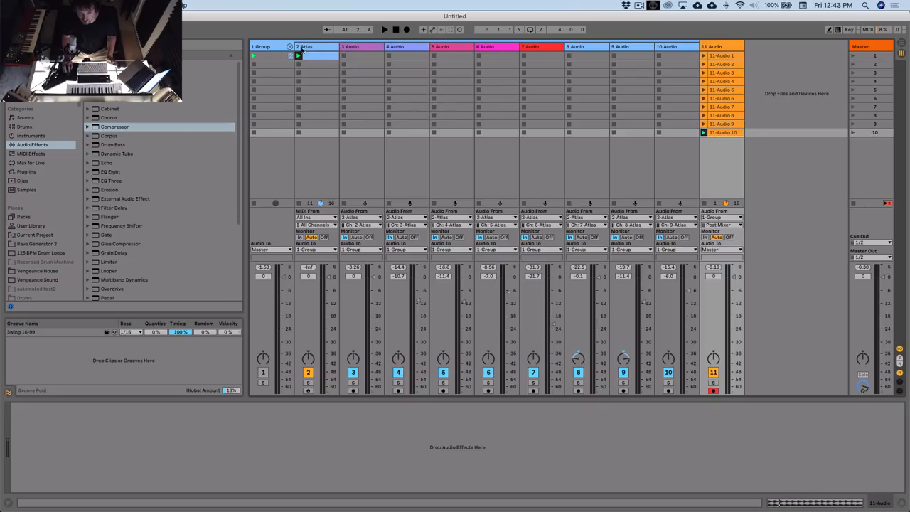
click(721, 55)
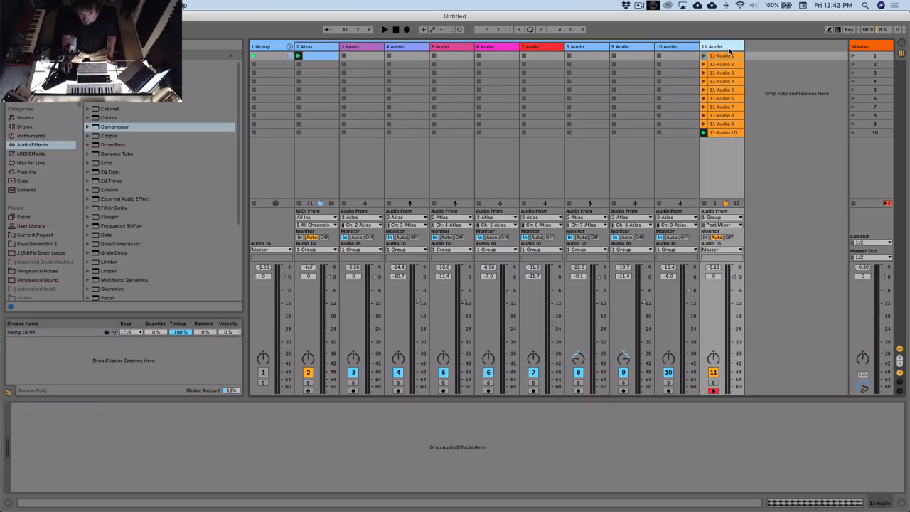